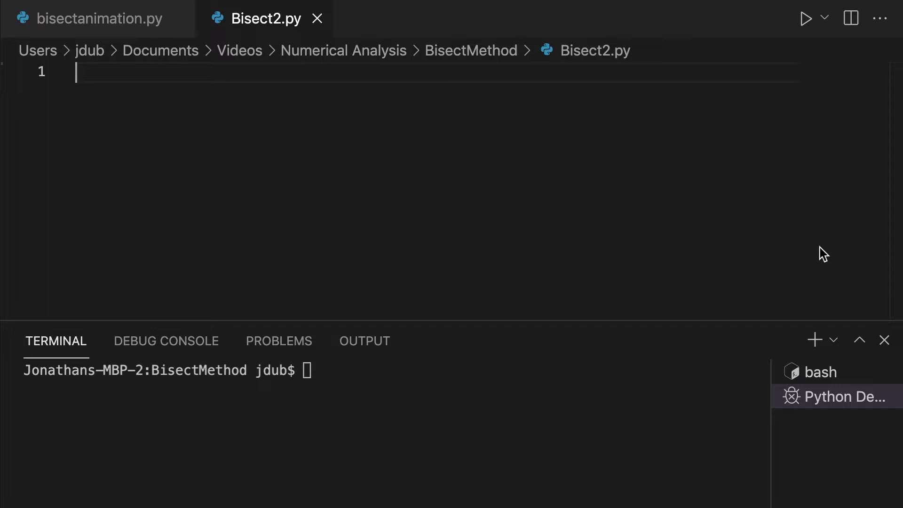
Define f(x) returning x**2-1 at the top of Bisect2.py and begin a Bisect header
{"action": "key", "text": "Return"}
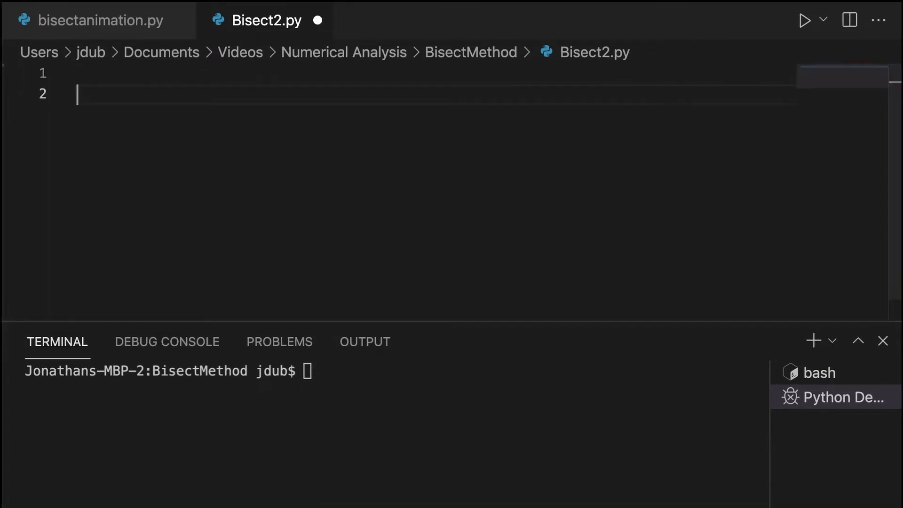
{"action": "type", "text": "def f"}
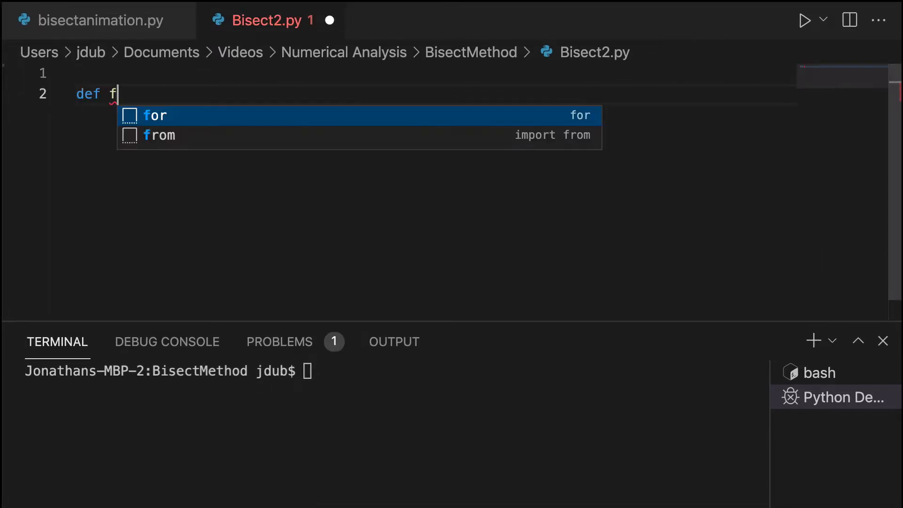
{"action": "type", "text": "(x"}
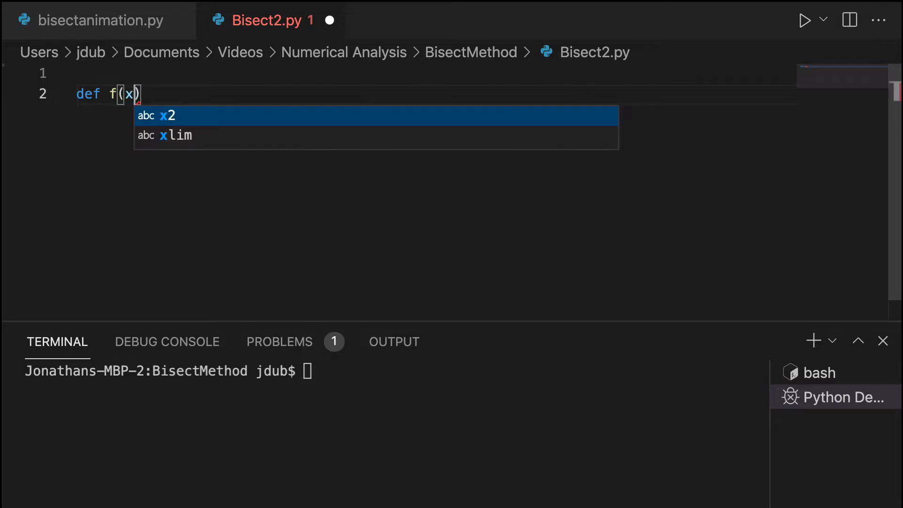
{"action": "key", "text": "Escape"}
{"action": "type", "text": ":"}
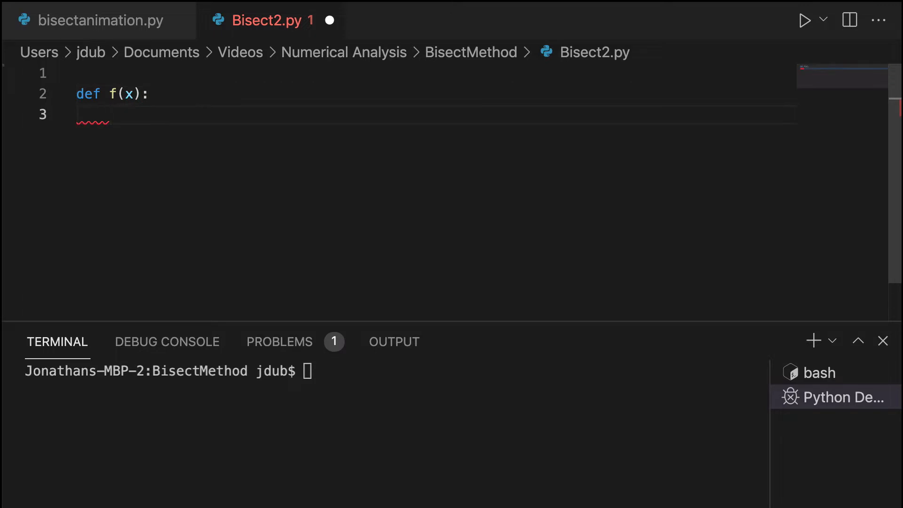
{"action": "type", "text": "x"}
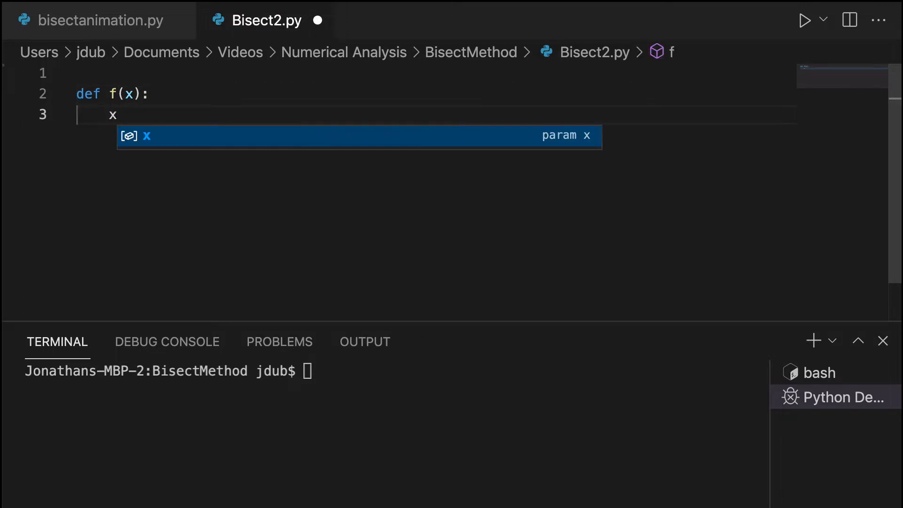
{"action": "type", "text": "**2-1"}
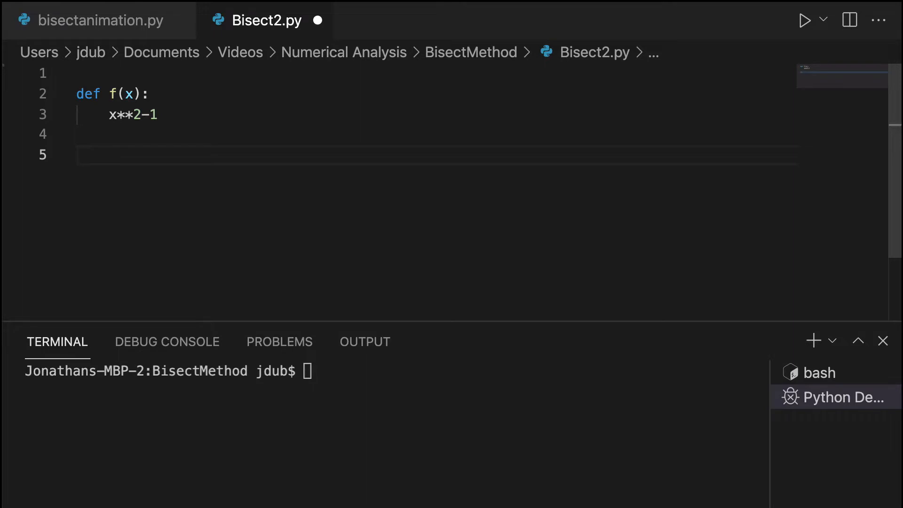
{"action": "type", "text": "def Bisect("}
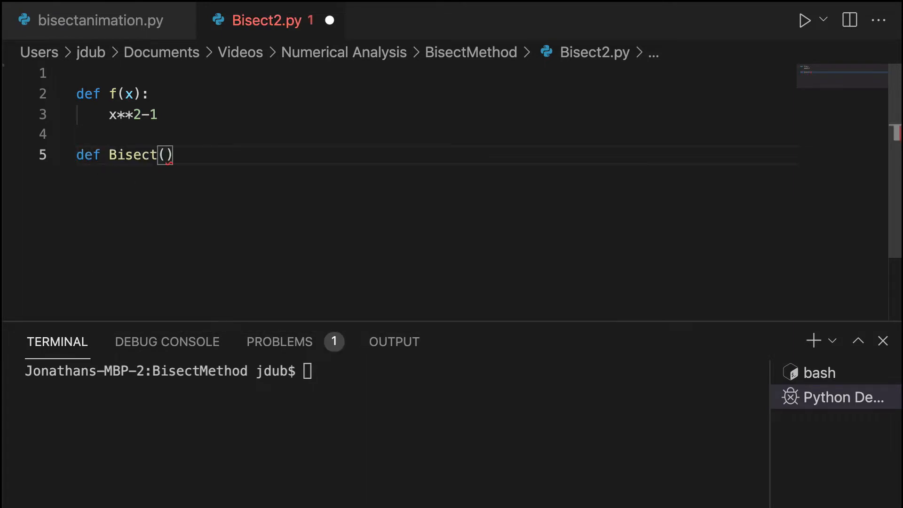
Give Bisect the parameters a, b, tol and add a while (error > tol): loop
{"action": "type", "text": "a, b,"}
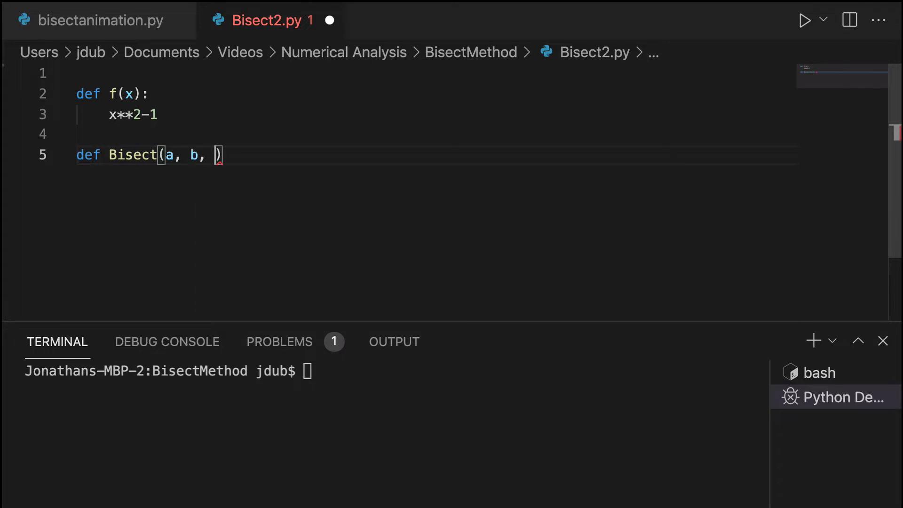
{"action": "type", "text": "tol"}
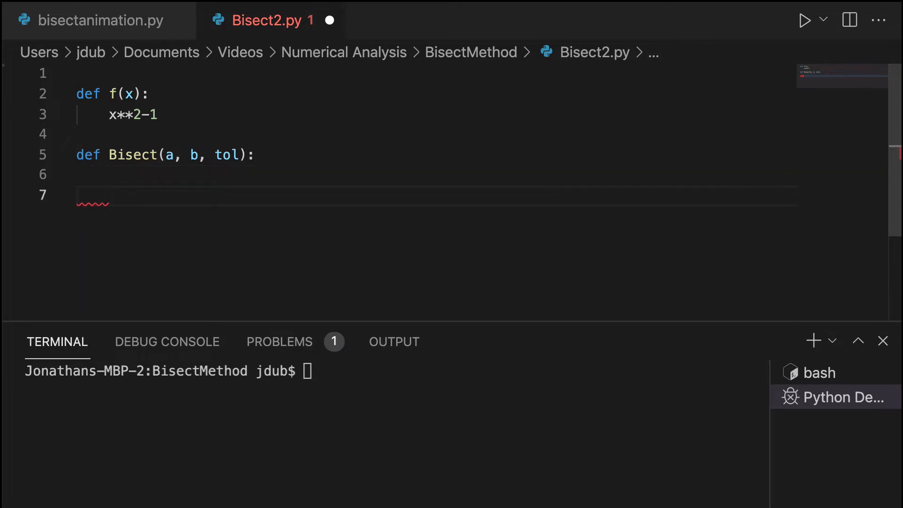
{"action": "type", "text": "while"}
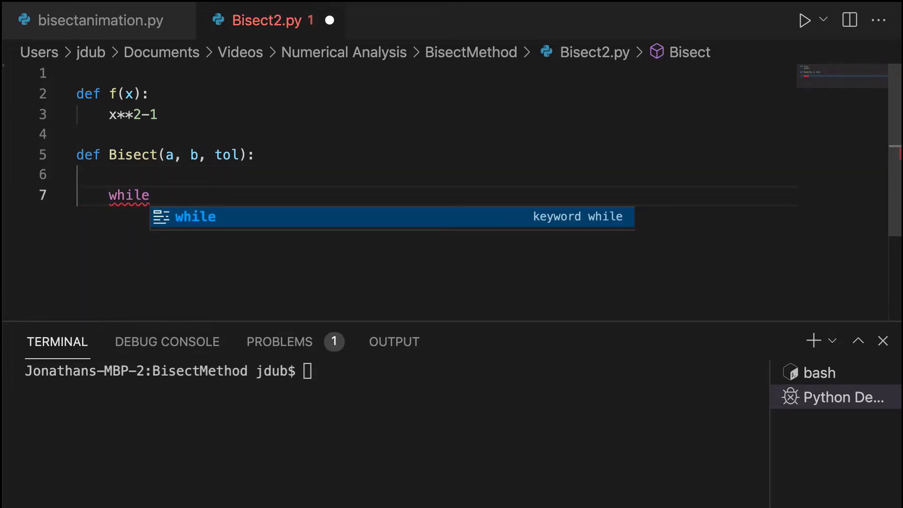
{"action": "type", "text": "(error)"}
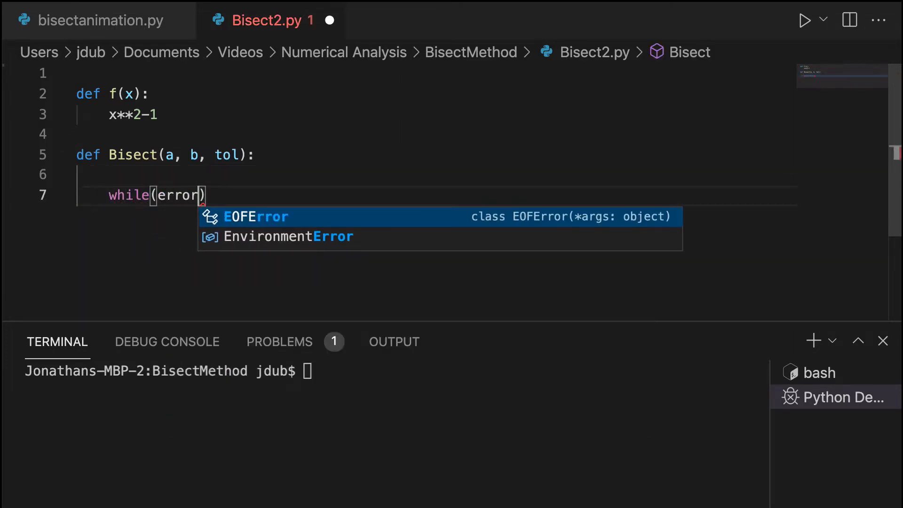
{"action": "type", "text": "> tol"}
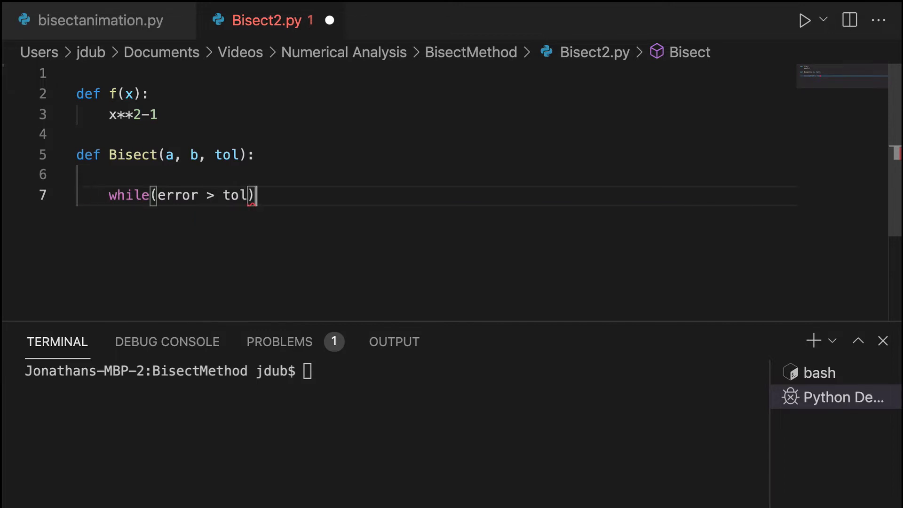
{"action": "type", "text": ":"}
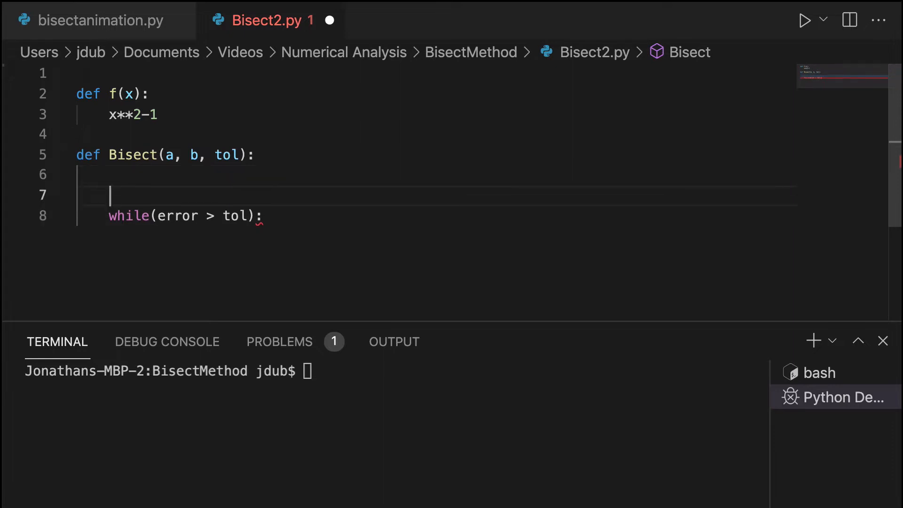
Initialise error = float('inf') on the line above the while loop
{"action": "type", "text": "error"}
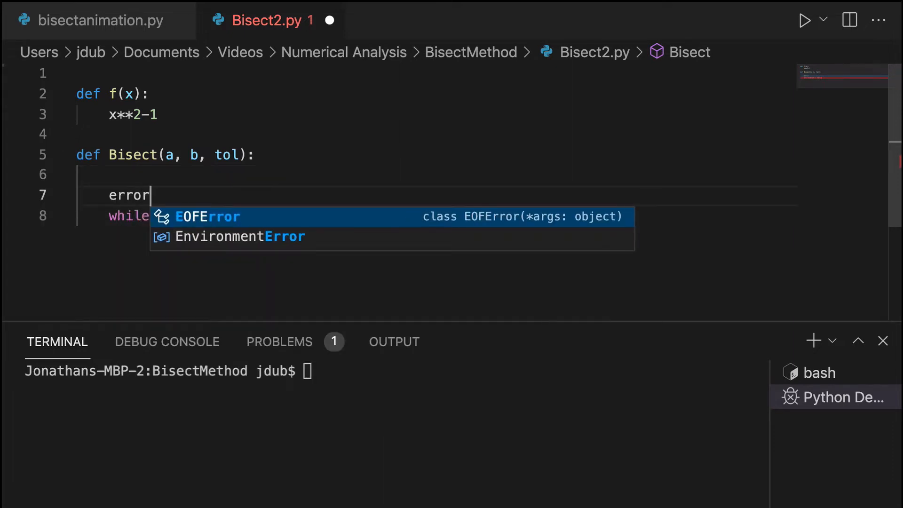
{"action": "type", "text": "= inf"}
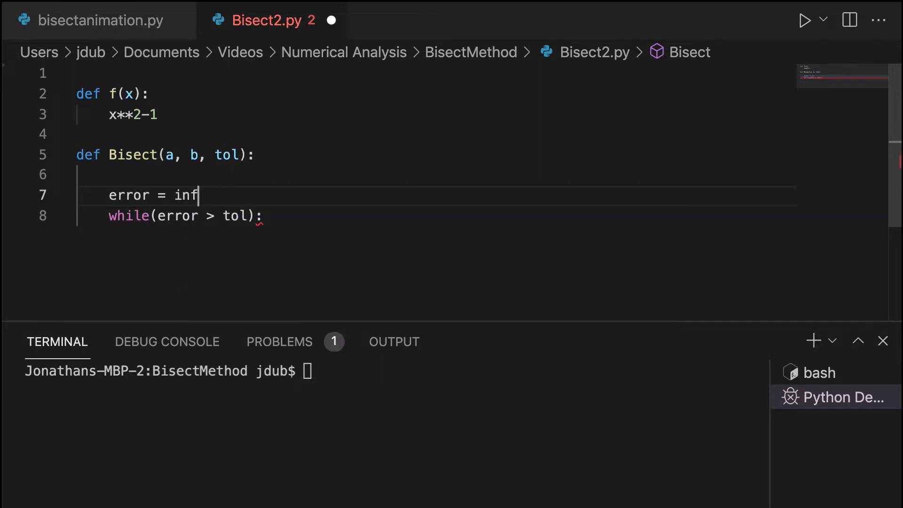
{"action": "type", "text": "'"}
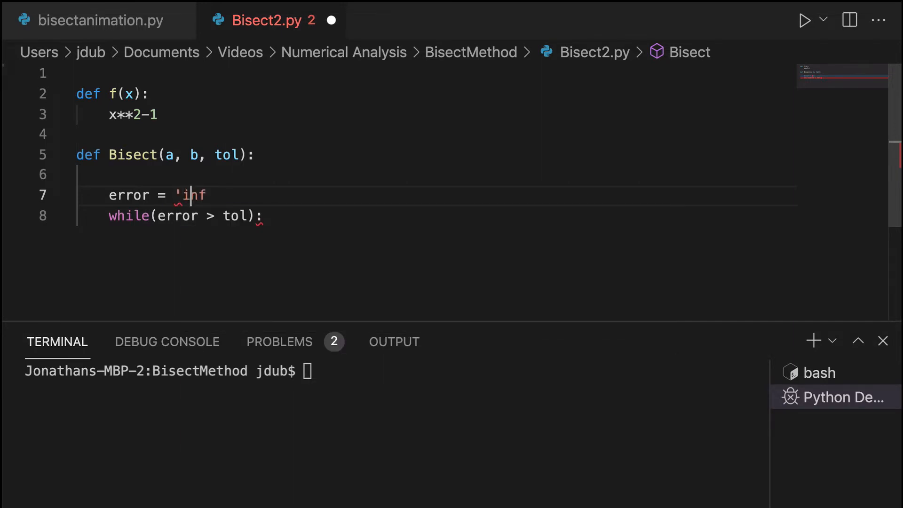
{"action": "type", "text": "'"}
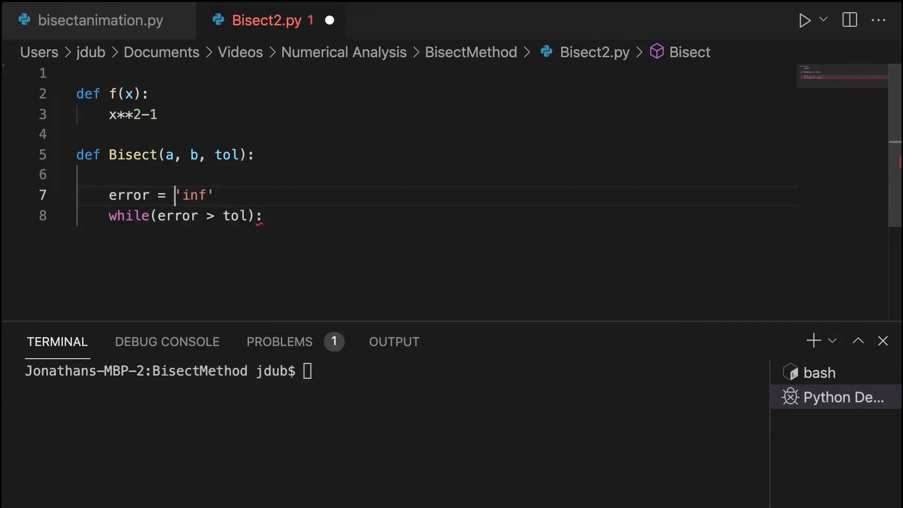
{"action": "type", "text": "fo"}
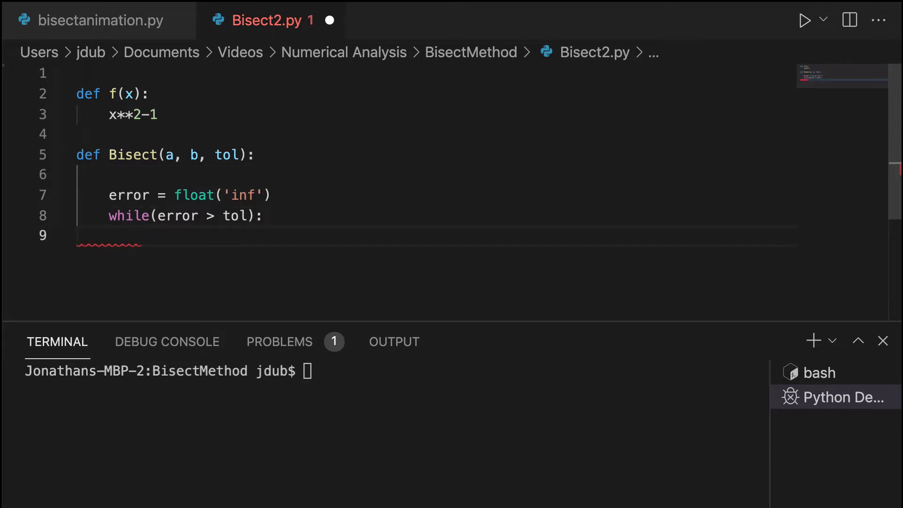
Type midpoint = (a+b)/2 in the loop, then delete the expression, leaving midpoint =
{"action": "type", "text": "midpoint ="}
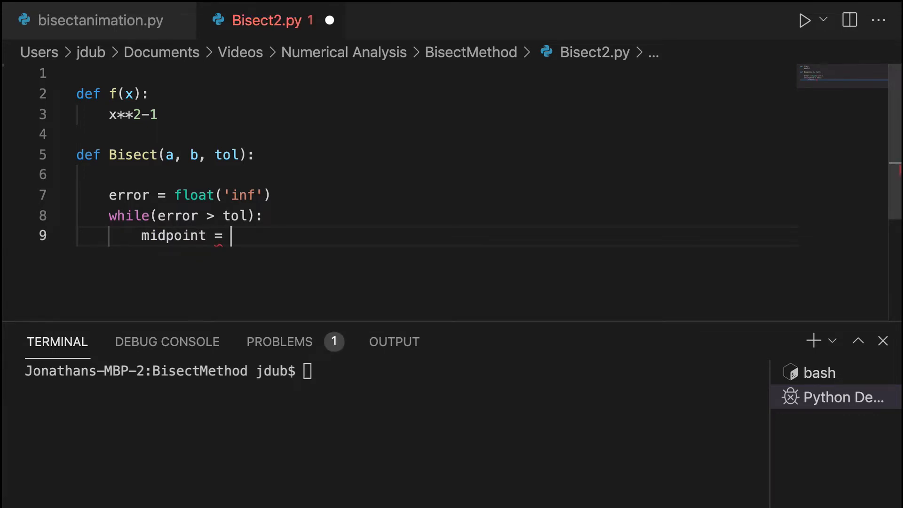
{"action": "type", "text": "a+b"}
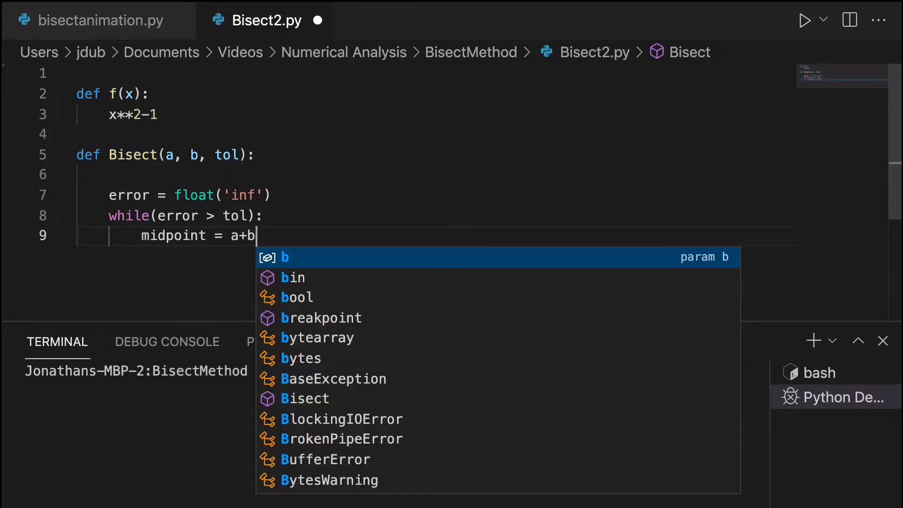
{"action": "type", "text": "("}
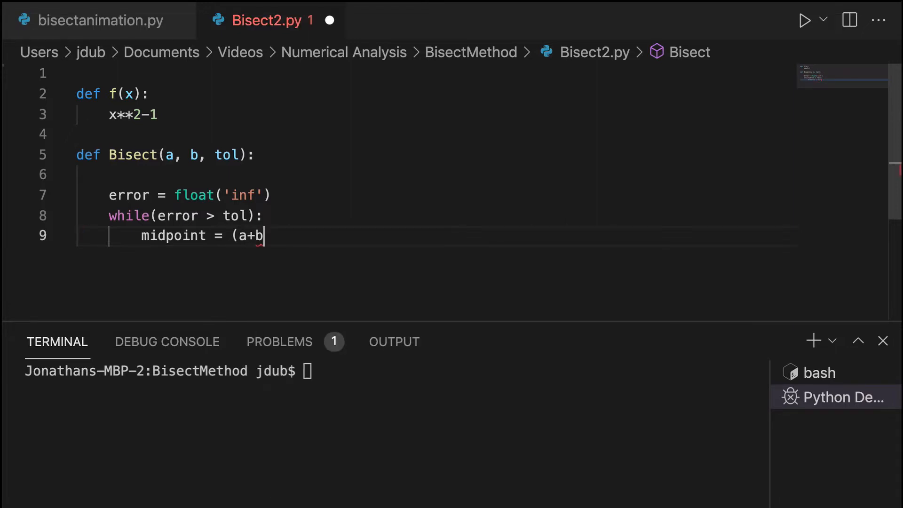
{"action": "type", "text": ") / 2"}
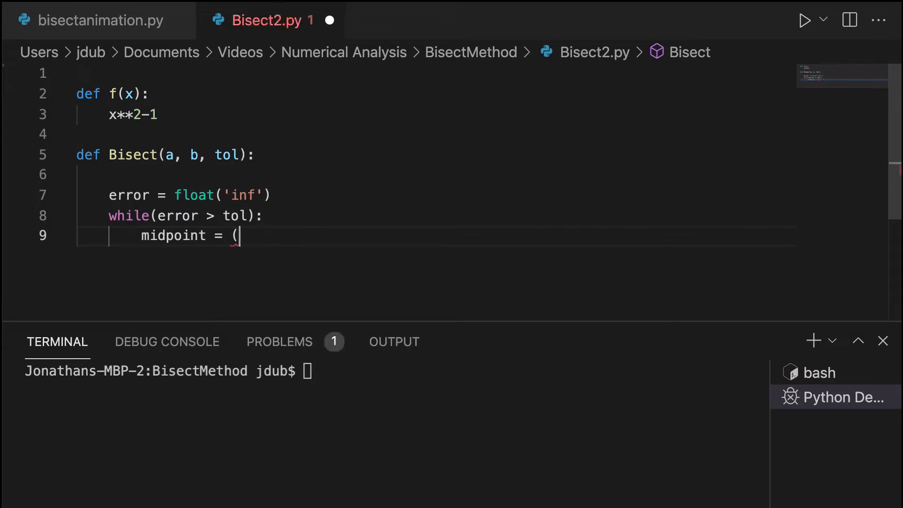
{"action": "key", "text": "Backspace"}
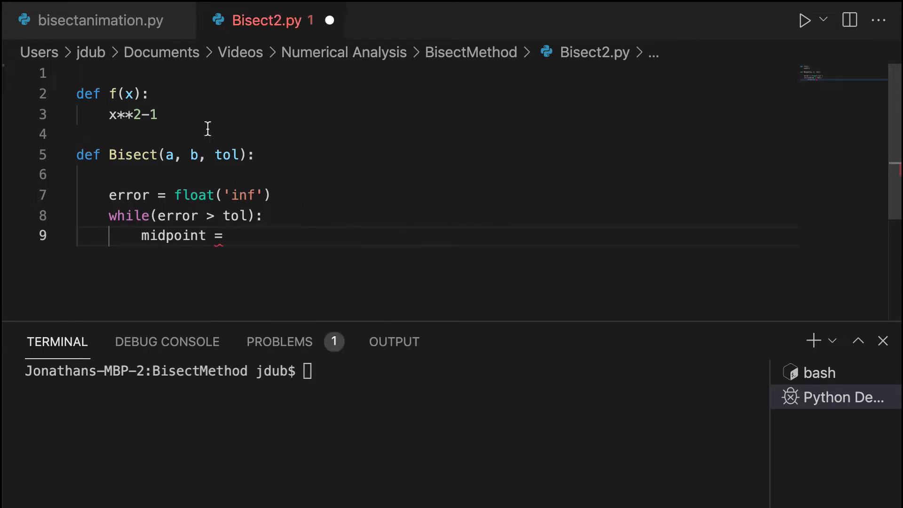
Add current_lower_bound = a, current_upper_bound = b and old_root = a before error
{"action": "key", "text": "Enter"}
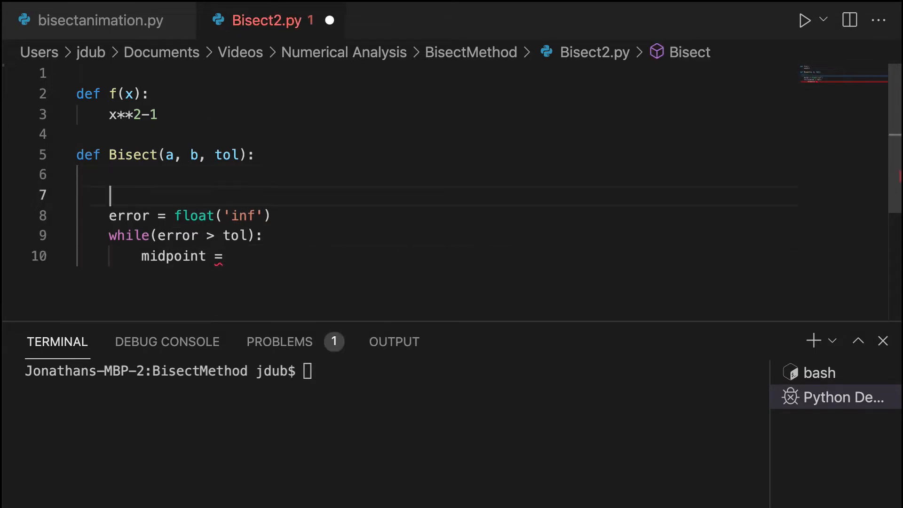
{"action": "type", "text": "current_lower_bound ="}
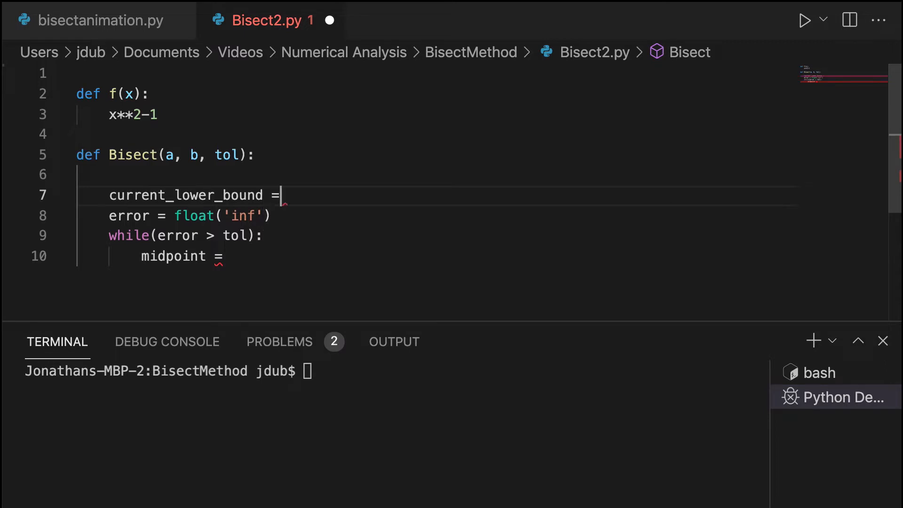
{"action": "type", "text": "a"}
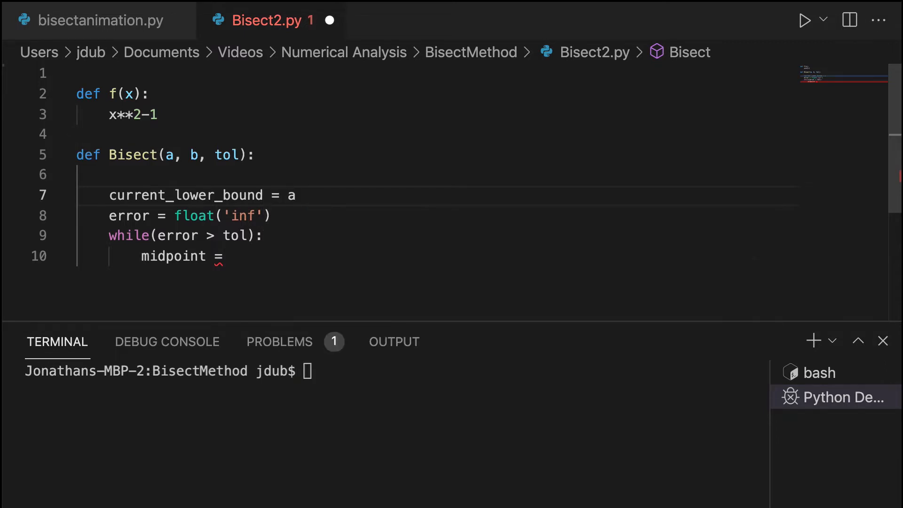
{"action": "type", "text": "current_upper_bound = b"}
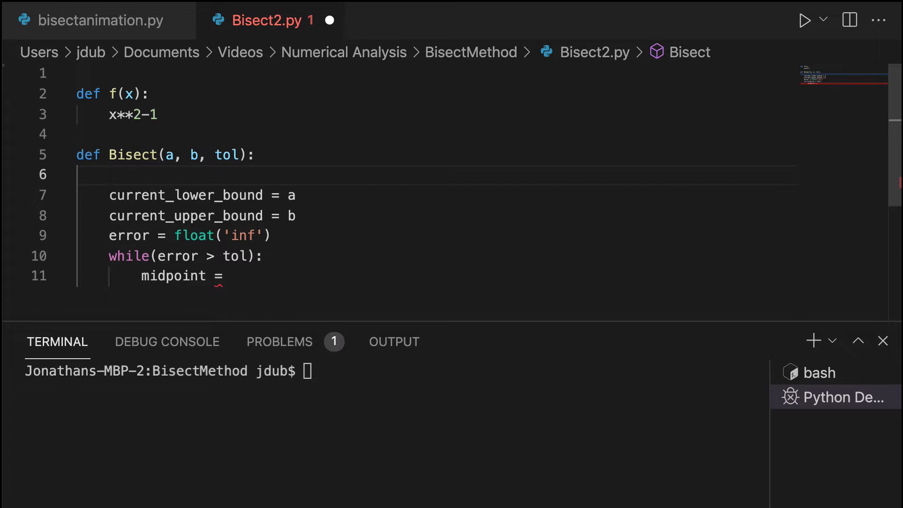
{"action": "type", "text": "old"}
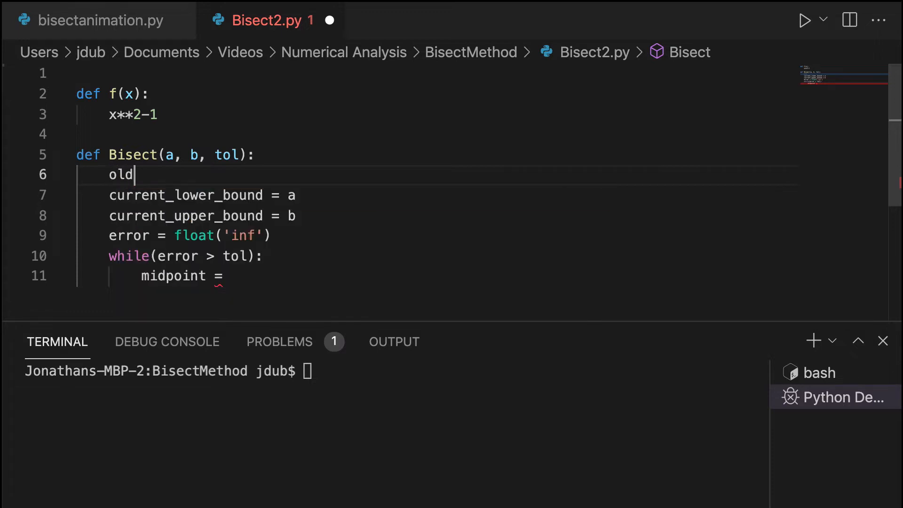
{"action": "type", "text": "_root = a"}
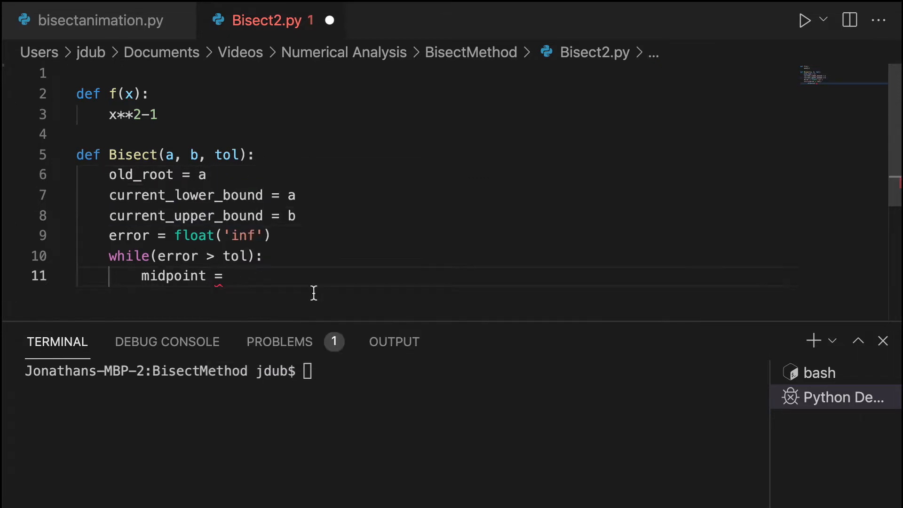
Complete midpoint = (current_lower_bound + current_upper_bound) / 2 using autocomplete
{"action": "type", "text": "(curre"}
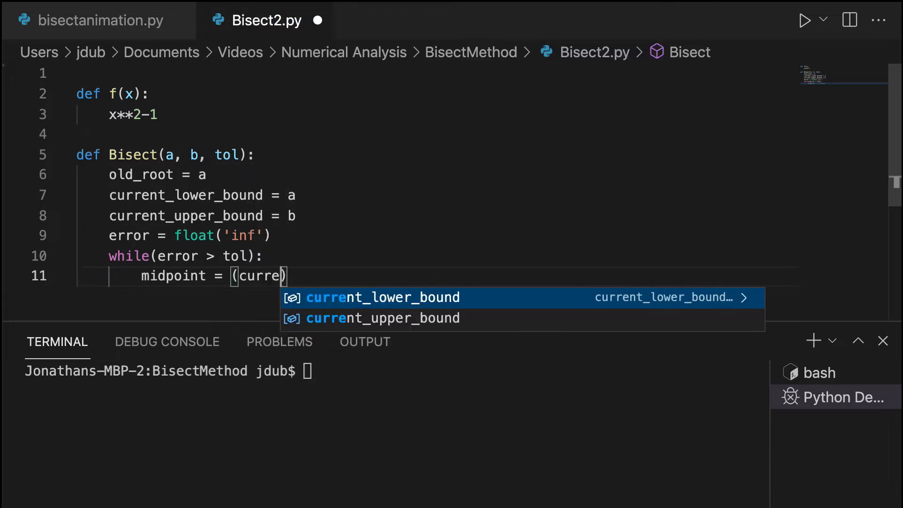
{"action": "type", "text": "current_lower_bound + c"}
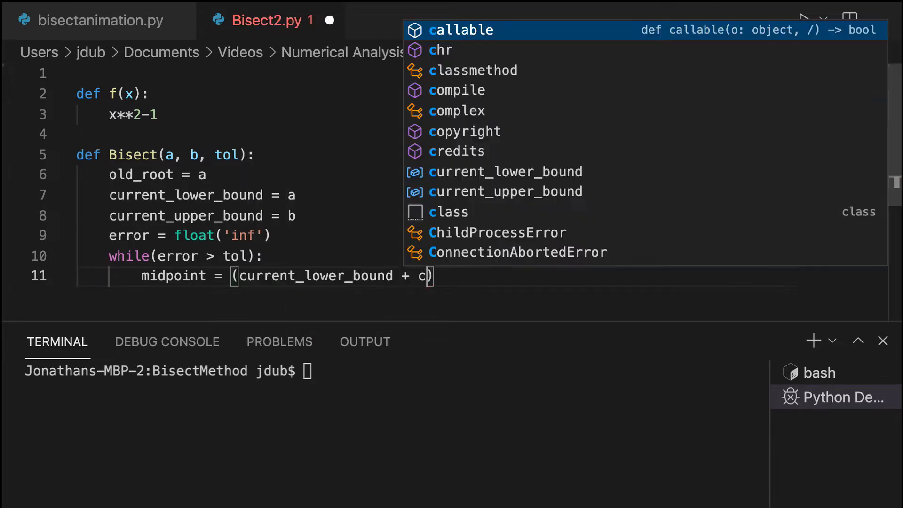
{"action": "left_click", "coordinate": [506, 192]}
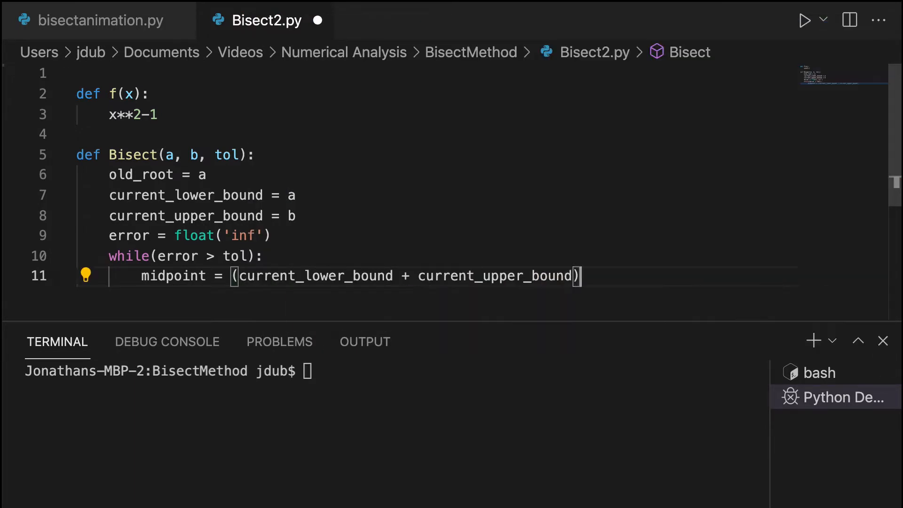
{"action": "type", "text": "/ 2"}
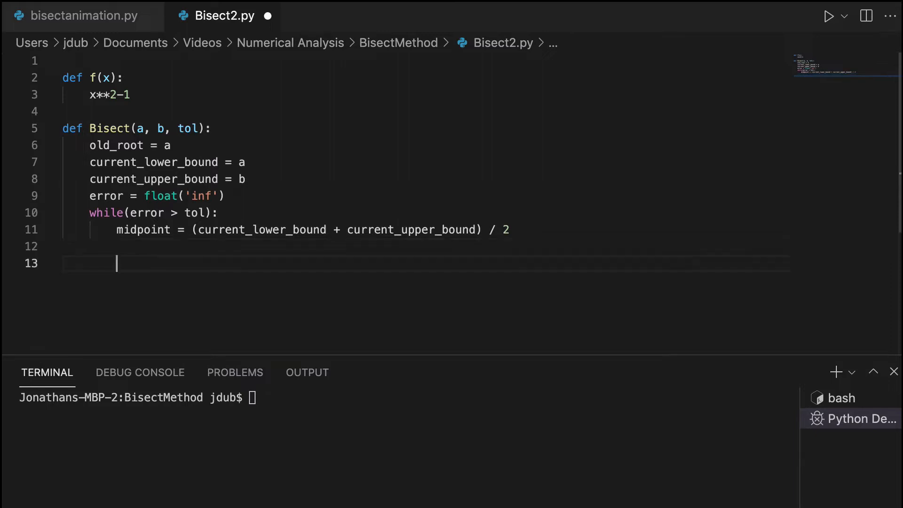
Add if midpoint != 0: computing error = abs((midpoint - old_root)/midpoint)*100
{"action": "type", "text": "if m"}
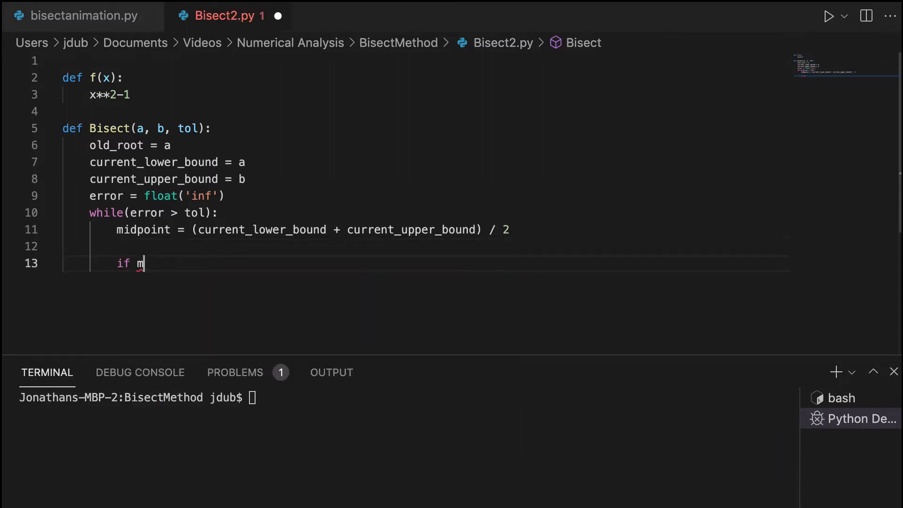
{"action": "type", "text": "idpoint != 0:"}
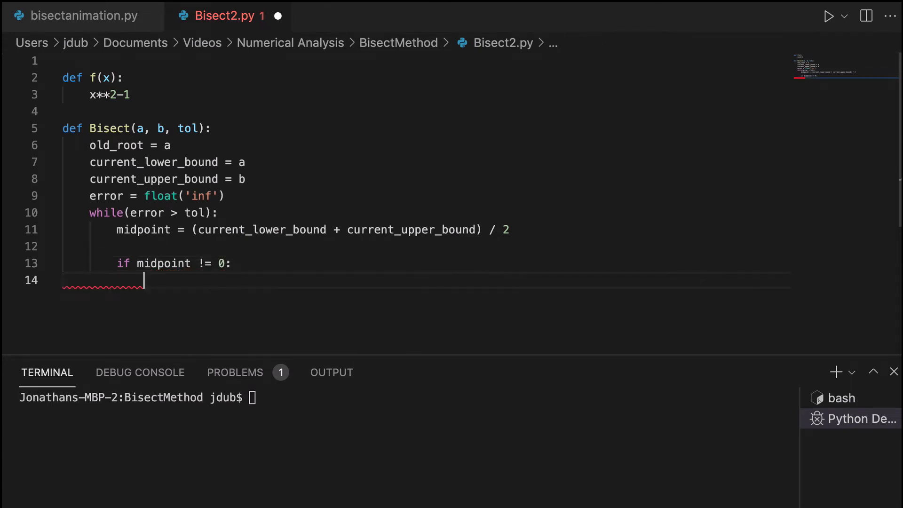
{"action": "type", "text": "error = a"}
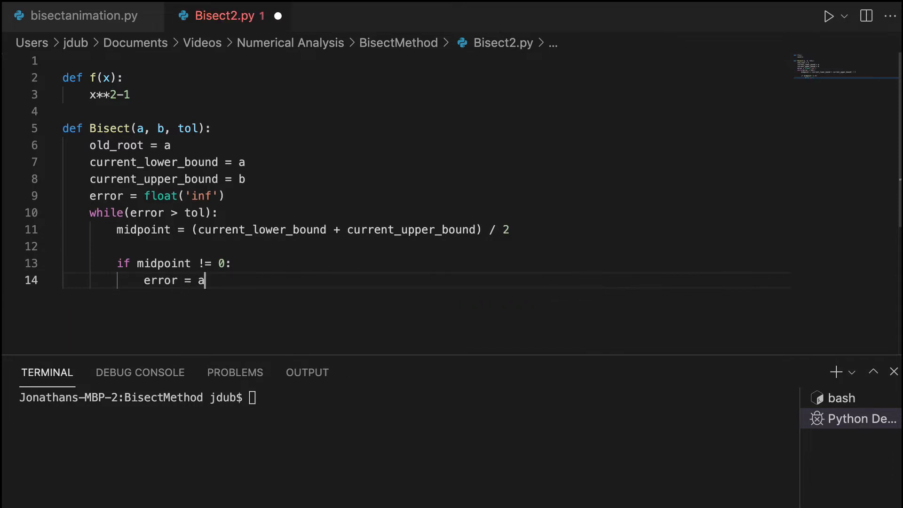
{"action": "type", "text": "bs()"}
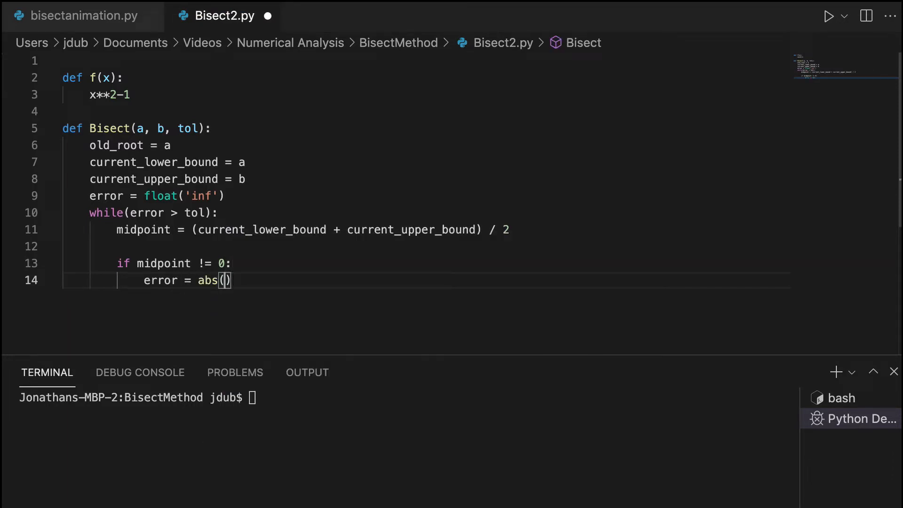
{"action": "type", "text": "("}
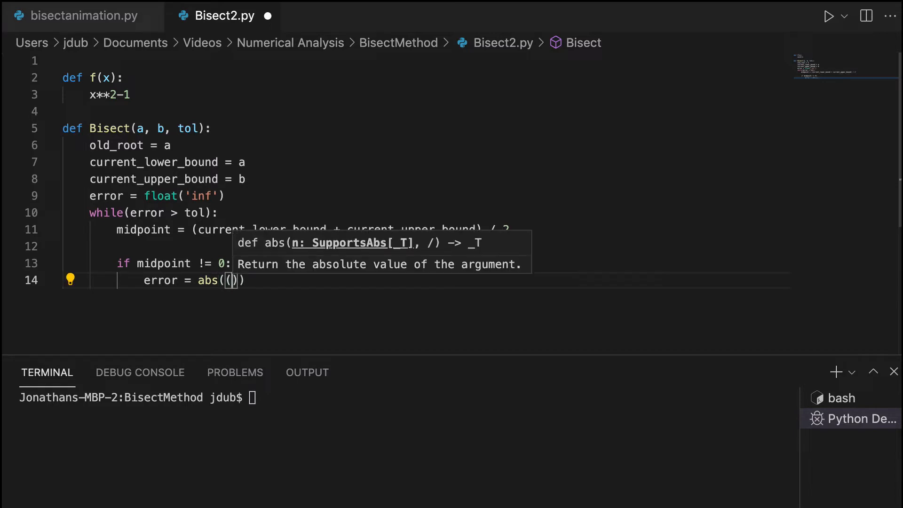
{"action": "type", "text": "midpoint - old_root"}
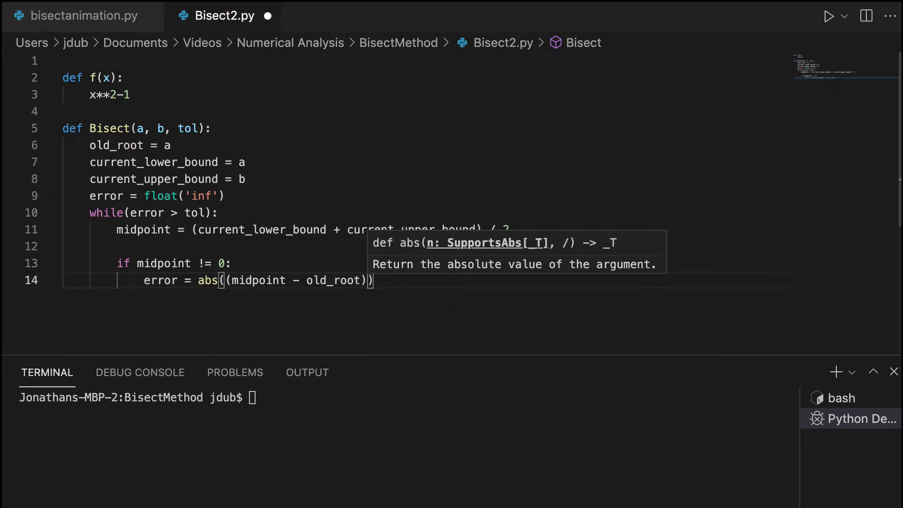
{"action": "type", "text": "/"}
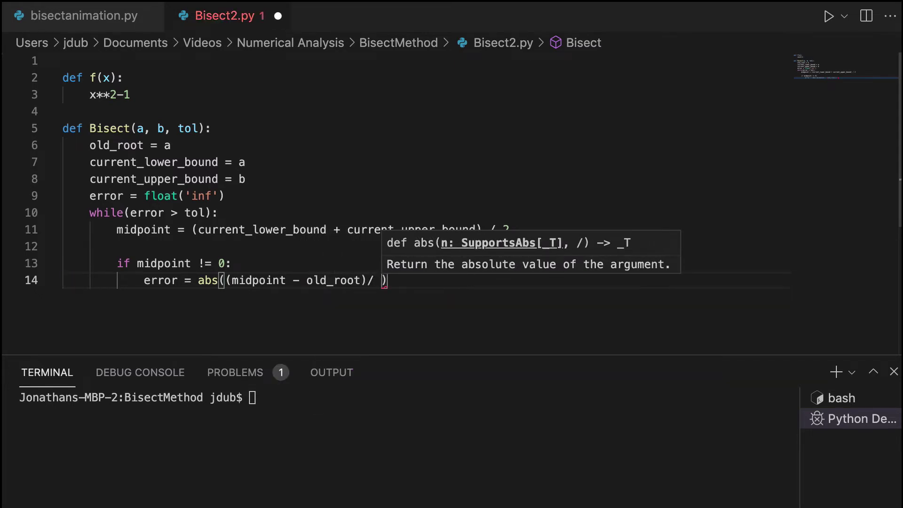
{"action": "type", "text": "midpoint"}
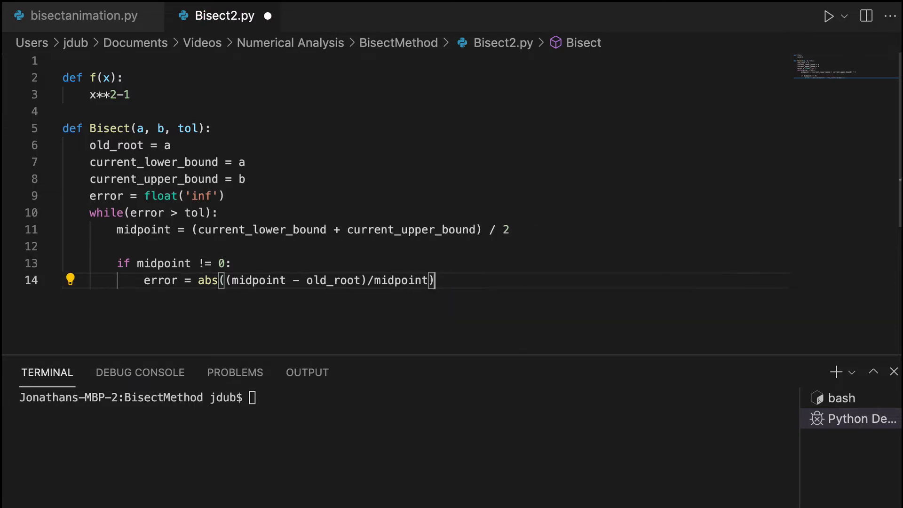
{"action": "type", "text": "*100"}
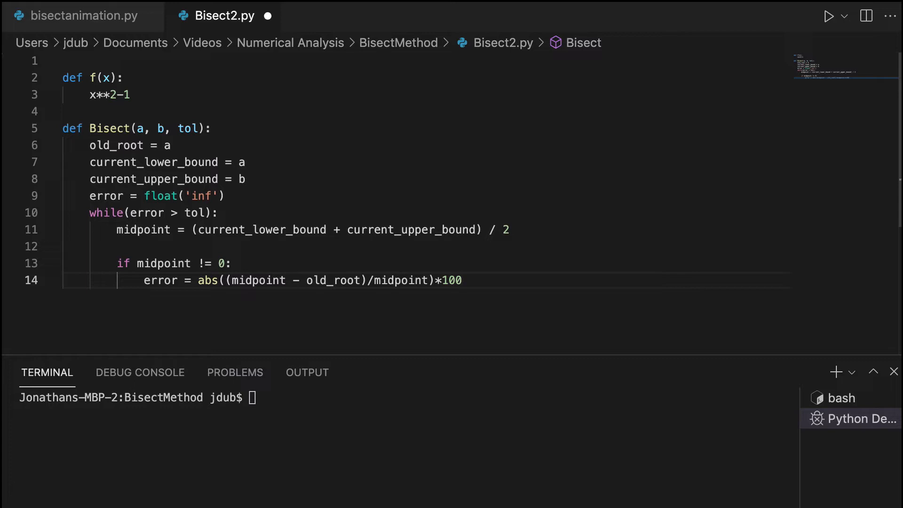
Comment the error line '#error as a percent of the current value'
{"action": "type", "text": "#err"}
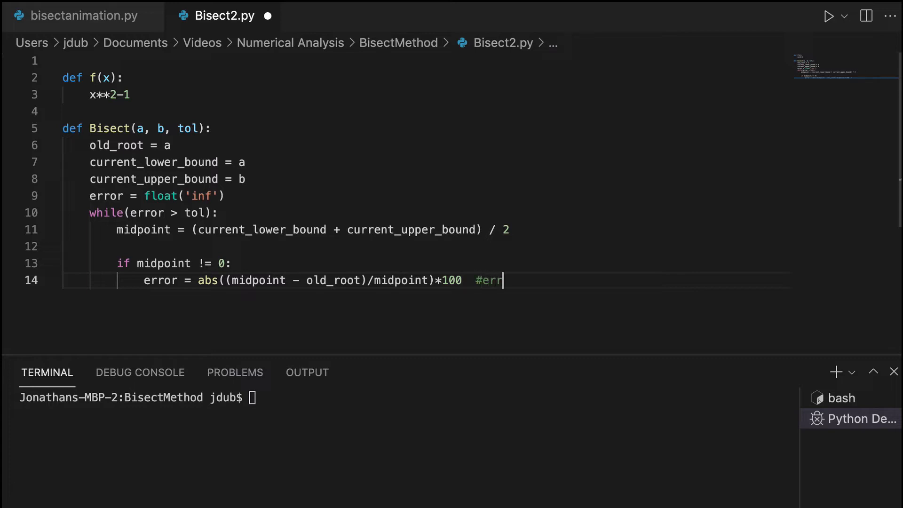
{"action": "type", "text": "or as a percent"}
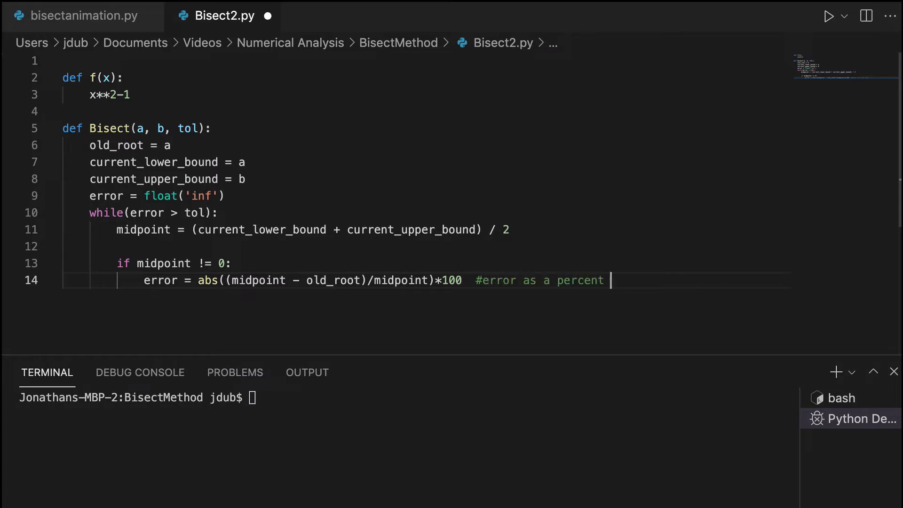
{"action": "type", "text": "of the current"}
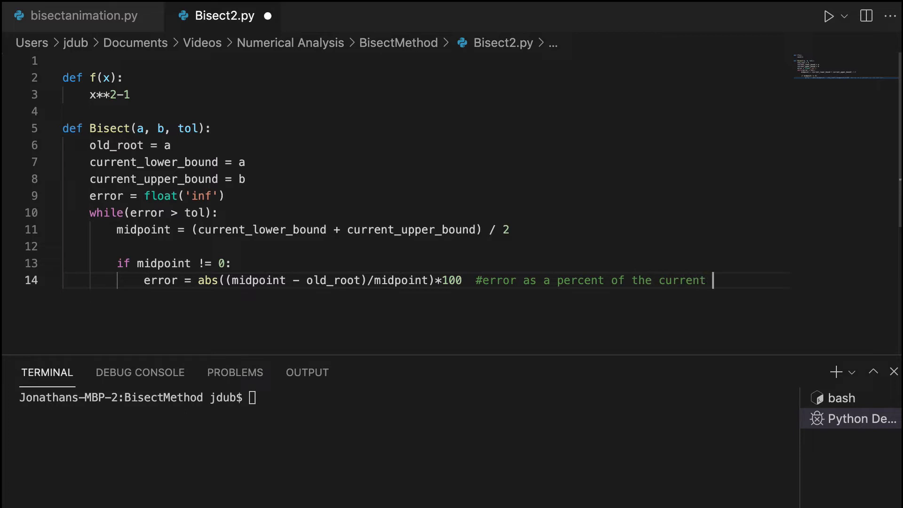
{"action": "type", "text": "value"}
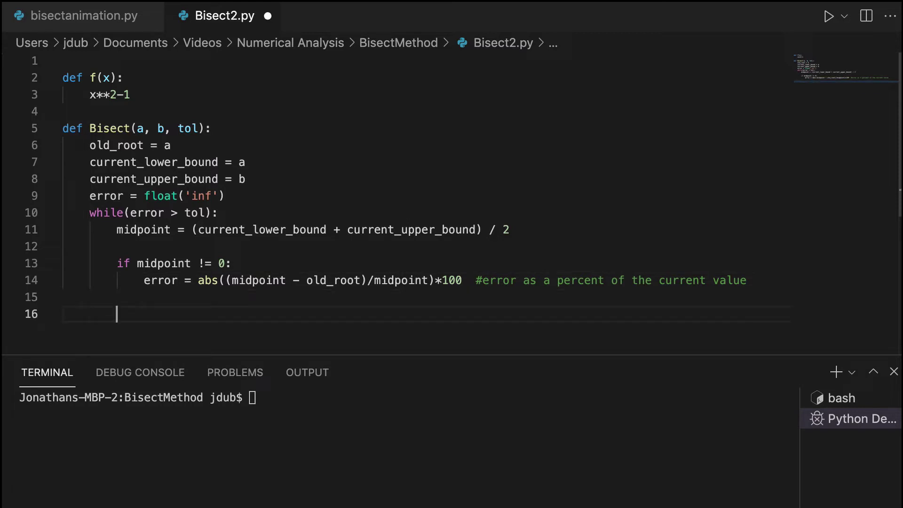
Add if(f(midpoint) == 0): break with comment 'I've found the zero of the function'
{"action": "type", "text": "if"}
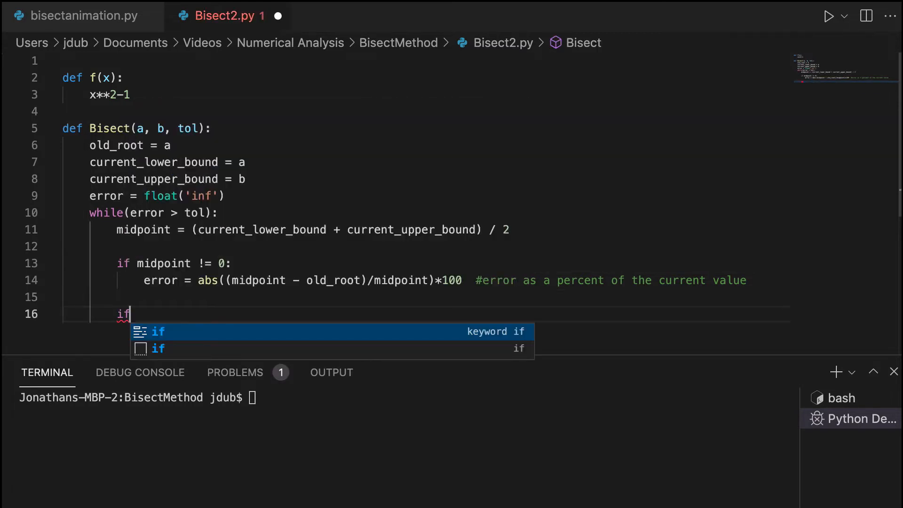
{"action": "type", "text": "(f"}
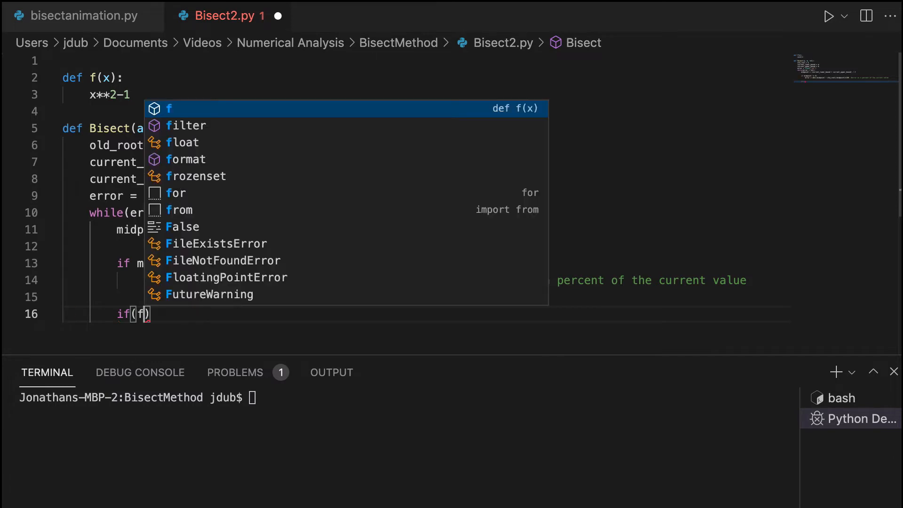
{"action": "type", "text": "midpoint"}
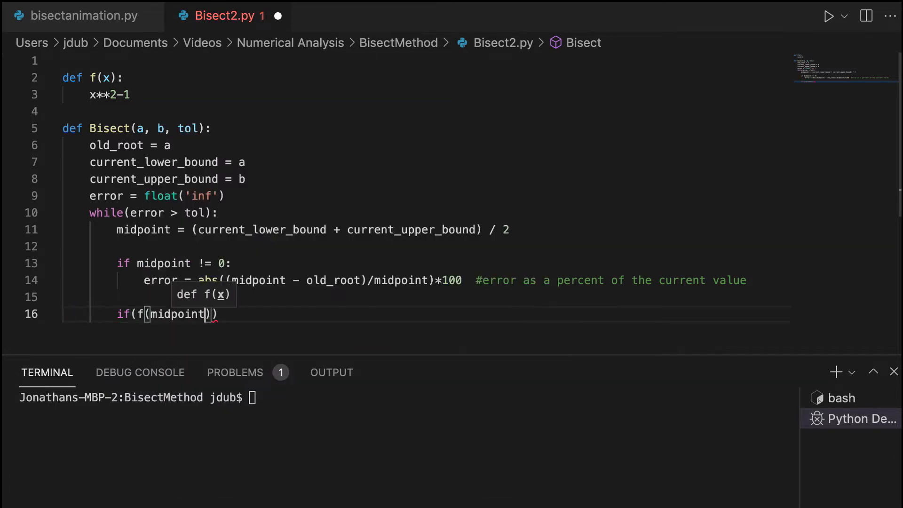
{"action": "type", "text": "== 0"}
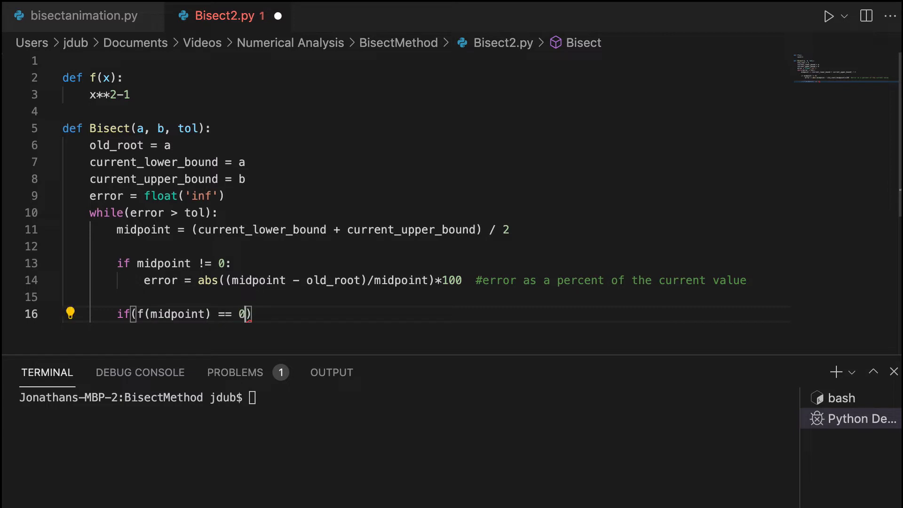
{"action": "type", "text": "break #i"}
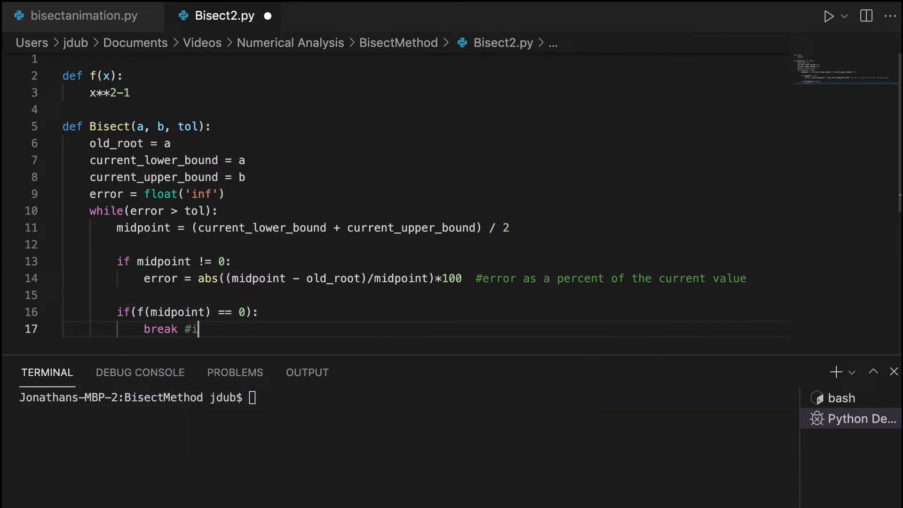
{"action": "type", "text": "'ve found"}
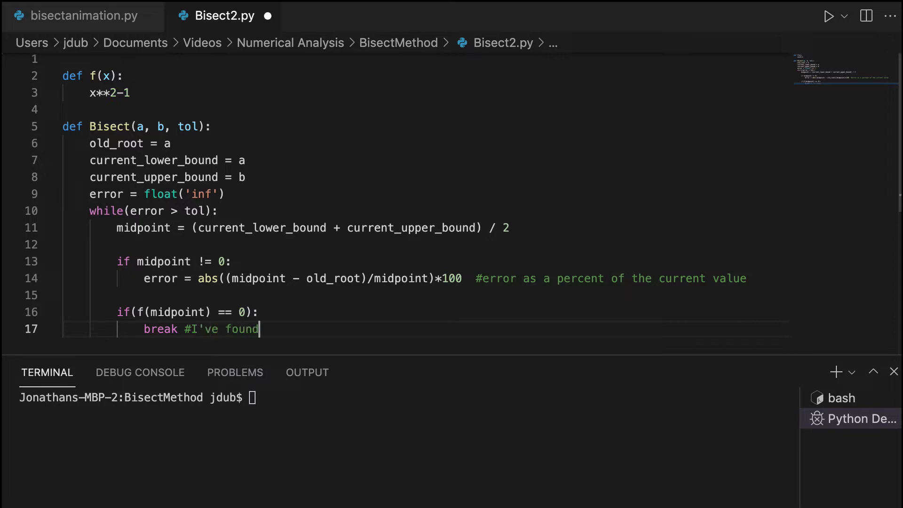
{"action": "type", "text": "the zero of the"}
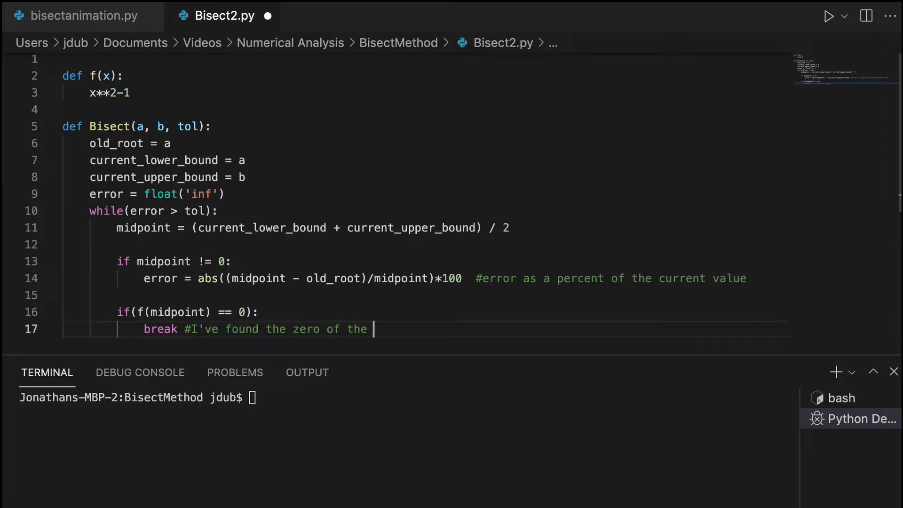
{"action": "type", "text": "function"}
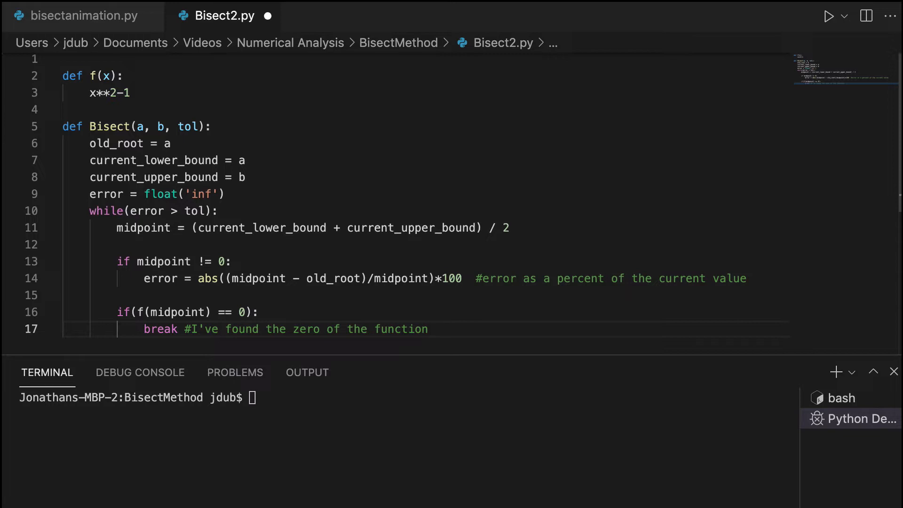
Reword the comment to say 'a zero of the function'
{"action": "left_click", "coordinate": [303, 329]}
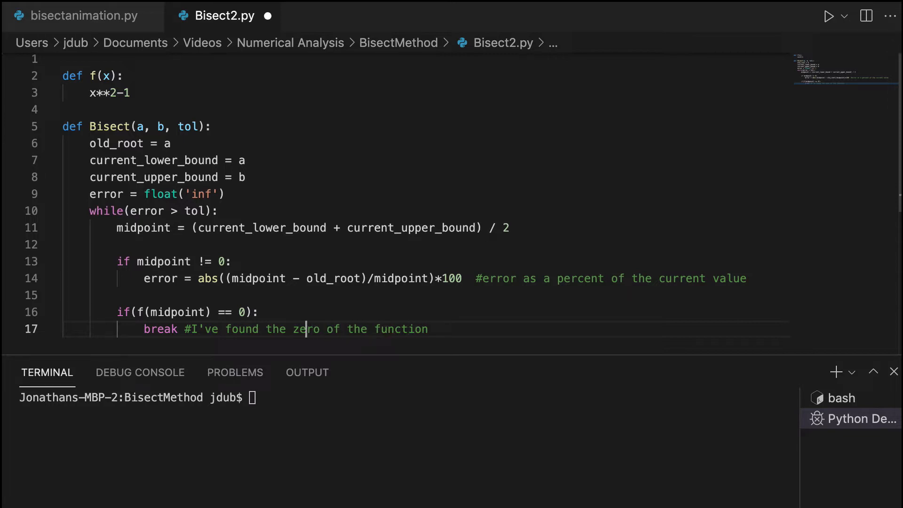
{"action": "type", "text": "a"}
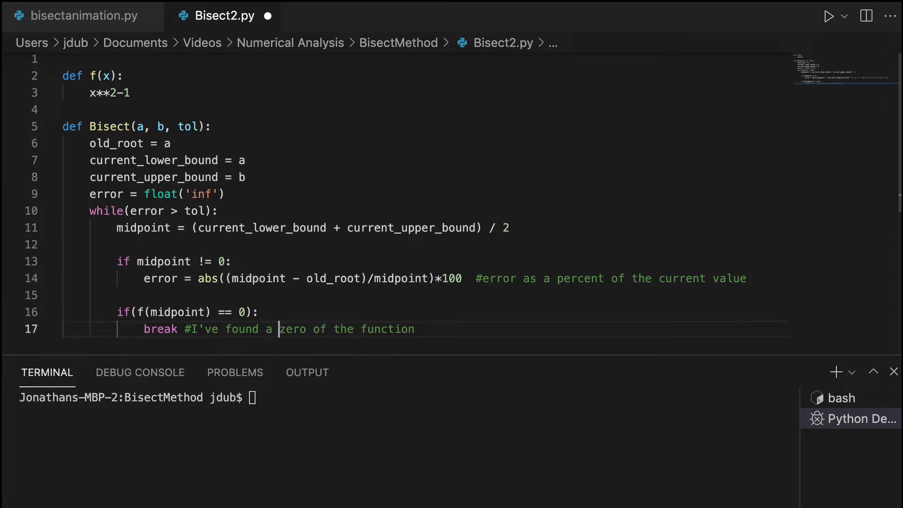
{"action": "left_click", "coordinate": [400, 328]}
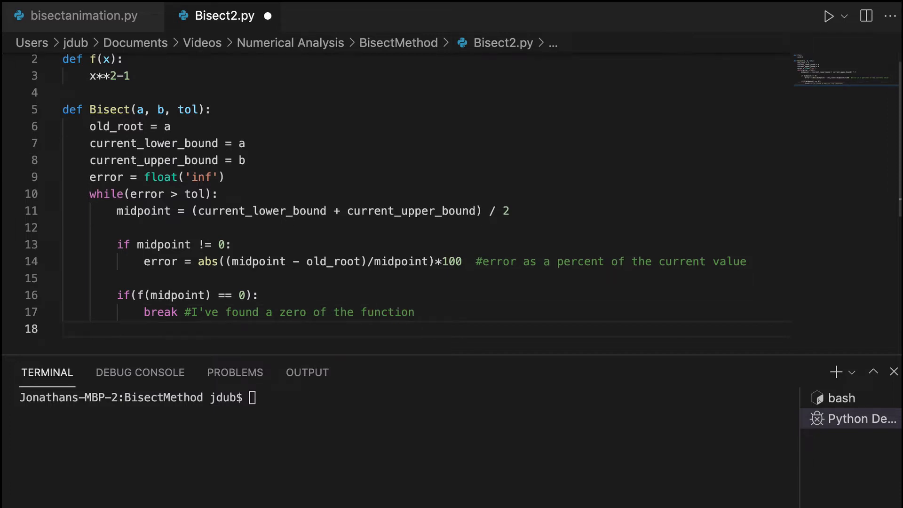
Add the comment '#check to see if f(a) and f(midpoint) are of the same sign +/-'
{"action": "scroll", "scroll_direction": "down", "scroll_amount": 3}
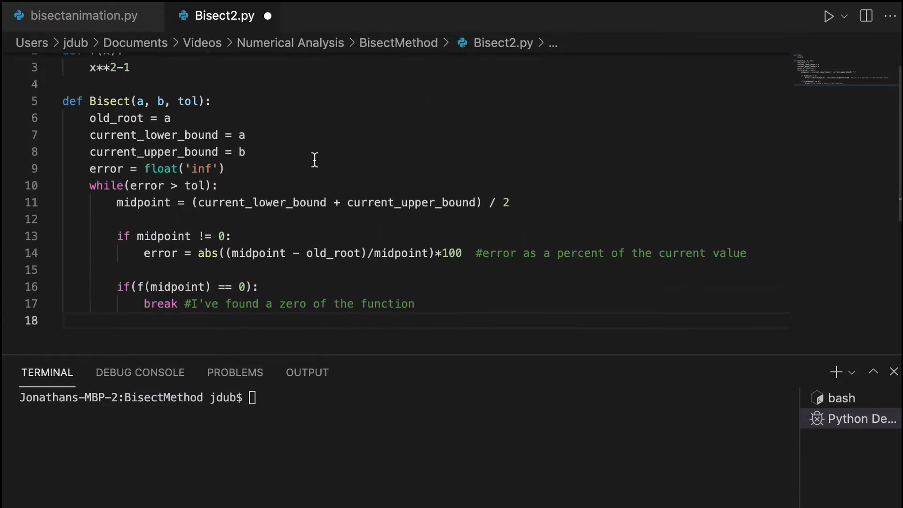
{"action": "scroll", "scroll_direction": "up", "scroll_amount": 3}
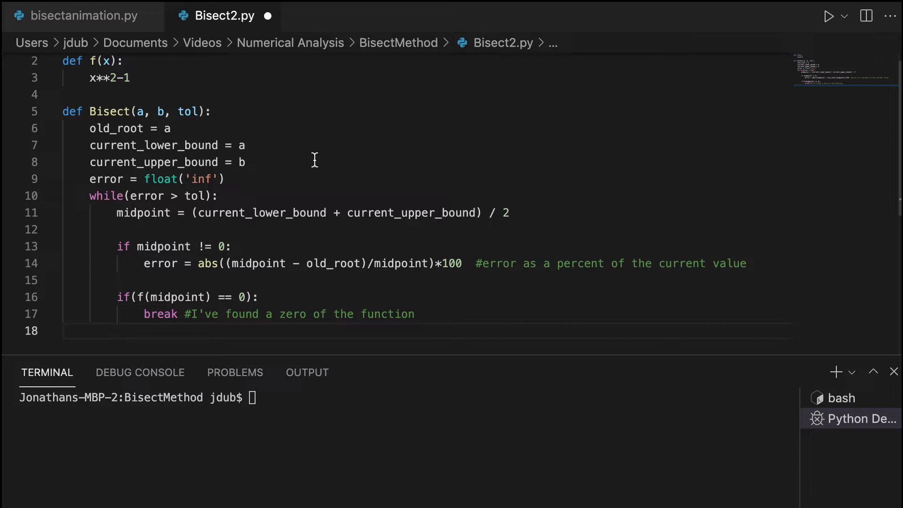
{"action": "type", "text": "#check t"}
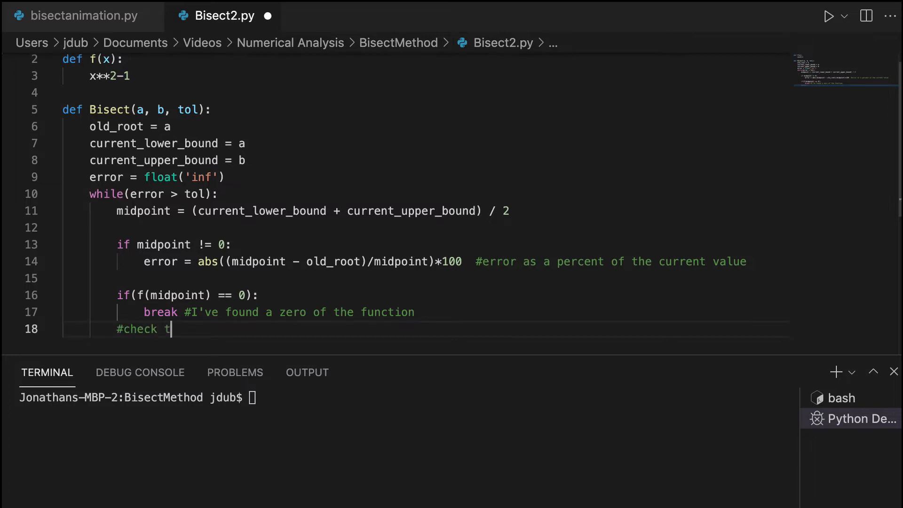
{"action": "type", "text": "o see if f(a) and f(mi"}
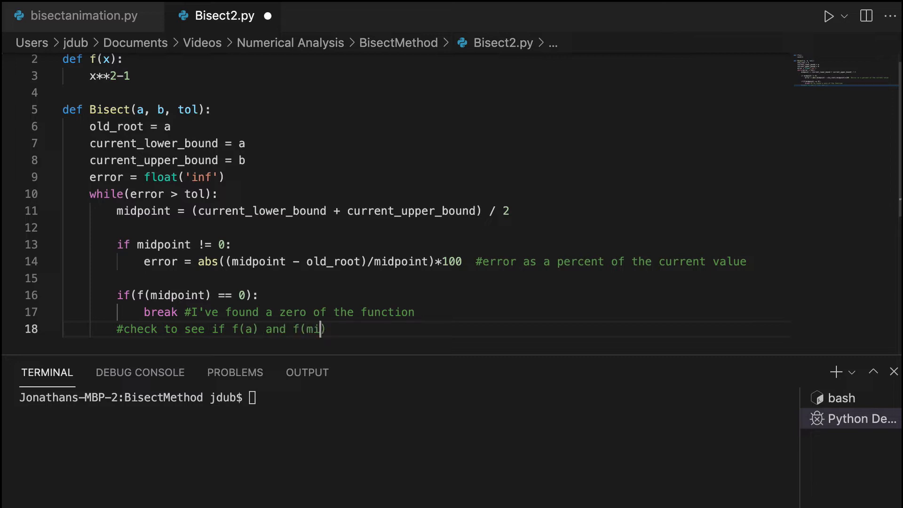
{"action": "type", "text": "dpoint) a"}
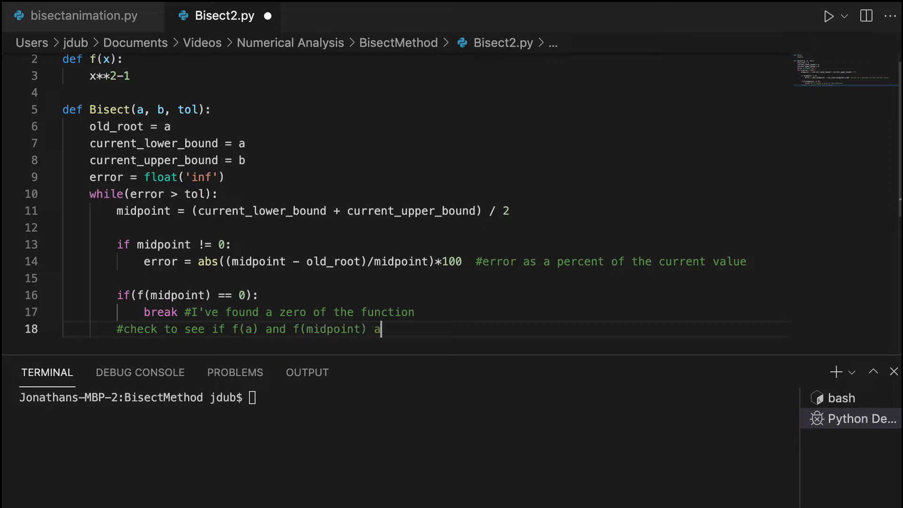
{"action": "type", "text": "re of the same si"}
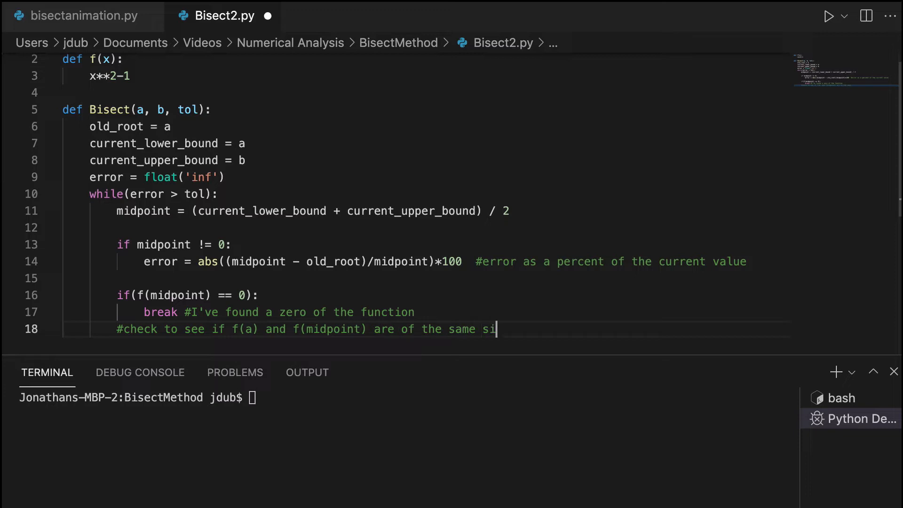
{"action": "type", "text": "gn"}
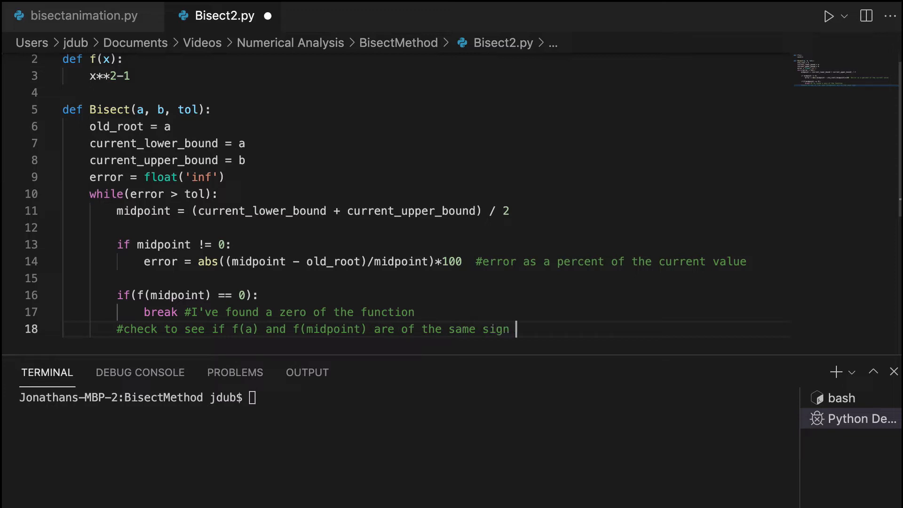
{"action": "type", "text": "+/-"}
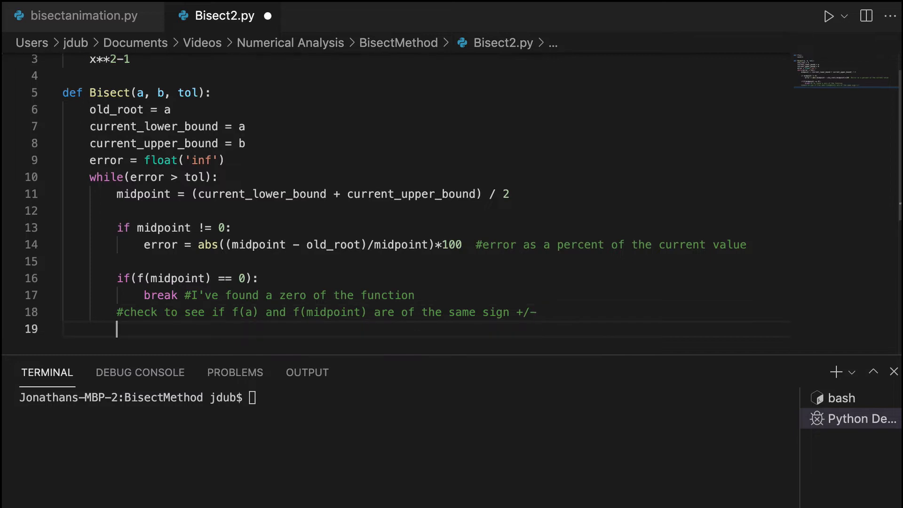
Write an if combining isPositive and isNegative checks on f(current_lower_bound) and f(midpoint)
{"action": "type", "text": "if(  )"}
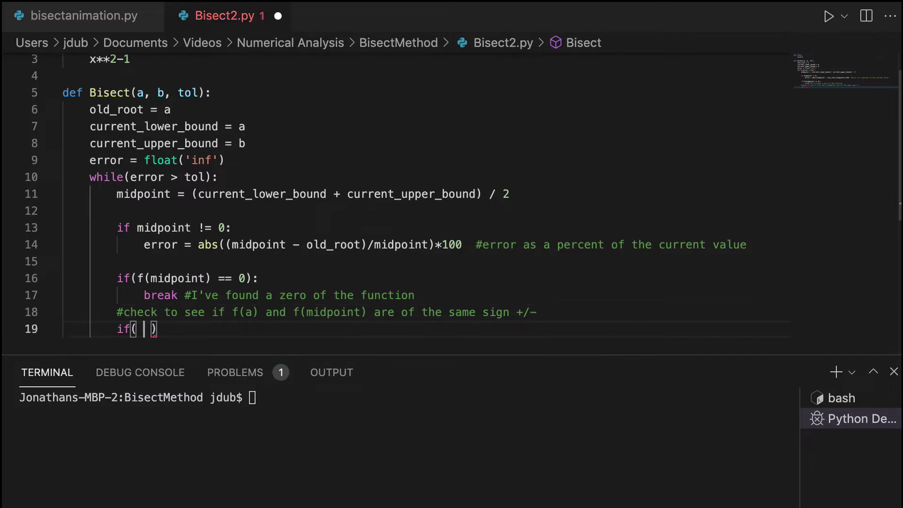
{"action": "type", "text": "isPositive(f("}
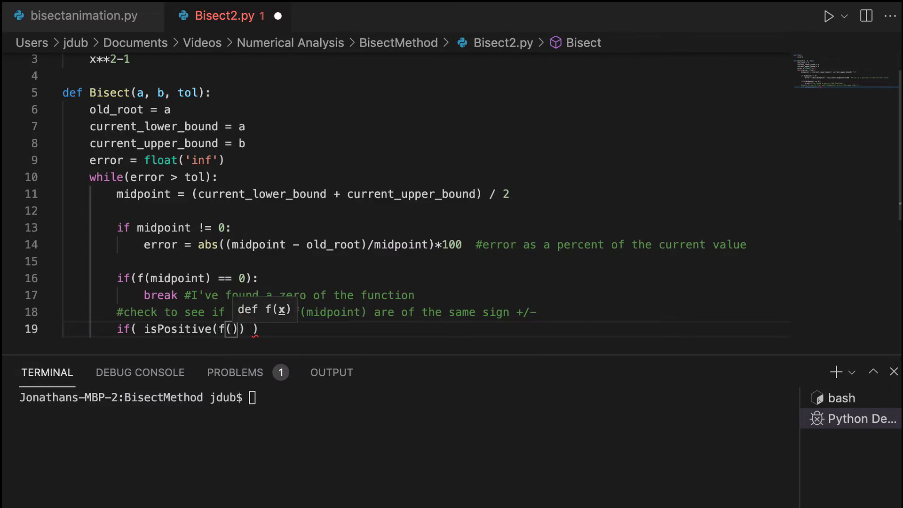
{"action": "type", "text": "current_lower_bound"}
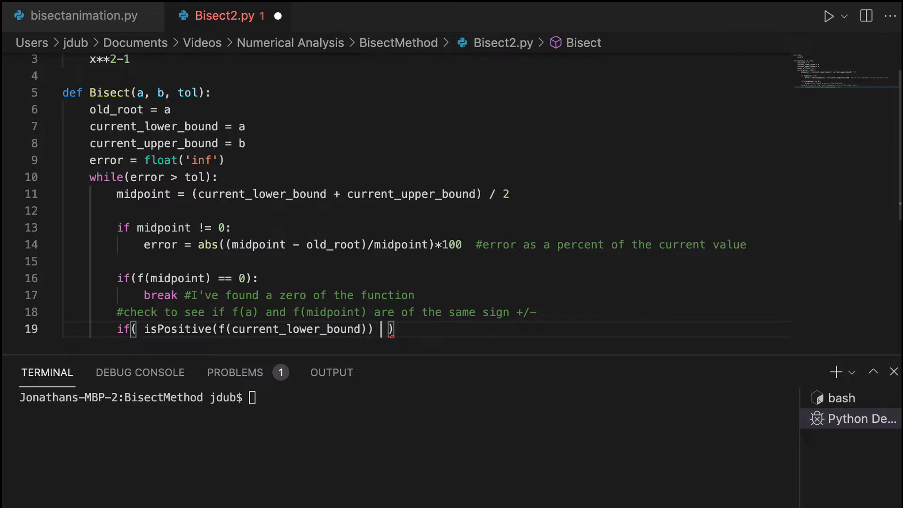
{"action": "type", "text": "and i"}
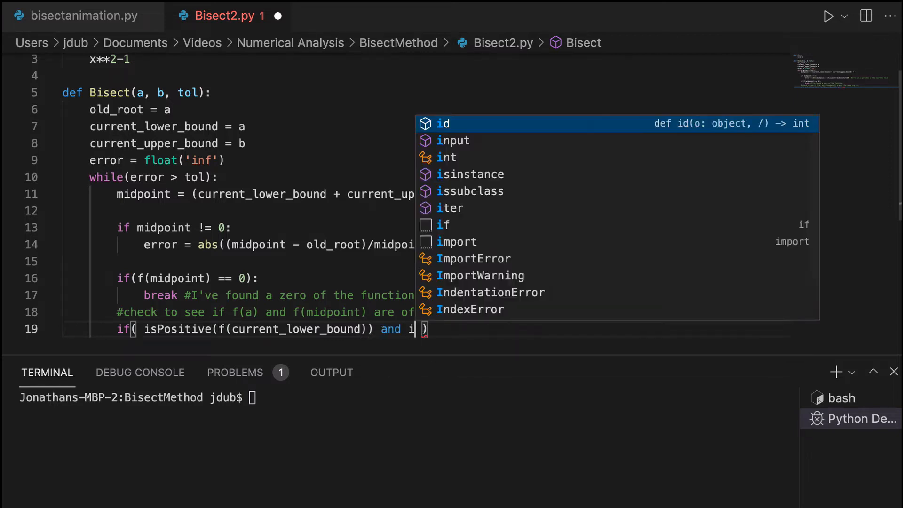
{"action": "type", "text": "sPositive(f(midpoint)))"}
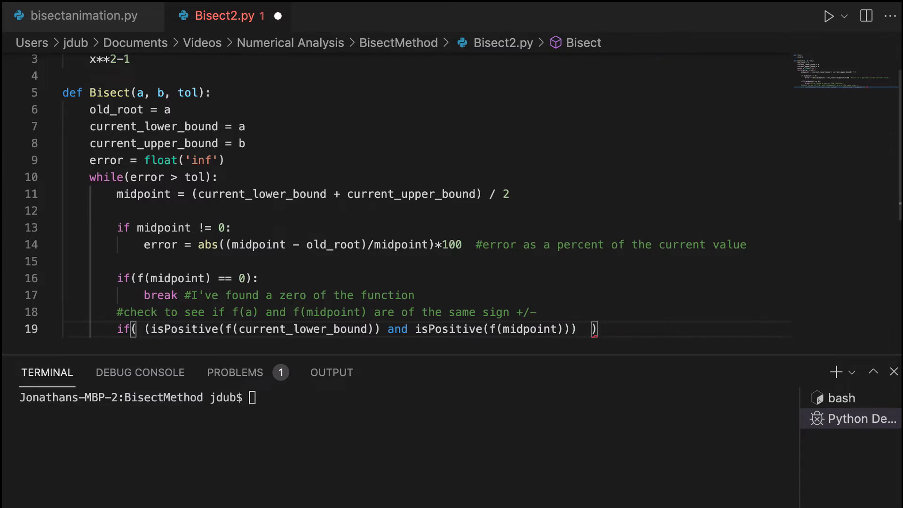
{"action": "type", "text": "or ()"}
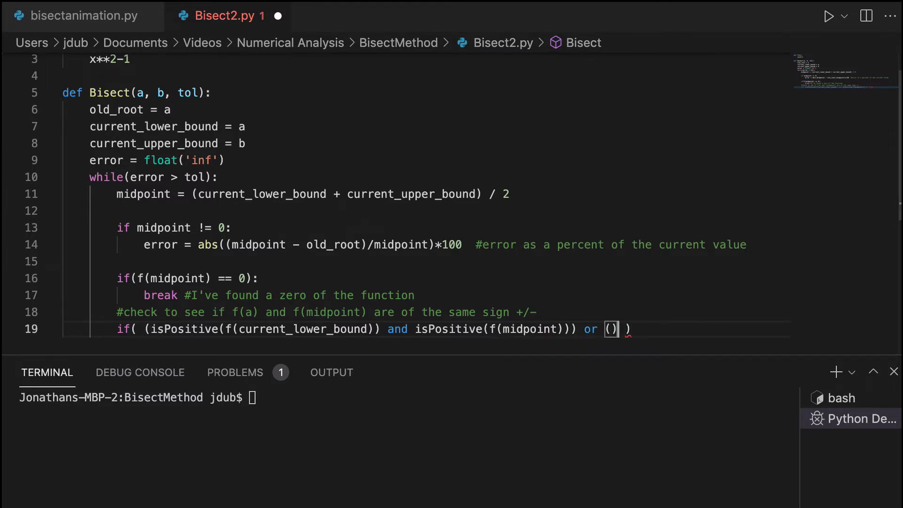
{"action": "type", "text": "isNegativ"}
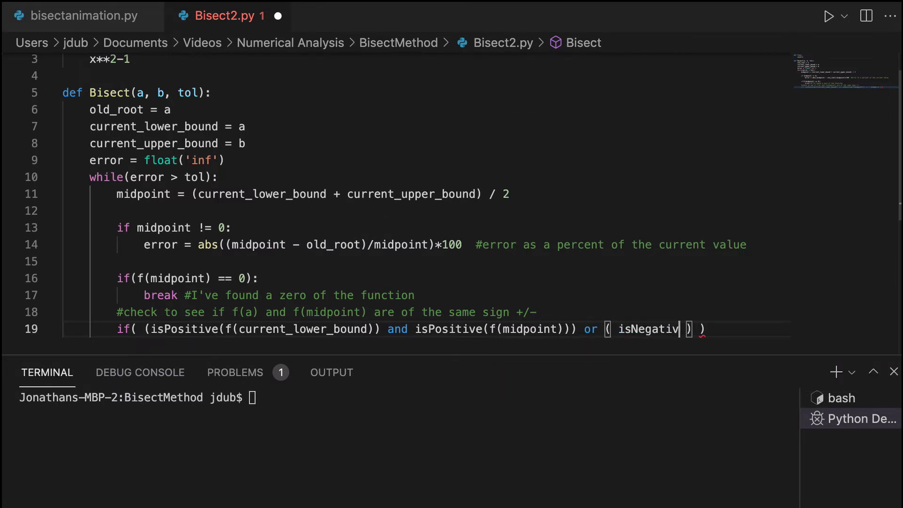
{"action": "type", "text": "e(f(current_lower_bound"}
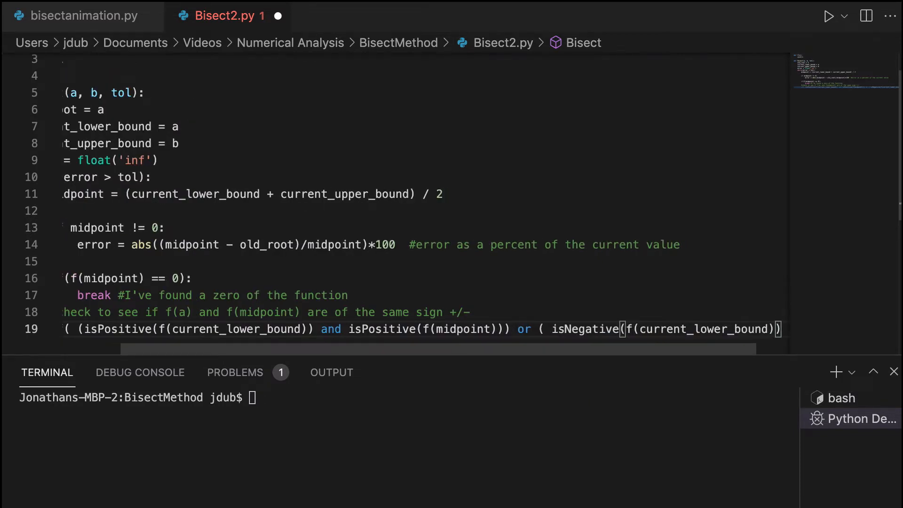
{"action": "type", "text": "and isNeg"}
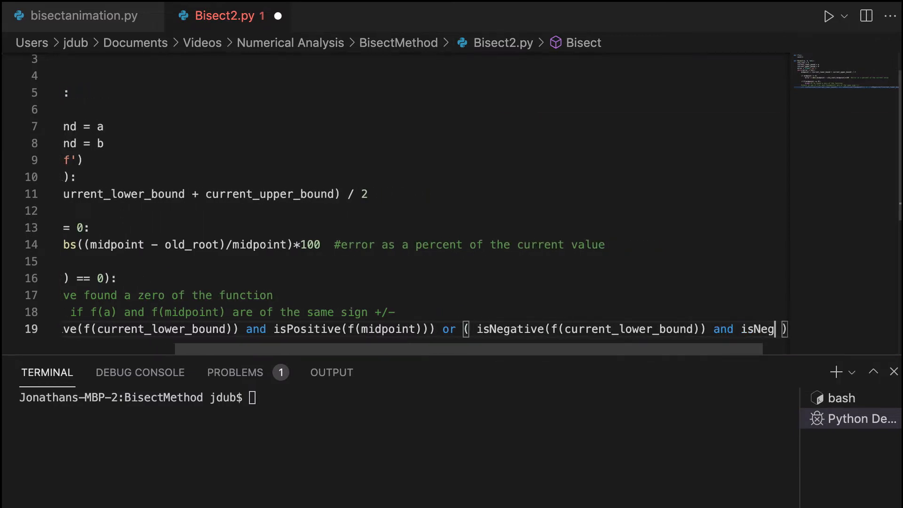
{"action": "type", "text": "ative(f(midpoint"}
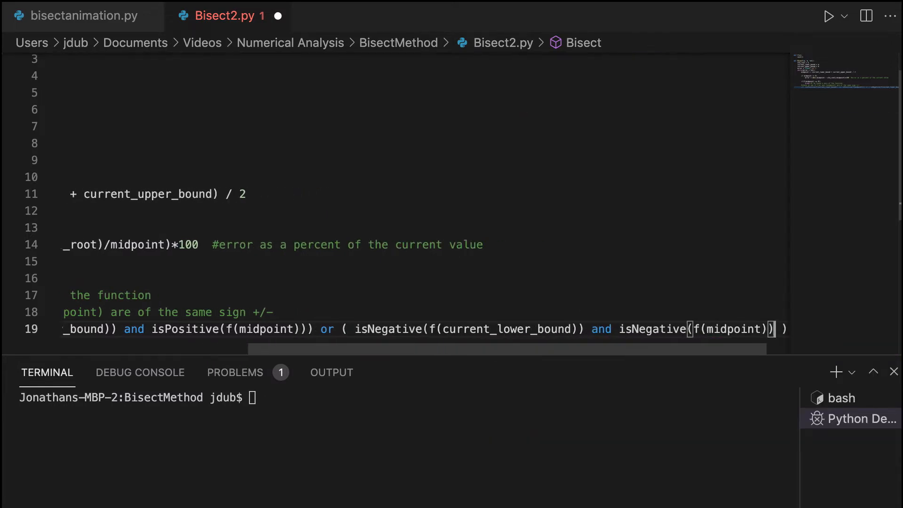
{"action": "scroll", "scroll_direction": "right", "scroll_amount": 3}
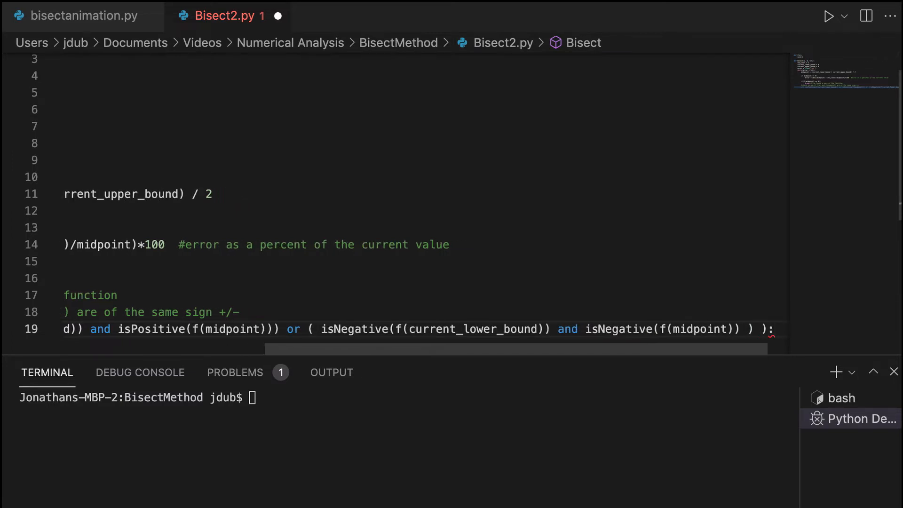
{"action": "mouse_move", "coordinate": [315, 249]}
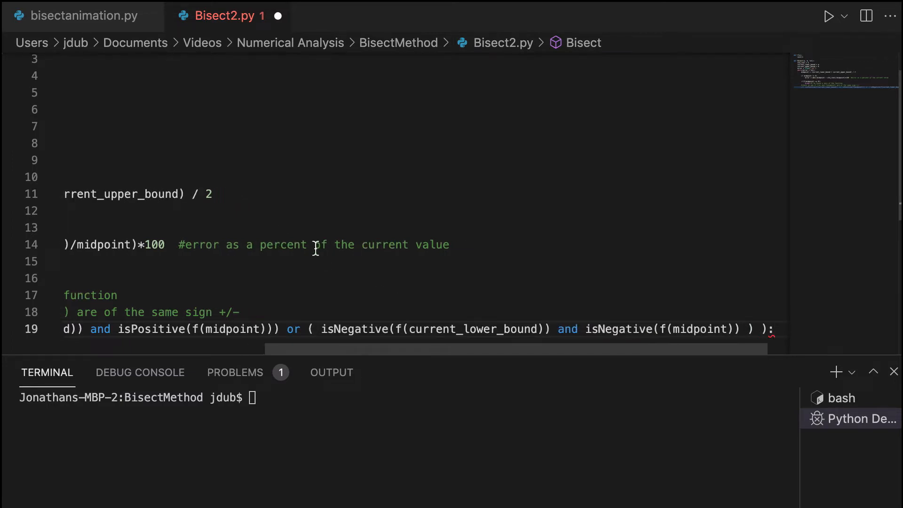
{"action": "scroll", "scroll_direction": "left", "scroll_amount": 3}
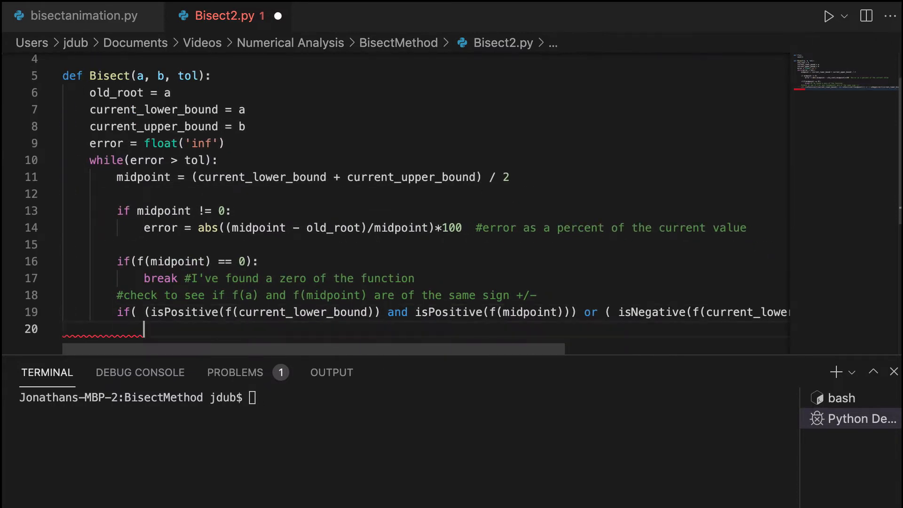
Comment that the zero lies in [midpoint, current_upper_bound], set current_lower_bound = midpoint, then begin else
{"action": "type", "text": "#"}
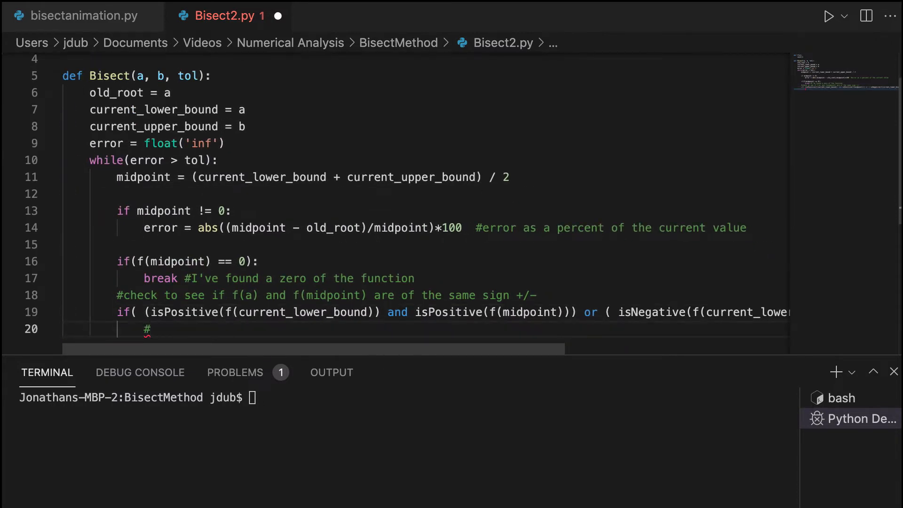
{"action": "type", "text": "now we kn"}
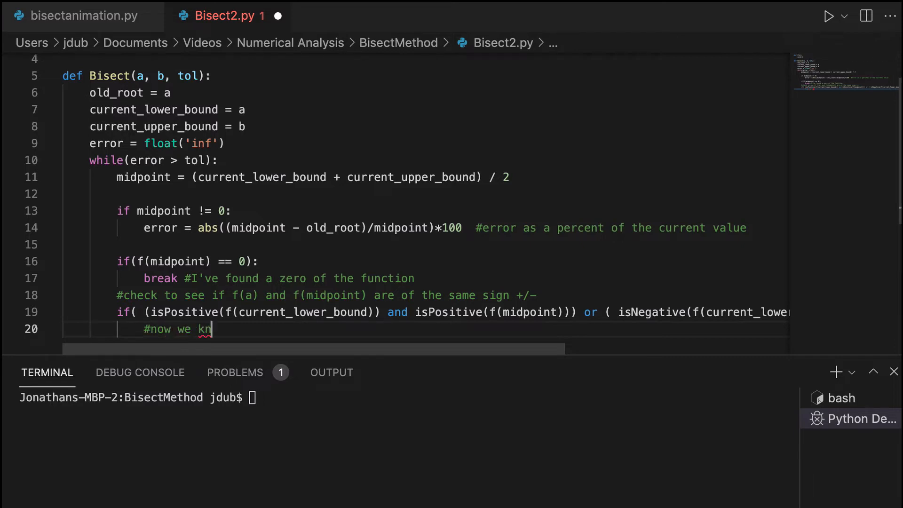
{"action": "type", "text": "ow the zer"}
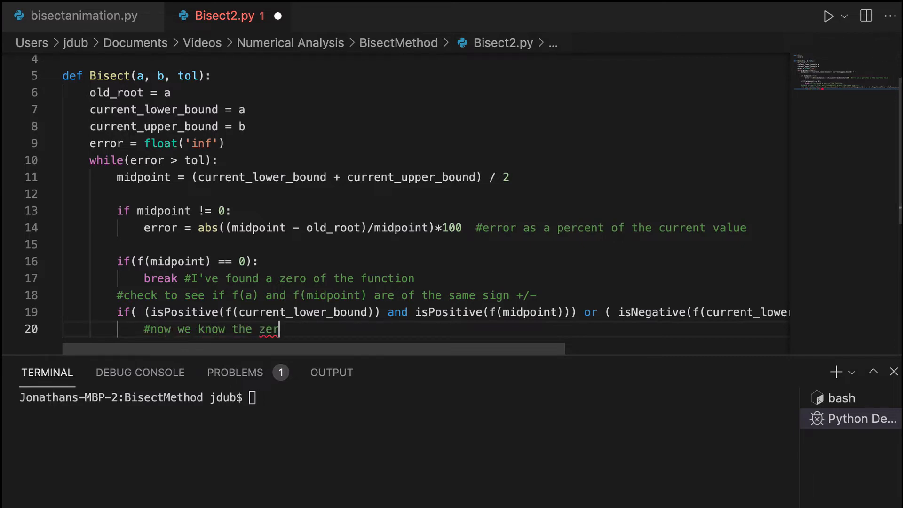
{"action": "type", "text": "o is in the inter"}
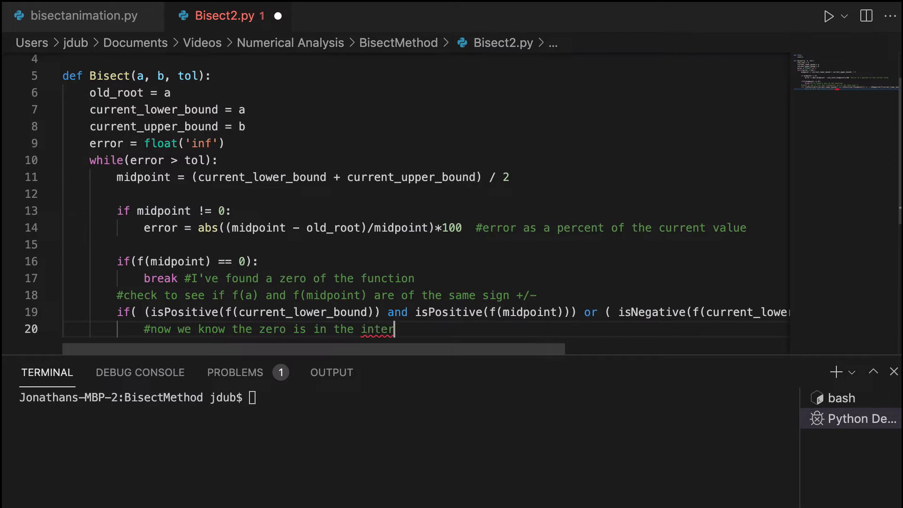
{"action": "type", "text": "val [midpoint, curren"}
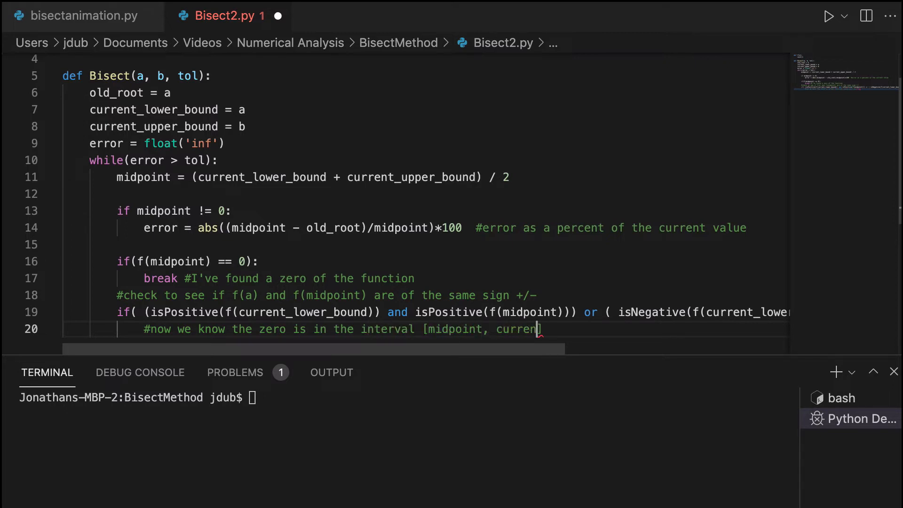
{"action": "type", "text": "_eu"}
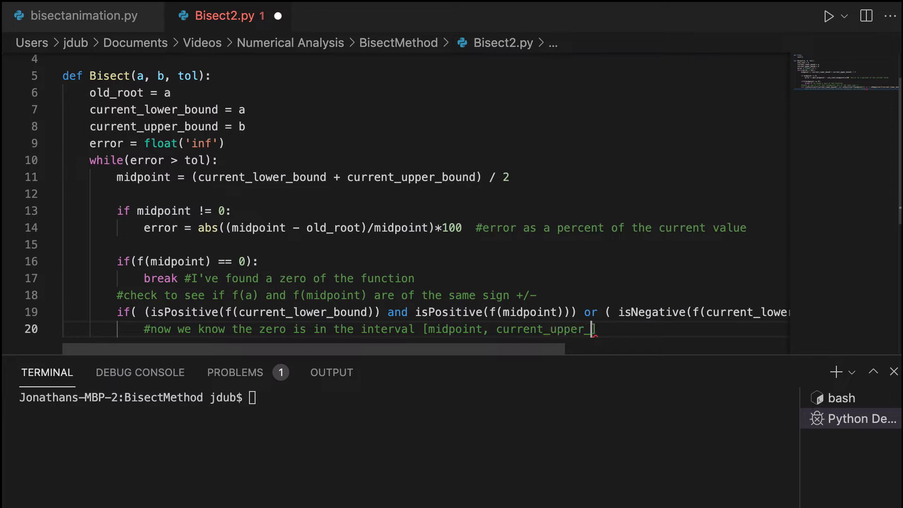
{"action": "type", "text": "bound]"}
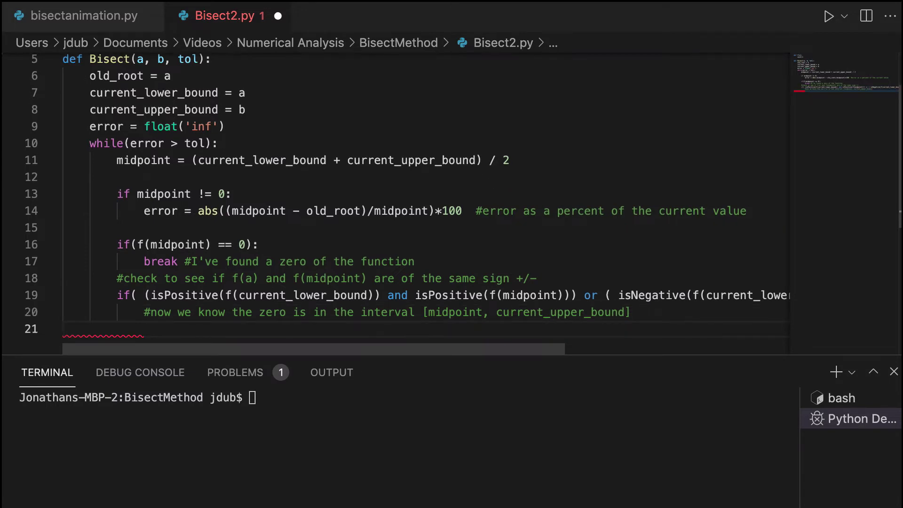
{"action": "type", "text": "current_lower_bound = midpoint"}
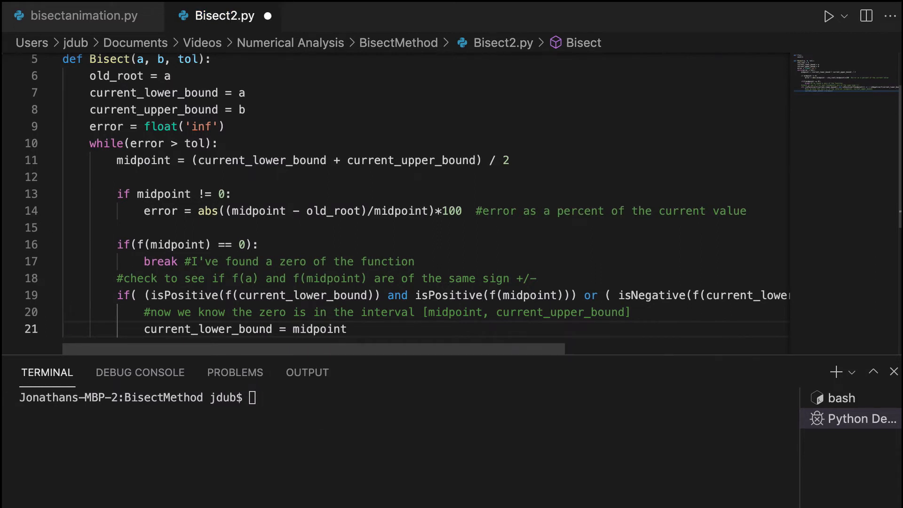
{"action": "type", "text": "else:"}
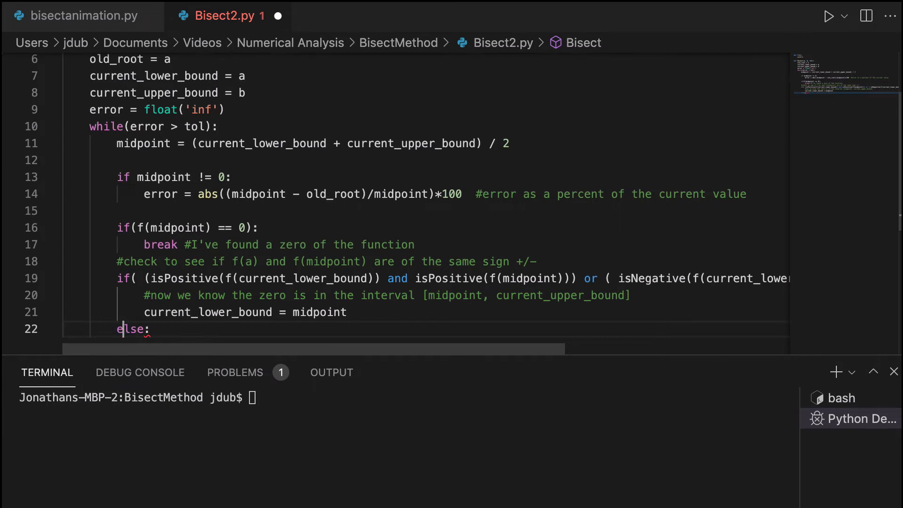
In the else branch, correct the comment to [current_lower_bound, midpoint] and set current_upper_bound = midpoint
{"action": "key", "text": "enter"}
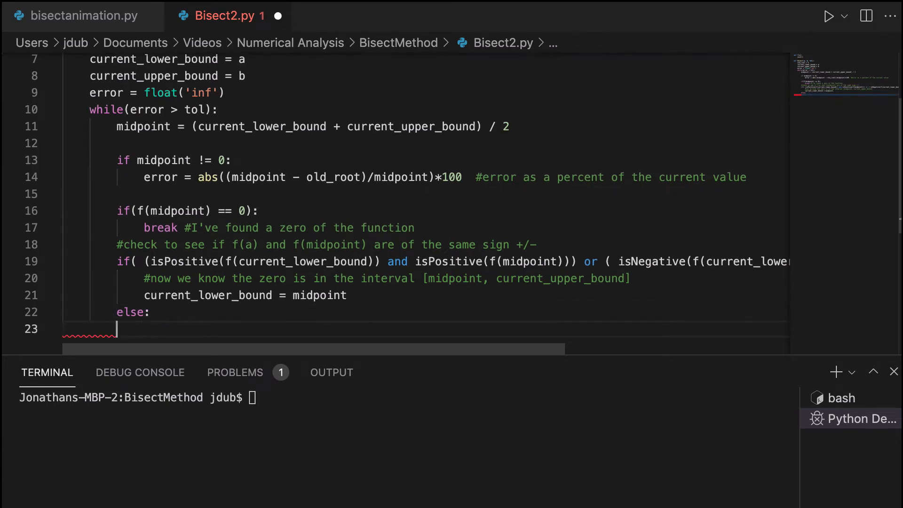
{"action": "key", "text": "Backspace"}
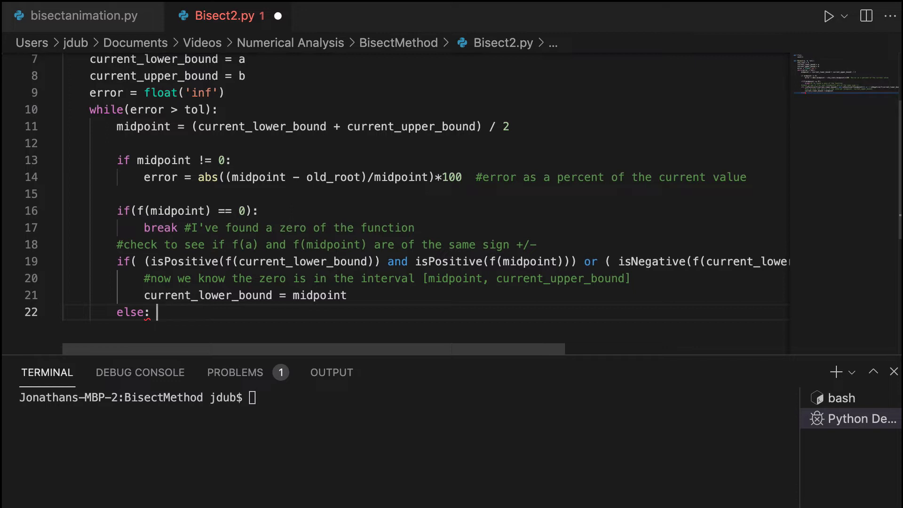
{"action": "left_click", "coordinate": [144, 278]}
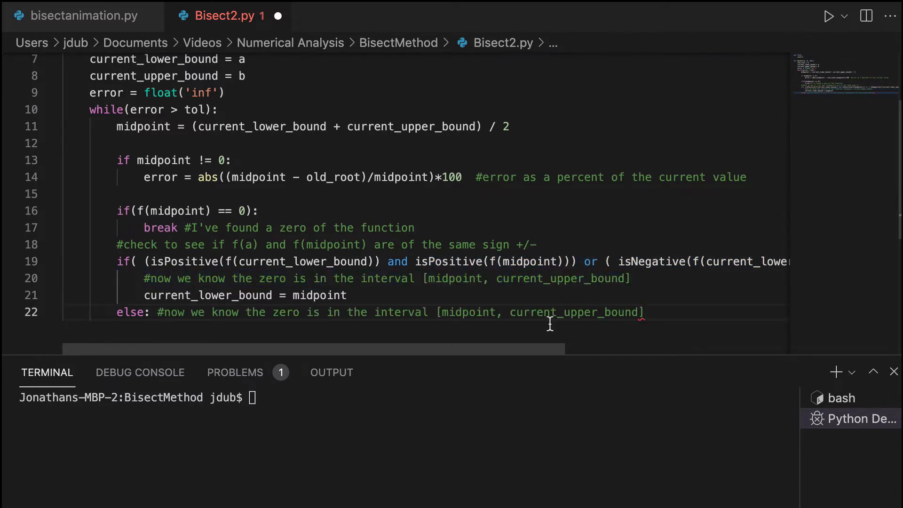
{"action": "double_click", "coordinate": [472, 313]}
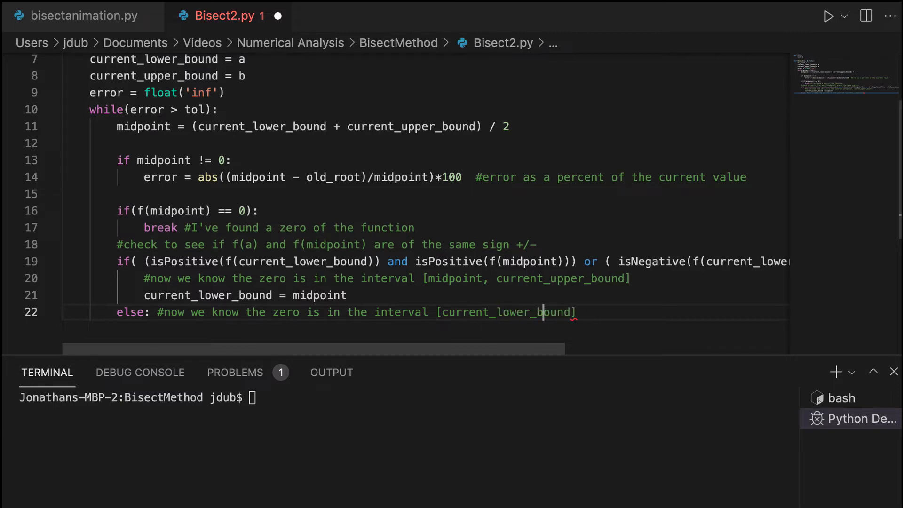
{"action": "type", "text": ", midpoint"}
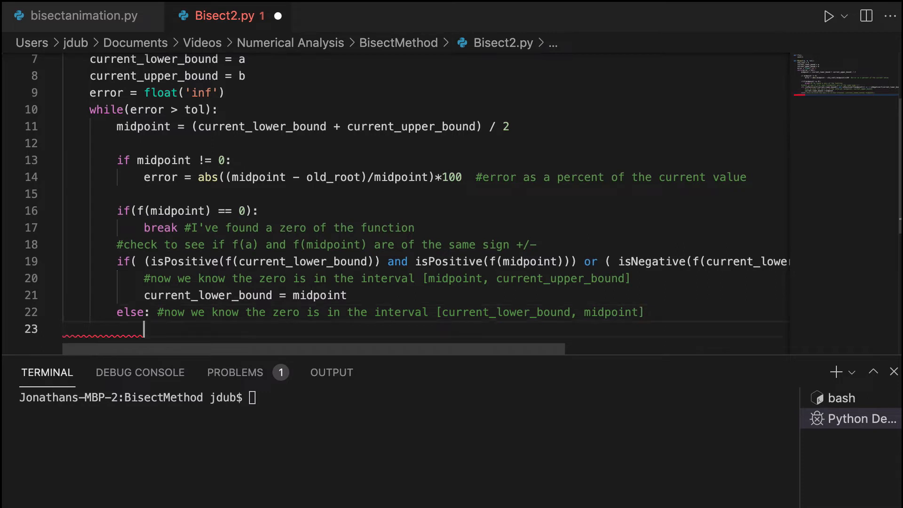
{"action": "type", "text": "current"}
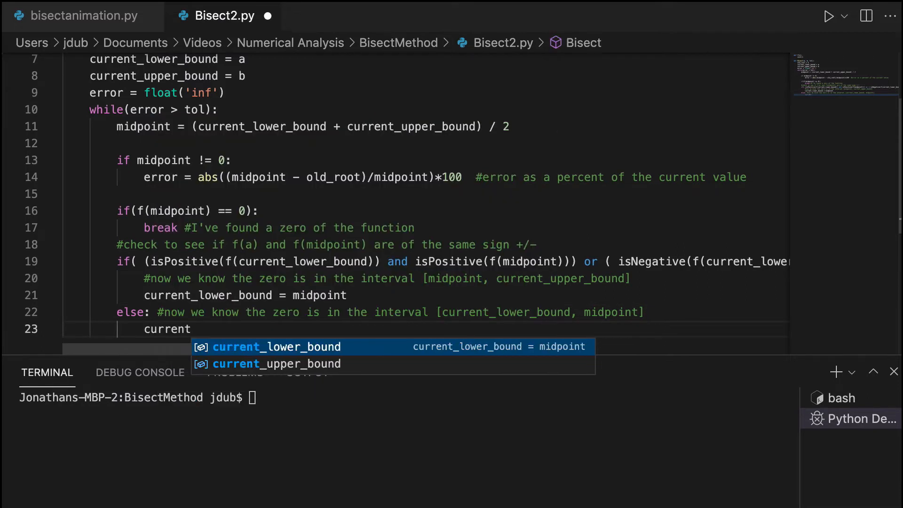
{"action": "type", "text": "upper_bound = midpoint"}
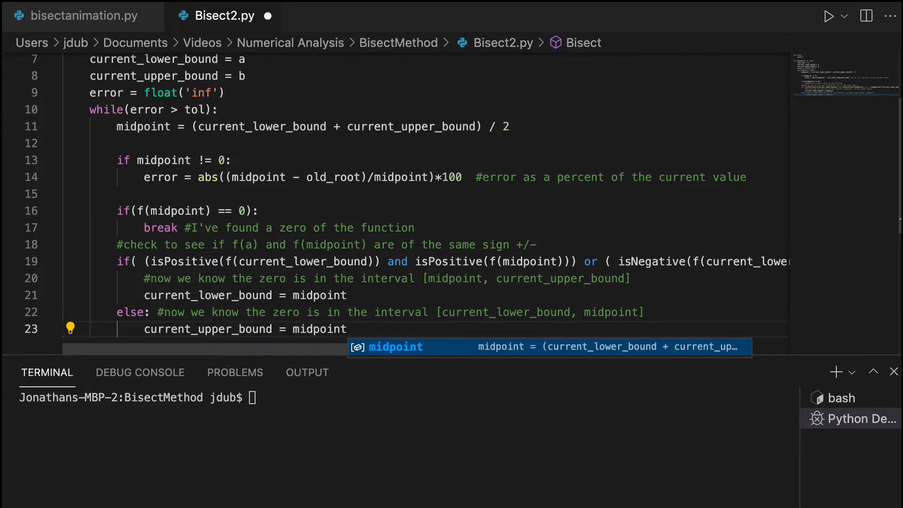
{"action": "mouse_move", "coordinate": [284, 179]}
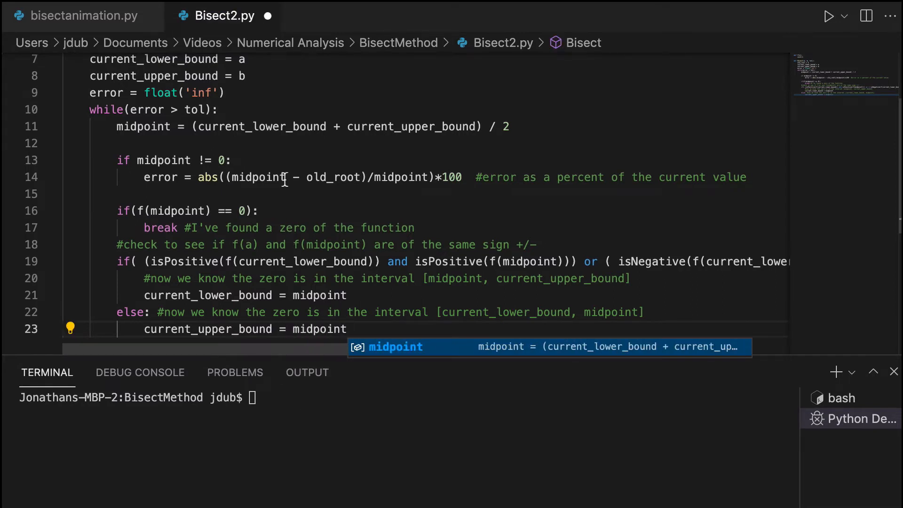
{"action": "scroll", "scroll_direction": "down", "scroll_amount": 3}
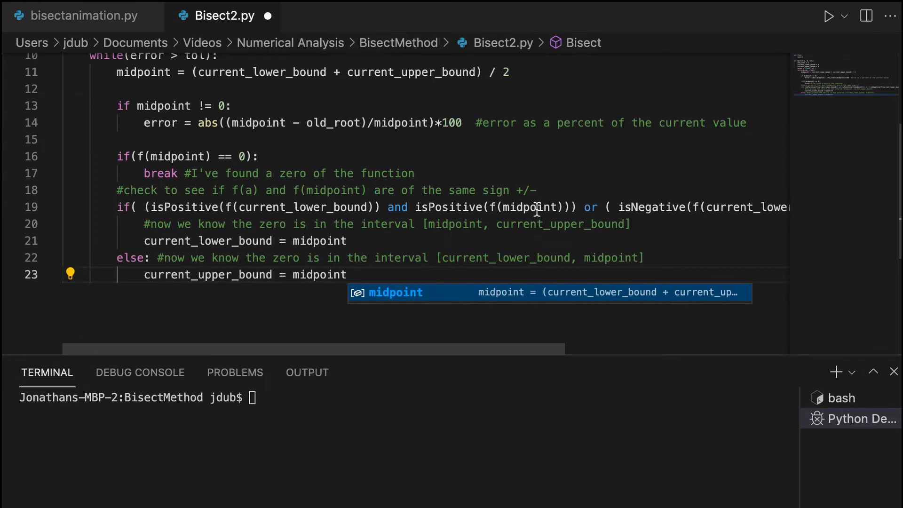
{"action": "scroll", "scroll_direction": "up", "scroll_amount": 3}
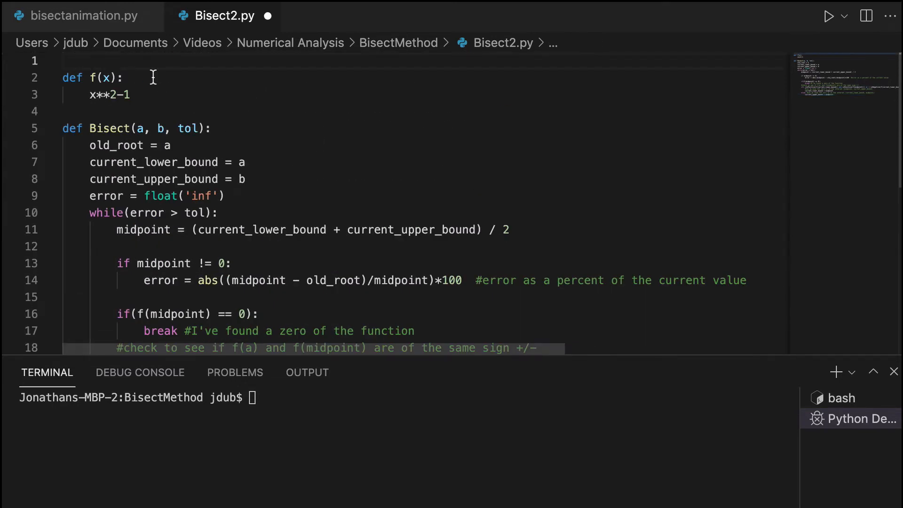
Write def isPositive(x) at the top: return True if x > 0, else return False
{"action": "type", "text": "def"}
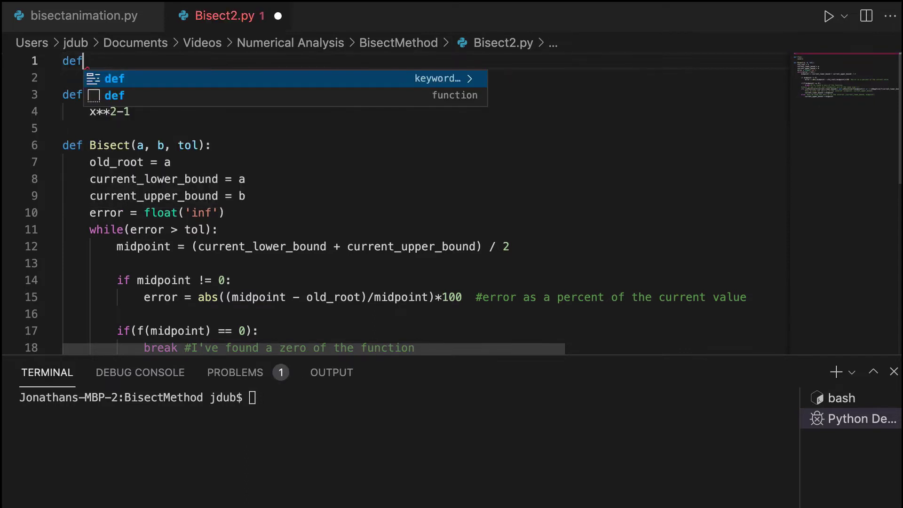
{"action": "type", "text": "isPositive("}
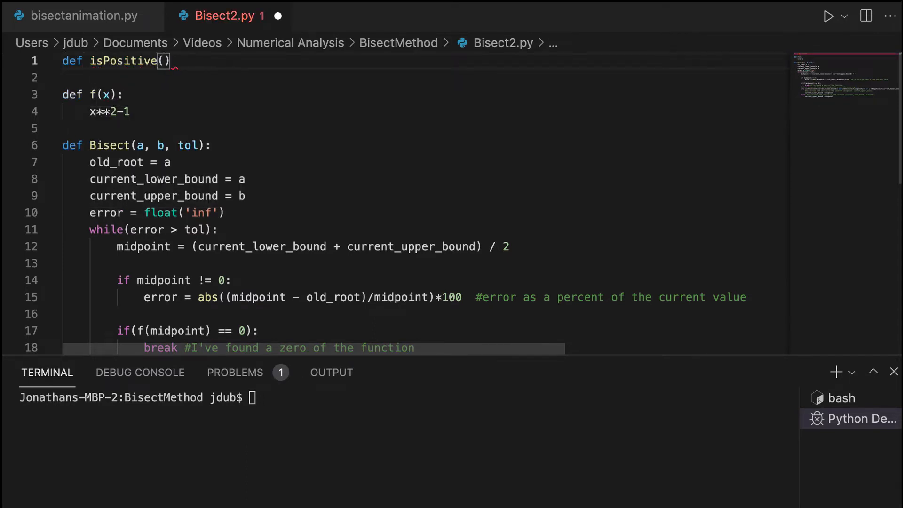
{"action": "type", "text": "x):"}
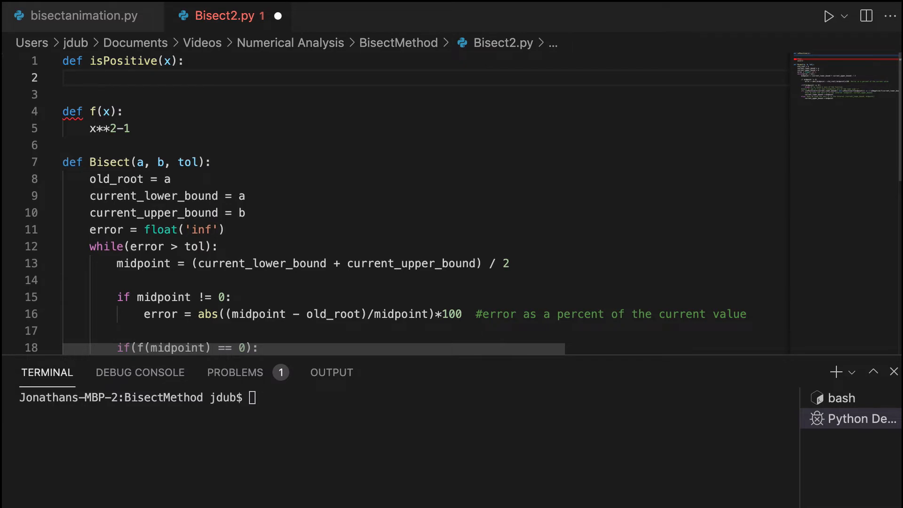
{"action": "type", "text": "if x> 0:"}
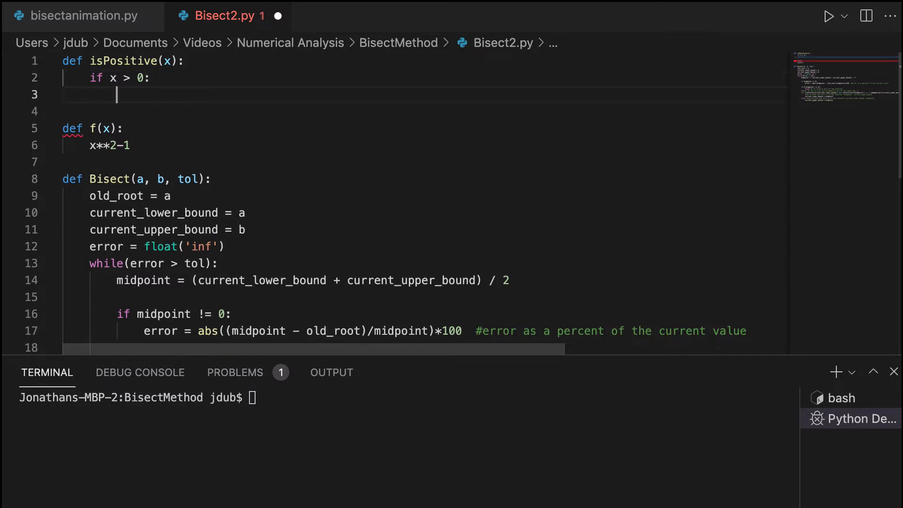
{"action": "type", "text": "return True"}
{"action": "type", "text": "else:"}
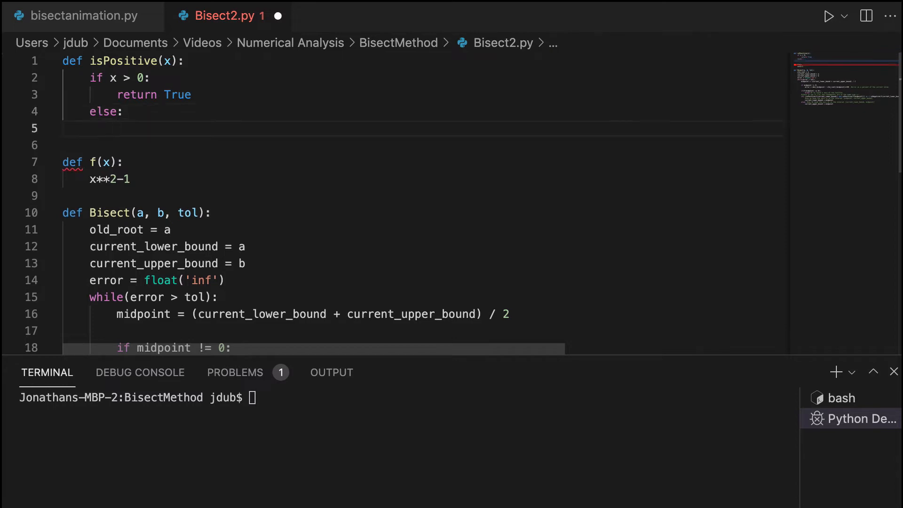
{"action": "type", "text": "return False"}
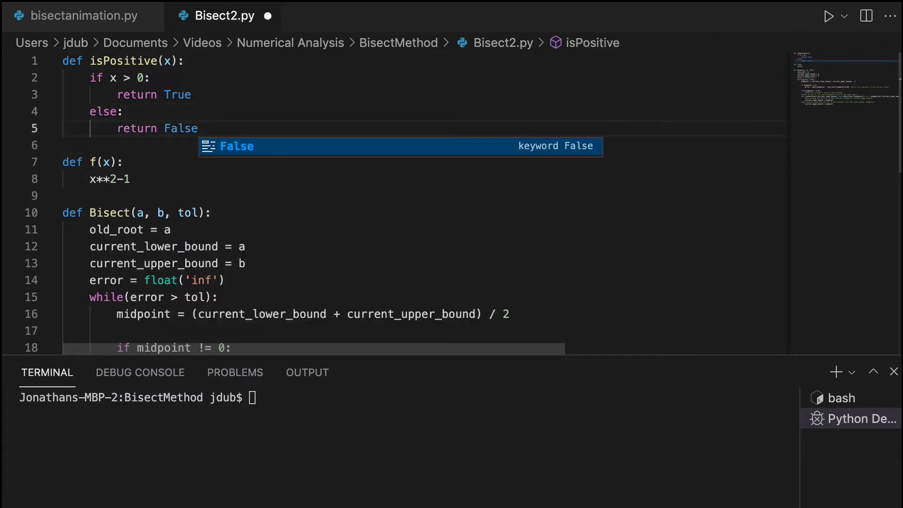
{"action": "mouse_move", "coordinate": [214, 152]}
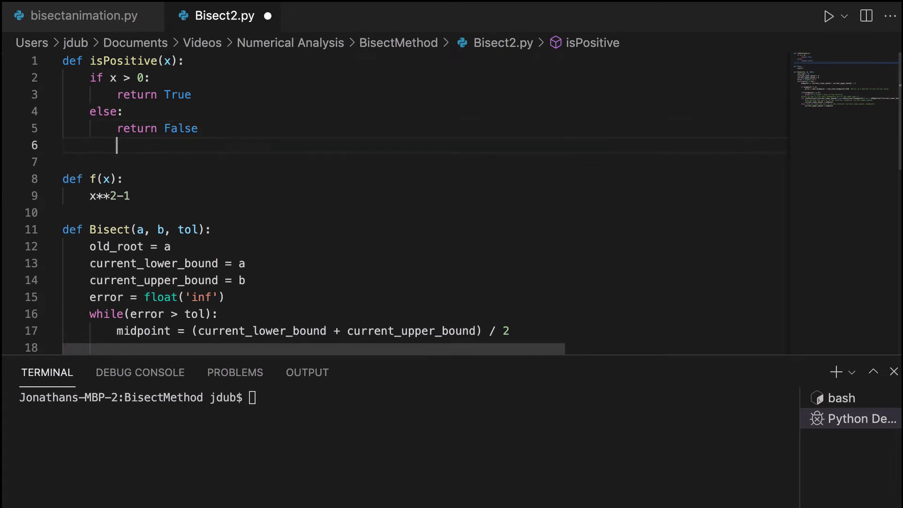
{"action": "type", "text": "d"}
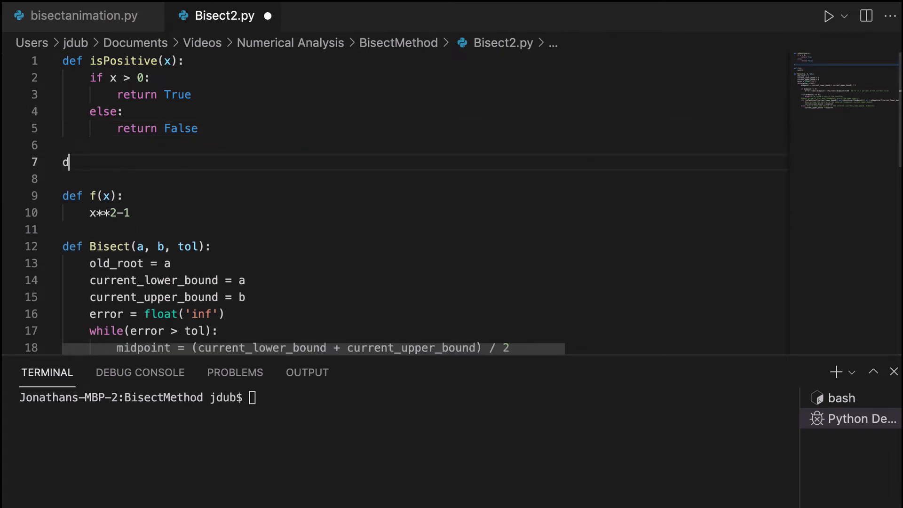
Write isNegative(x): if x != 0 return not isPositive(x), else return False
{"action": "type", "text": "ef isNegative(x):"}
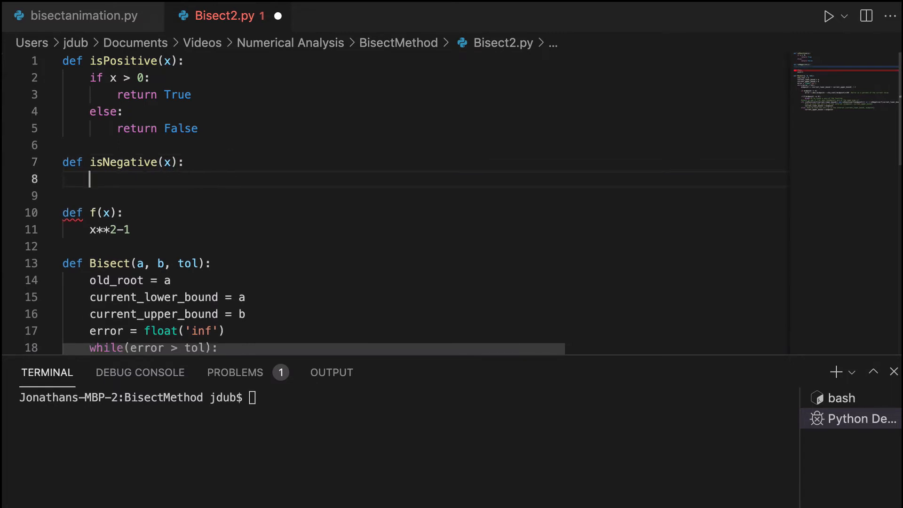
{"action": "type", "text": "return not isPositive(x"}
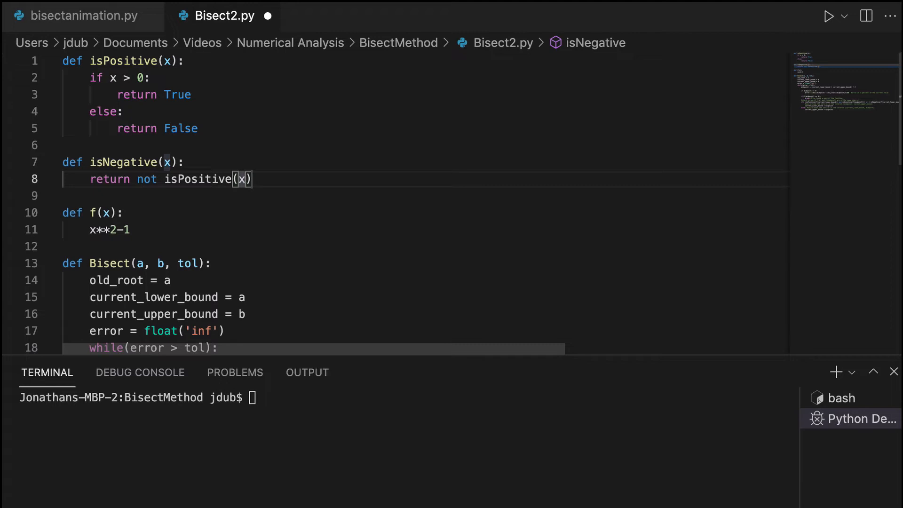
{"action": "key", "text": "Enter"}
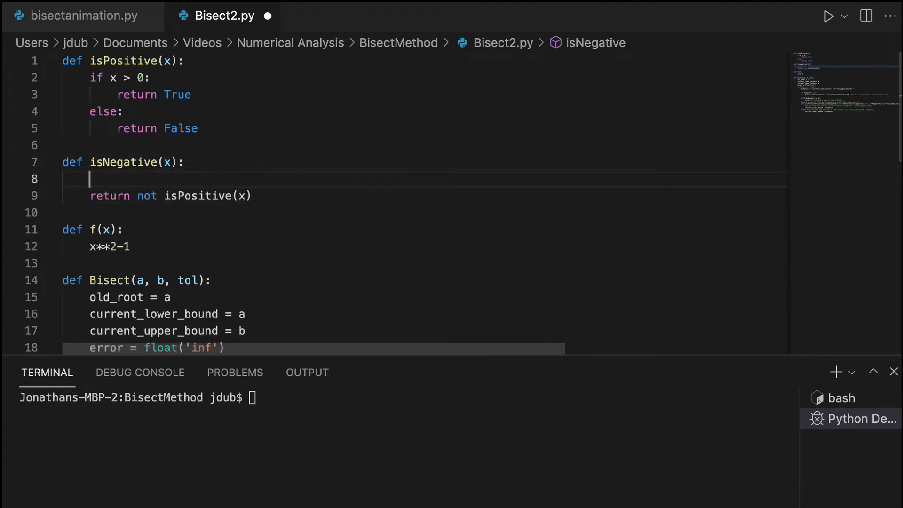
{"action": "type", "text": "if"}
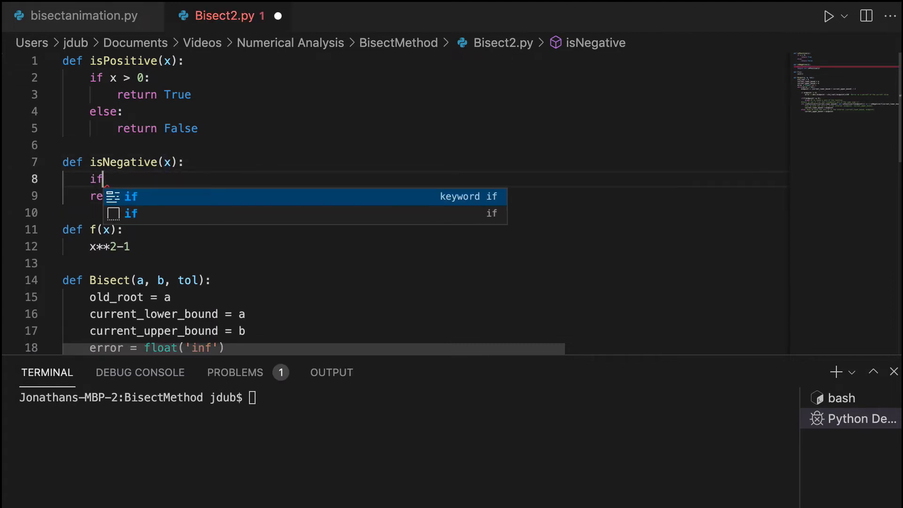
{"action": "type", "text": "x!=0)"}
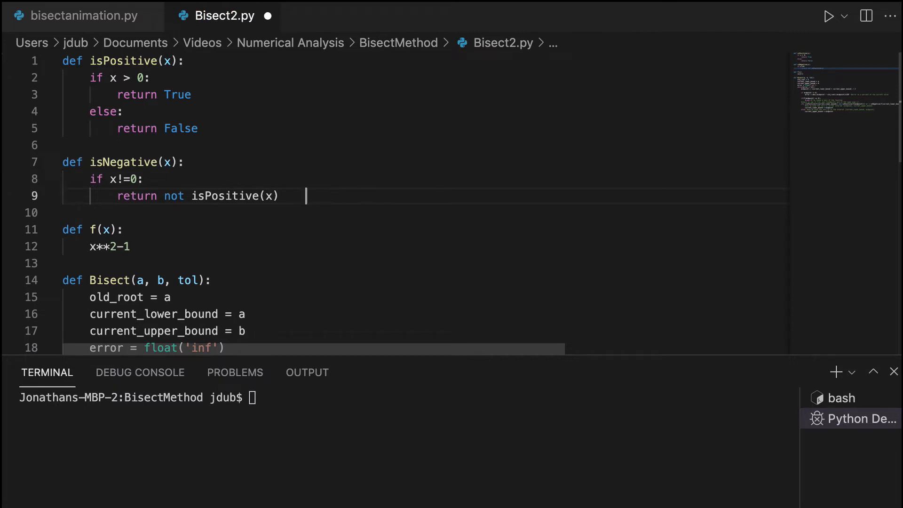
{"action": "left_click", "coordinate": [265, 196]}
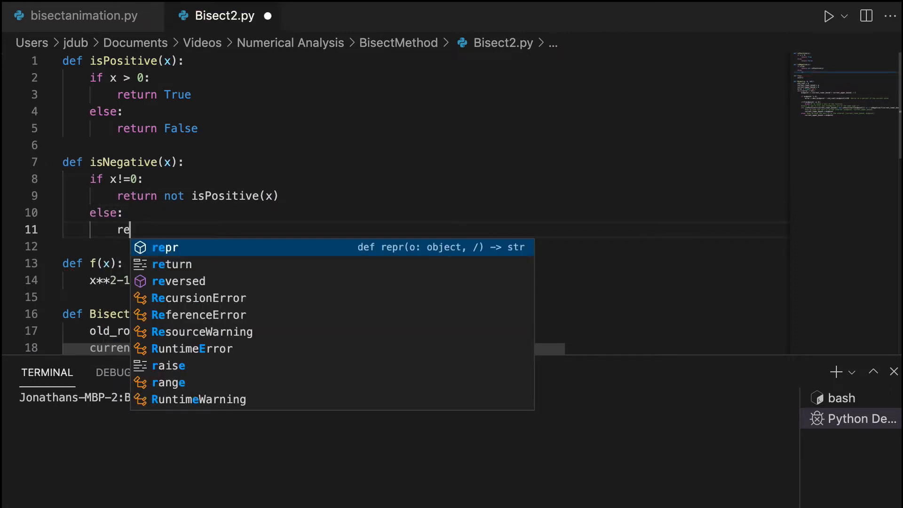
{"action": "type", "text": "turn False"}
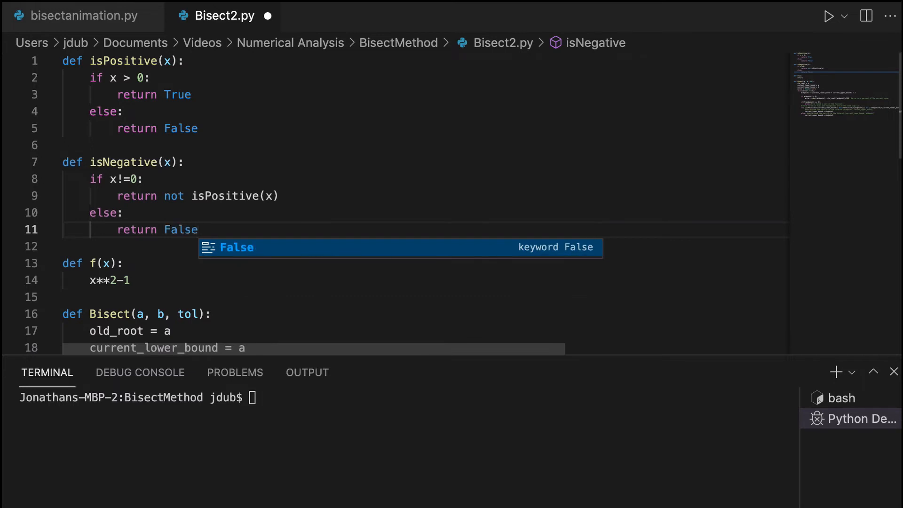
{"action": "mouse_move", "coordinate": [320, 151]}
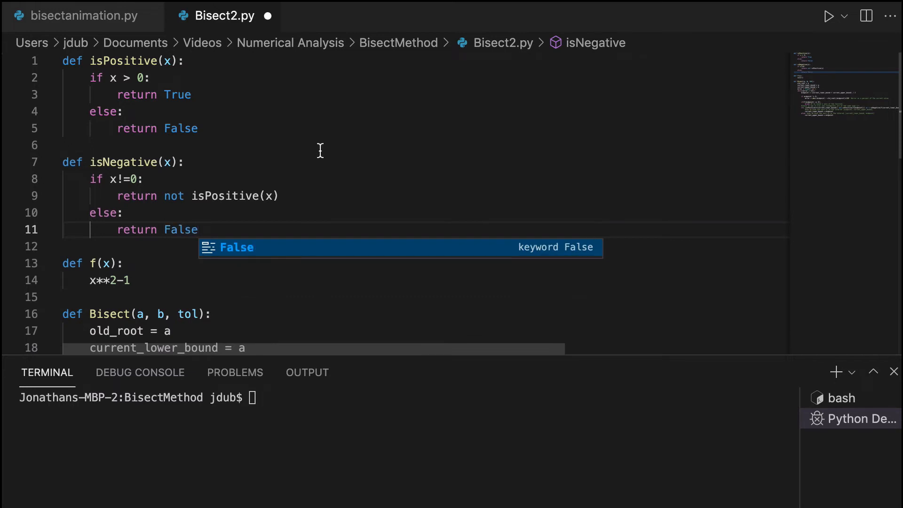
{"action": "mouse_move", "coordinate": [259, 137]}
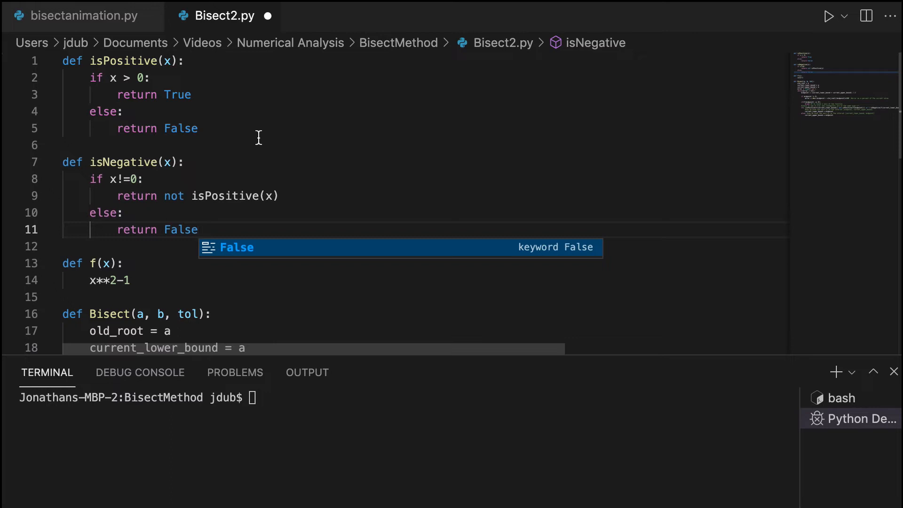
Scroll through Bisect2.py and place the cursor at the end of the loop's if/else block
{"action": "scroll", "scroll_direction": "down", "scroll_amount": 3}
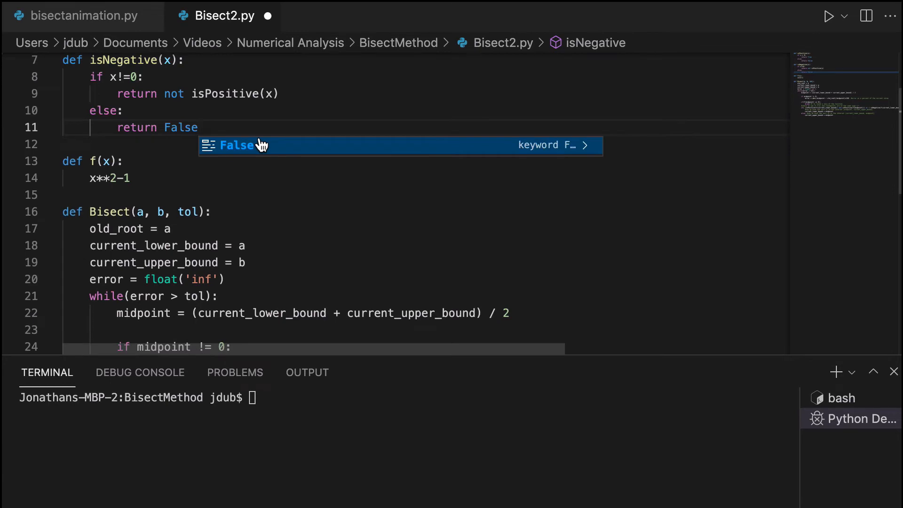
{"action": "scroll", "scroll_direction": "up", "scroll_amount": 3}
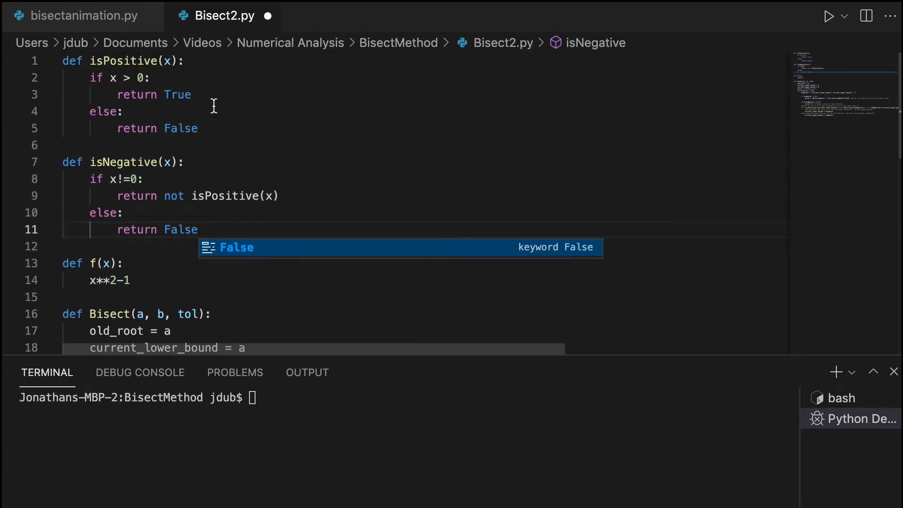
{"action": "scroll", "scroll_direction": "down", "scroll_amount": 3}
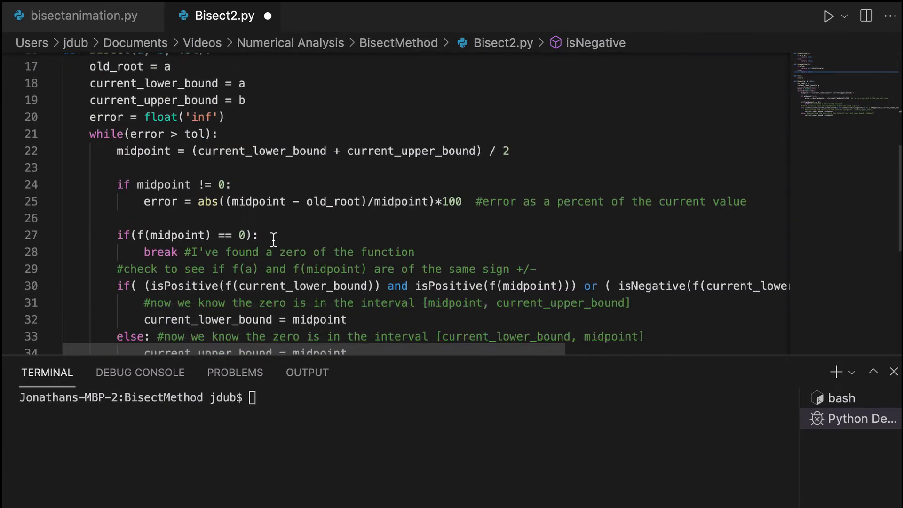
{"action": "scroll", "scroll_direction": "down", "scroll_amount": 3}
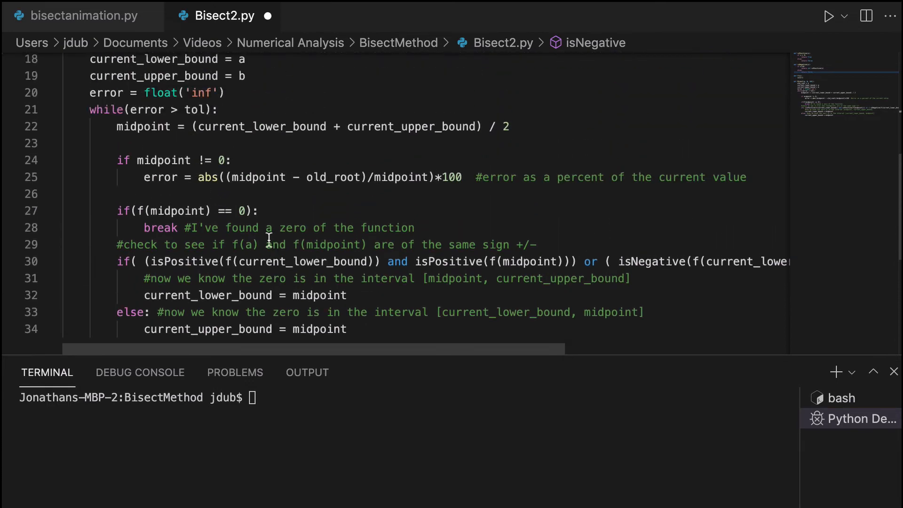
{"action": "scroll", "scroll_direction": "down", "scroll_amount": 3}
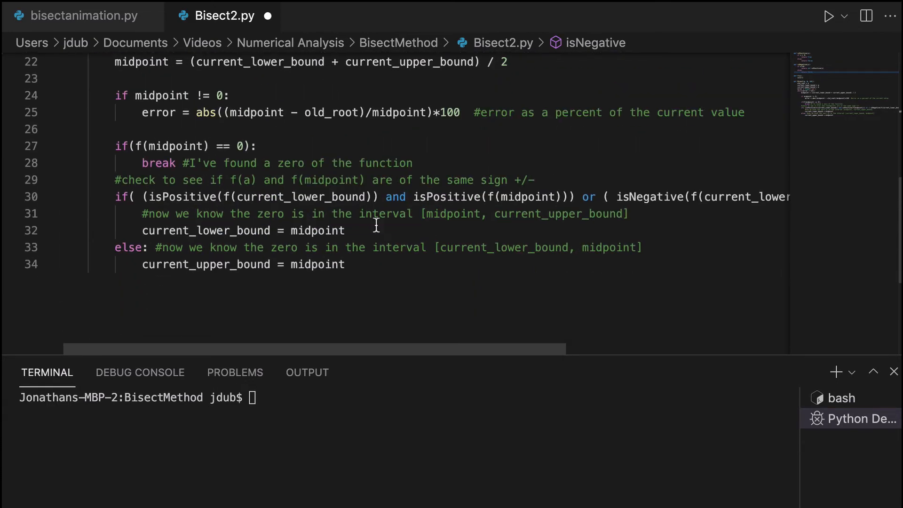
{"action": "scroll", "scroll_direction": "up", "scroll_amount": 3}
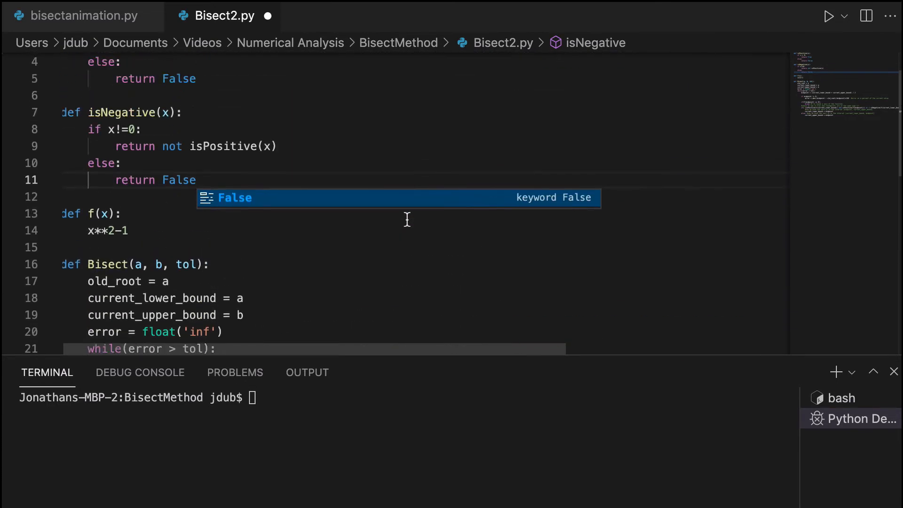
{"action": "scroll", "scroll_direction": "up", "scroll_amount": 3}
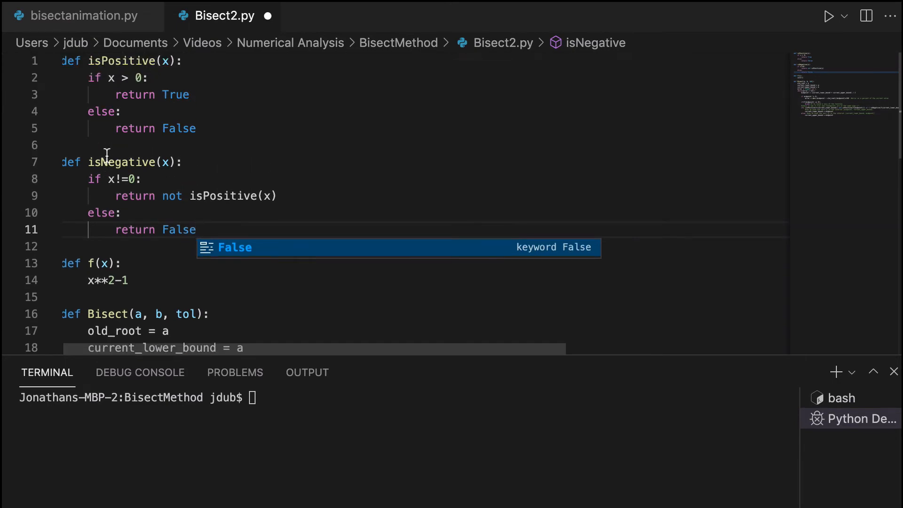
{"action": "scroll", "scroll_direction": "down", "scroll_amount": 3}
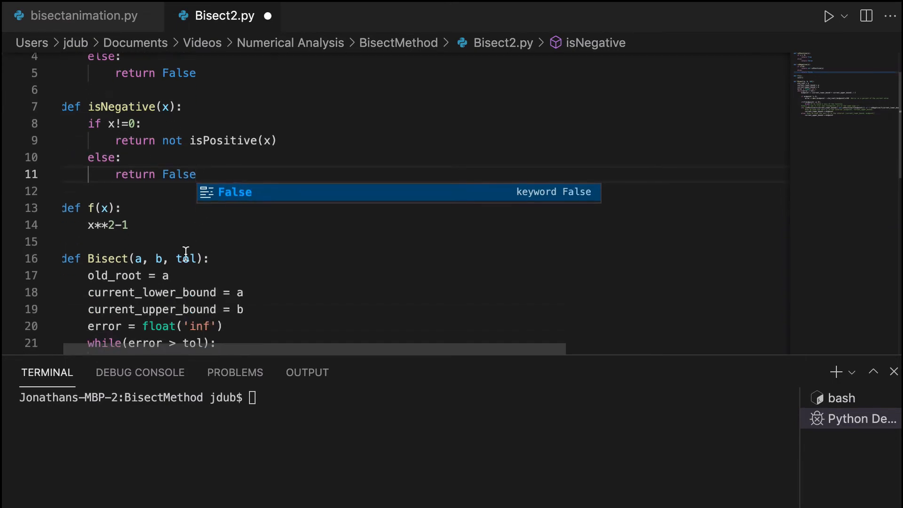
{"action": "scroll", "scroll_direction": "down", "scroll_amount": 3}
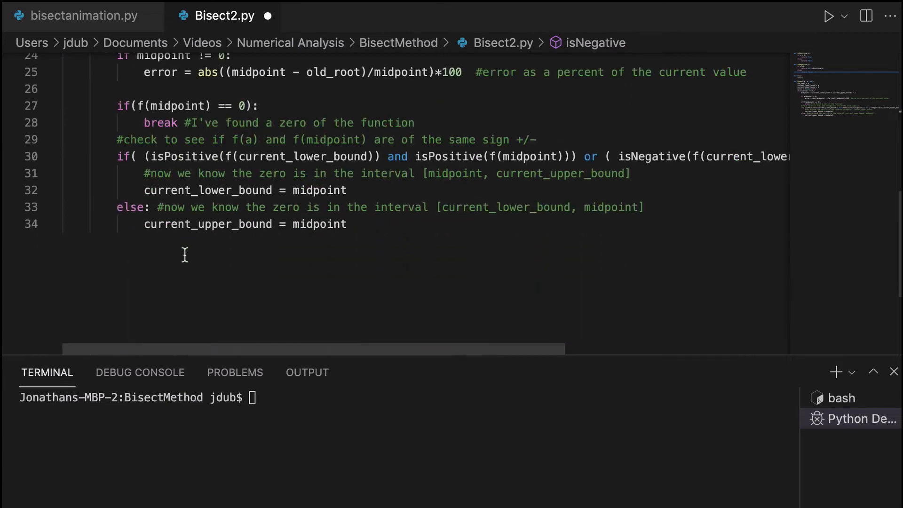
{"action": "left_click", "coordinate": [318, 224]}
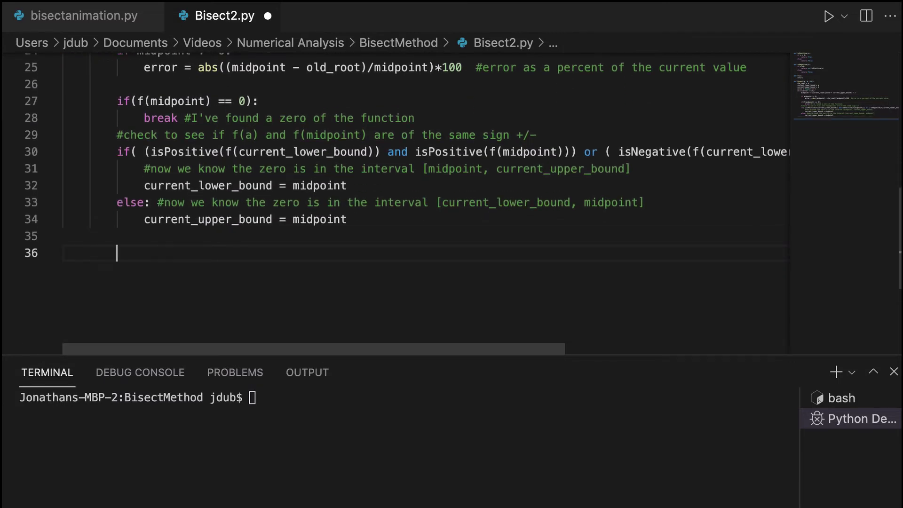
Add old_root = midpoint as the last line of the loop body
{"action": "type", "text": "old"}
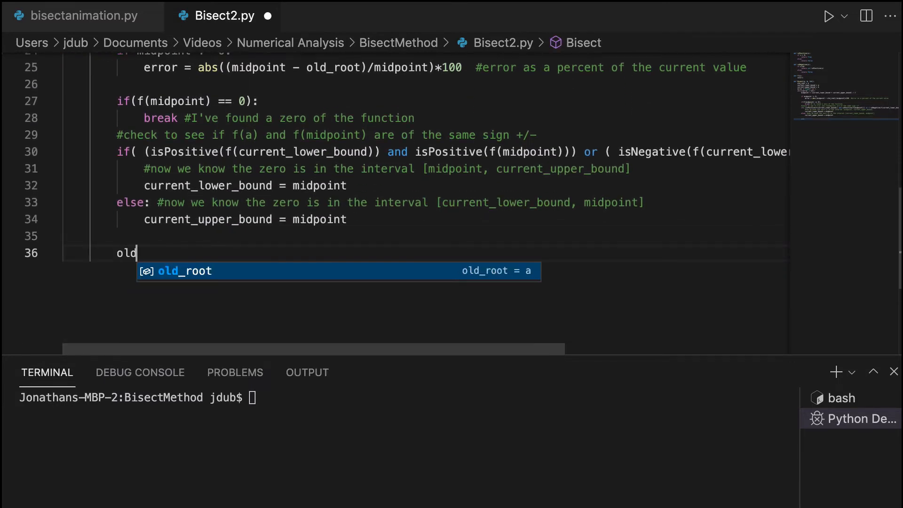
{"action": "type", "text": "_root = midpoint"}
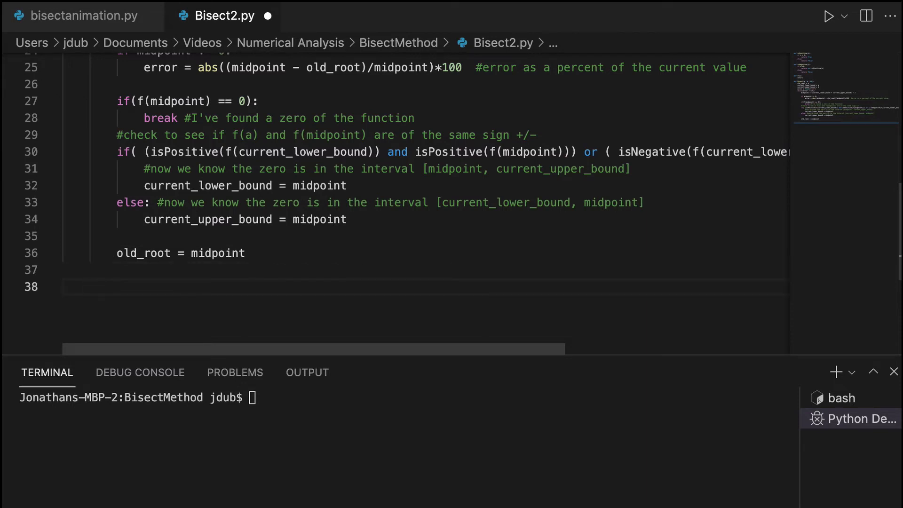
{"action": "scroll", "scroll_direction": "up", "scroll_amount": 3}
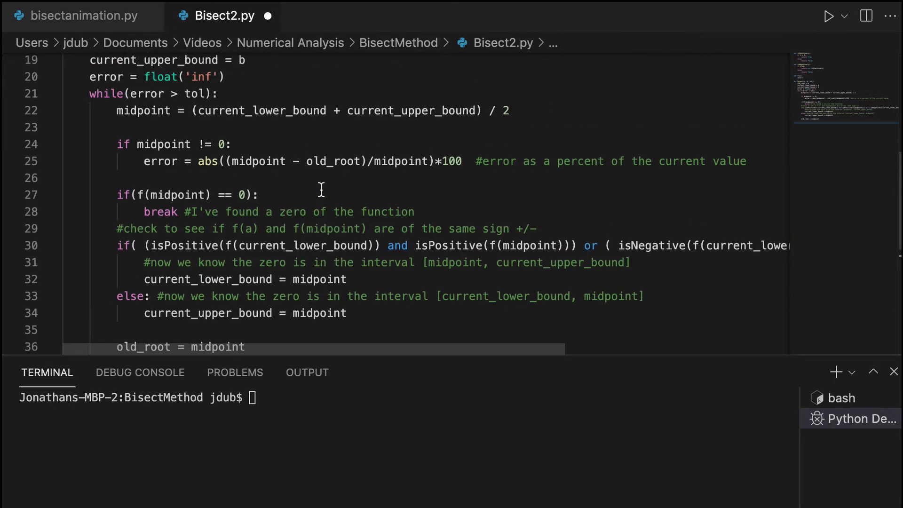
{"action": "scroll", "scroll_direction": "down", "scroll_amount": 3}
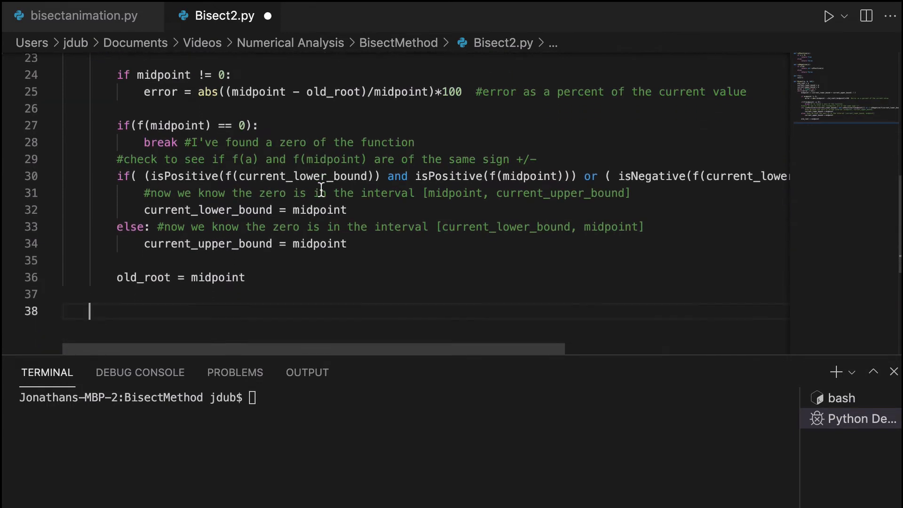
After the loop, add root = midpoint and return [root, f(root), error]
{"action": "type", "text": "rot"}
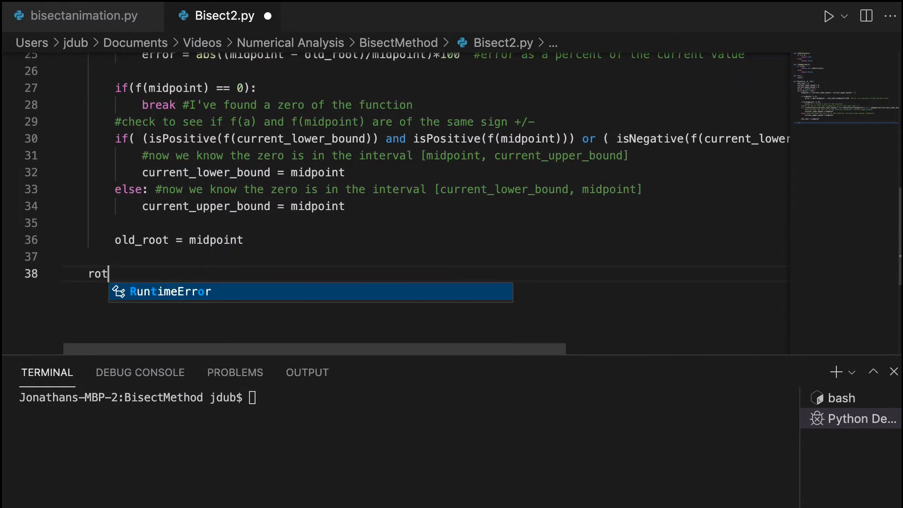
{"action": "type", "text": "ot ="}
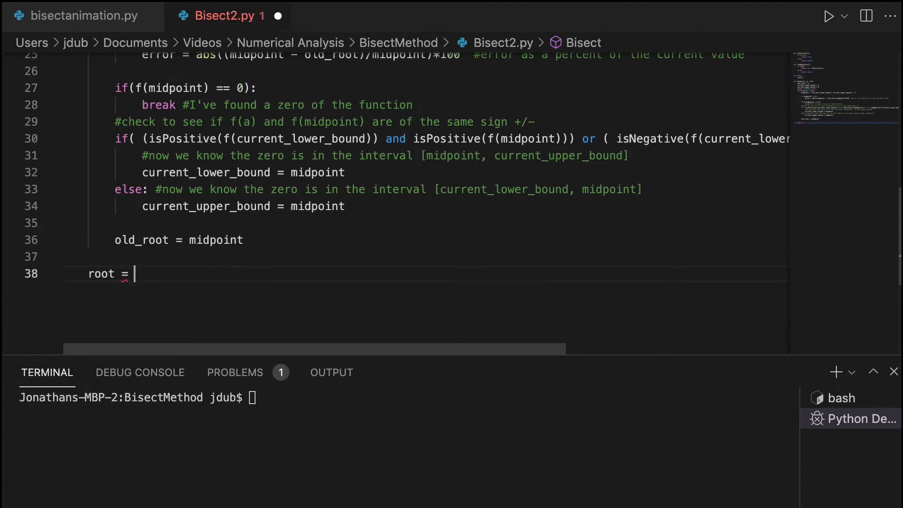
{"action": "type", "text": "midpoint"}
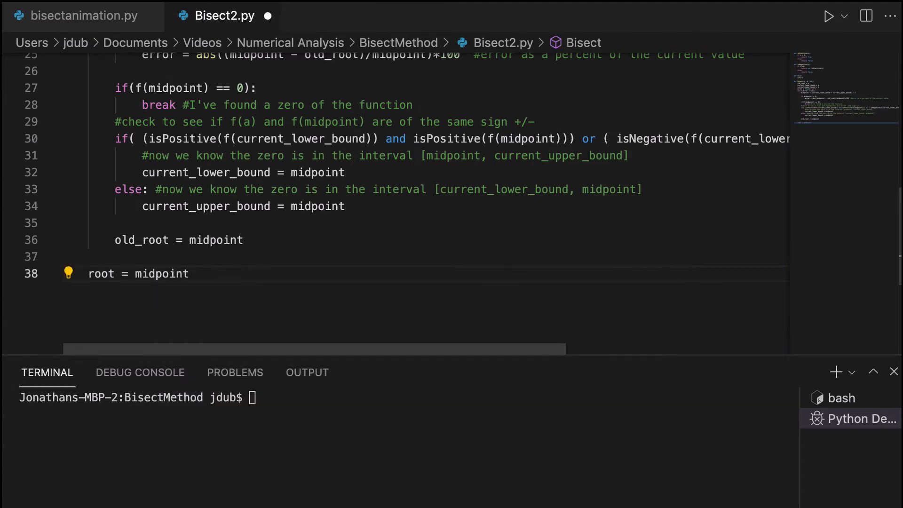
{"action": "type", "text": "return"}
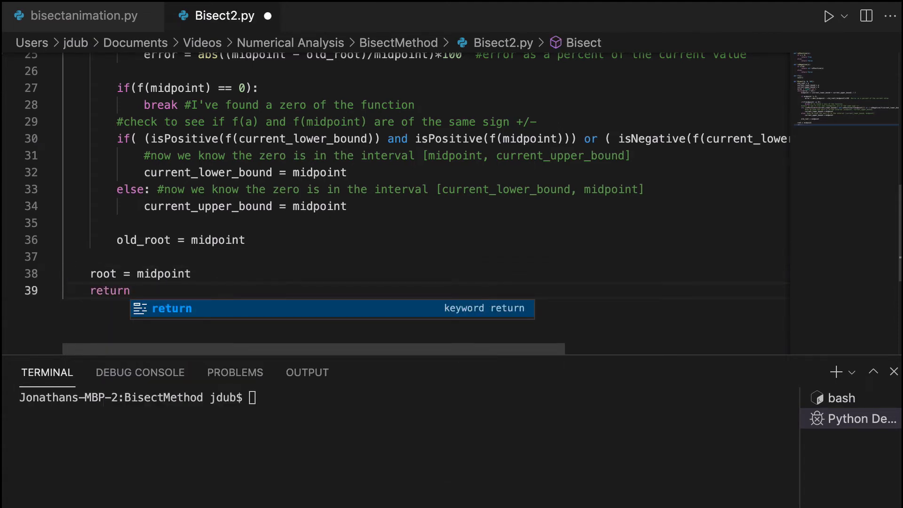
{"action": "scroll", "scroll_direction": "up", "scroll_amount": 3}
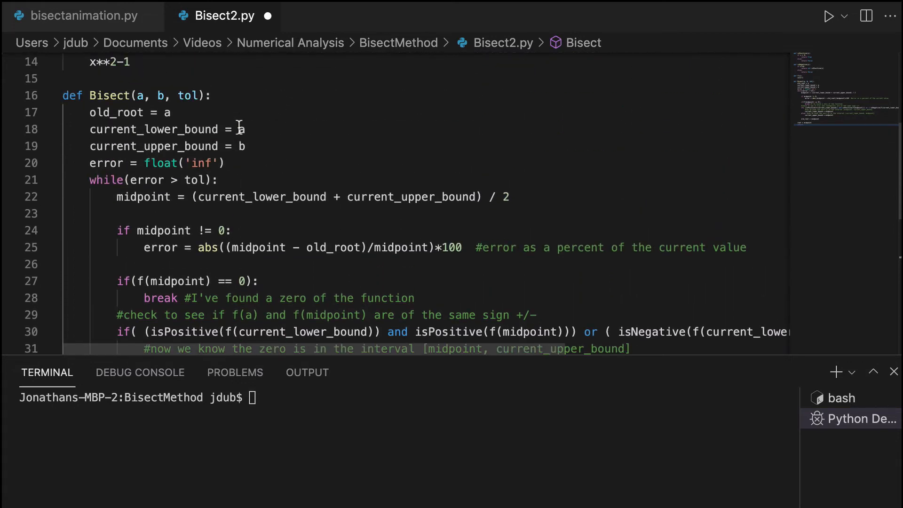
{"action": "scroll", "scroll_direction": "down", "scroll_amount": 3}
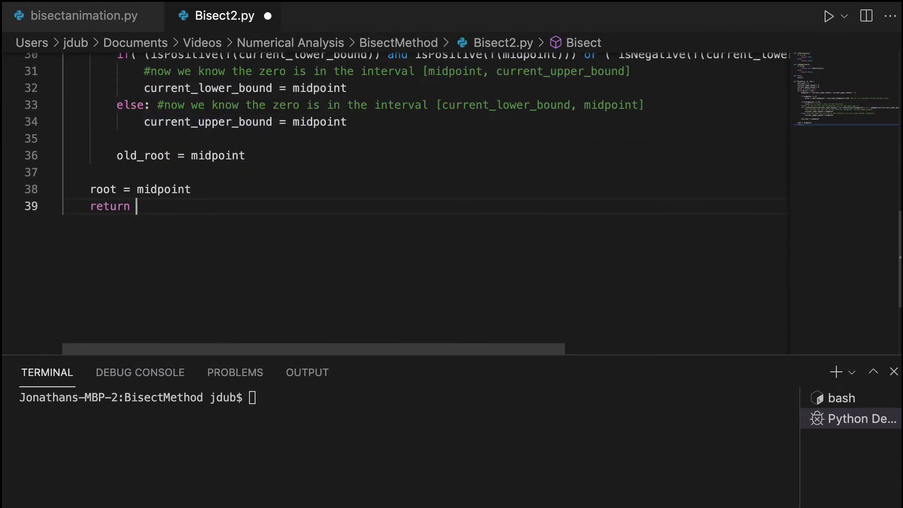
{"action": "type", "text": "[roo"}
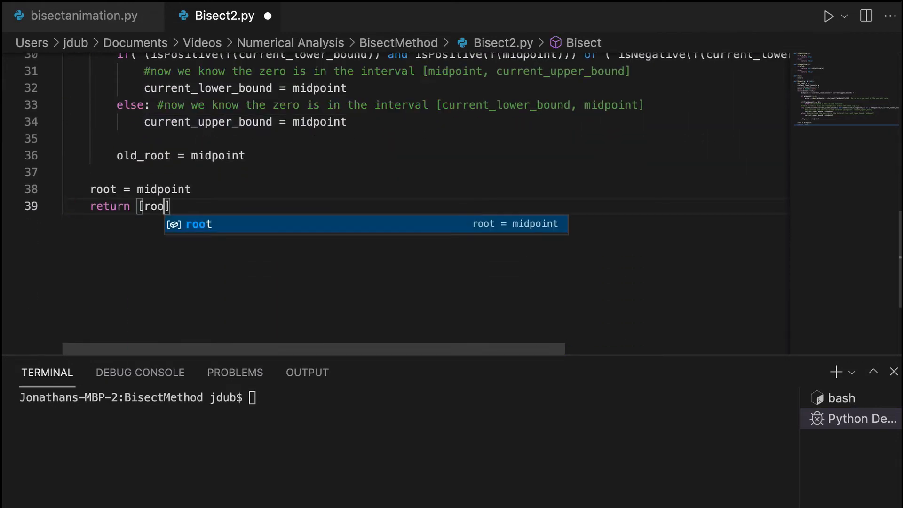
{"action": "type", "text": ", f("}
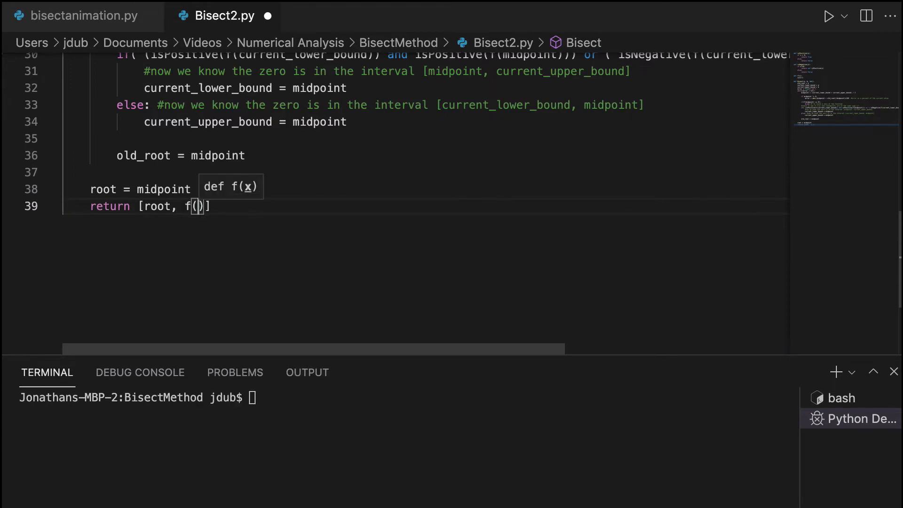
{"action": "type", "text": "root"}
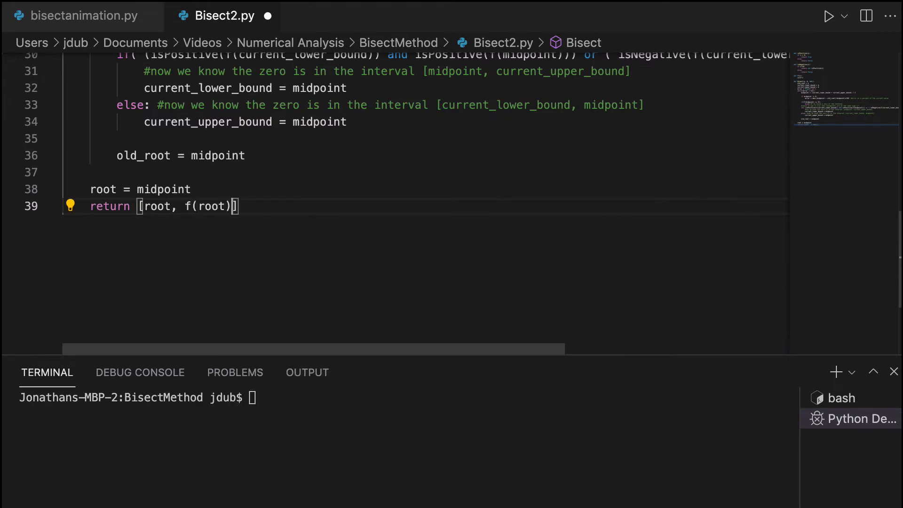
{"action": "type", "text": ", error"}
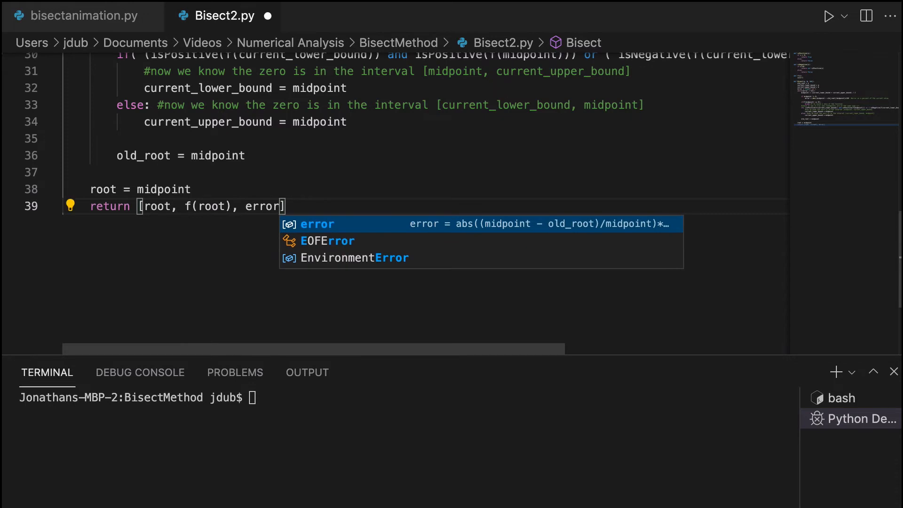
{"action": "key", "text": "Escape"}
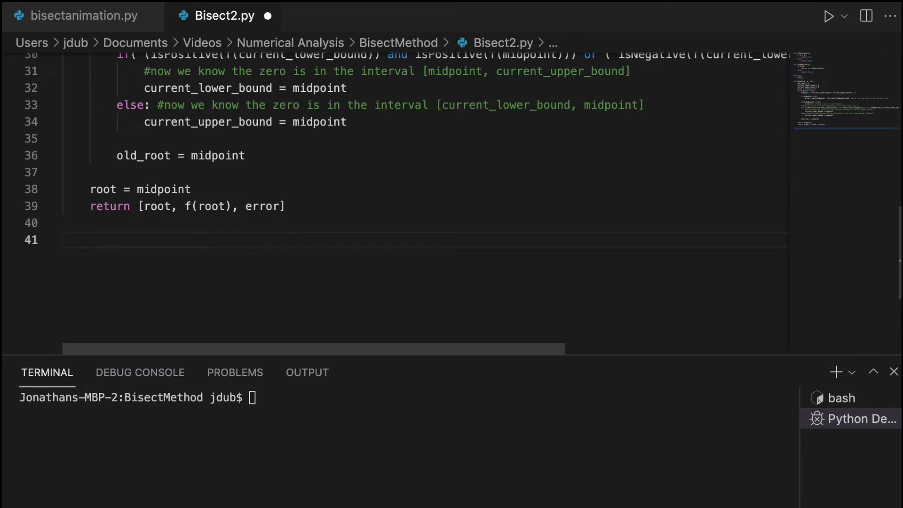
Below the function, add solution = Bisect(0, 1.2, 0.01) followed by a new line
{"action": "type", "text": "s"}
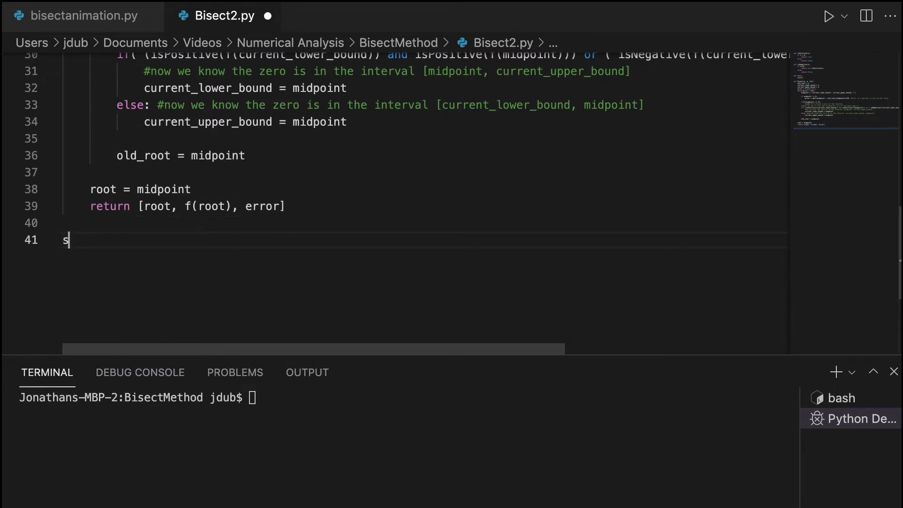
{"action": "type", "text": "olution ="}
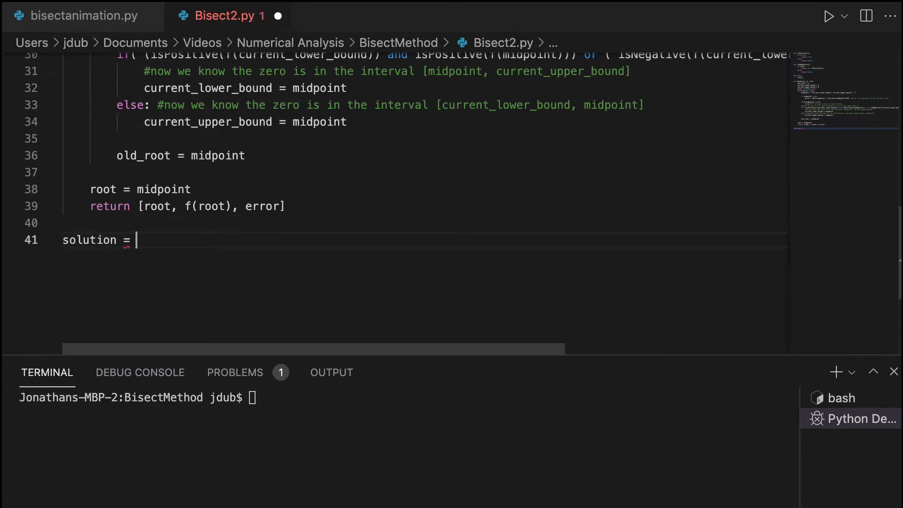
{"action": "type", "text": "Bisect("}
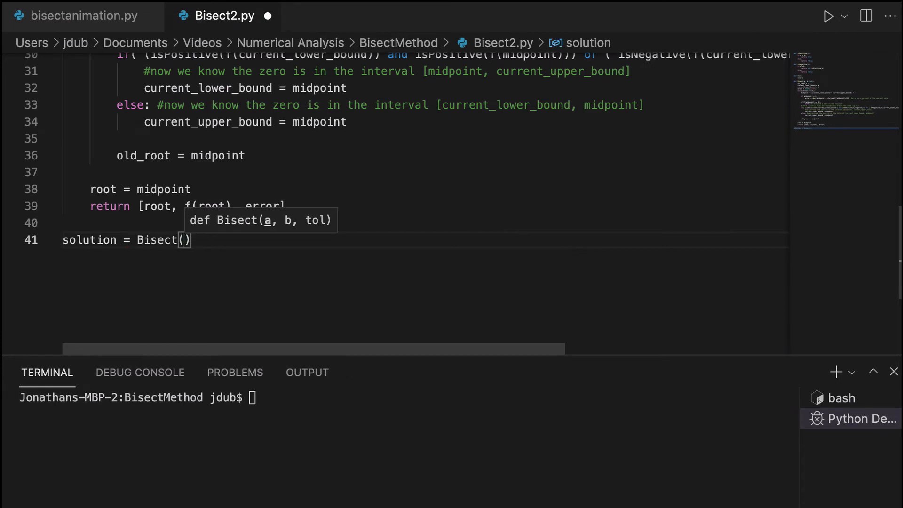
{"action": "scroll", "scroll_direction": "up", "scroll_amount": 3}
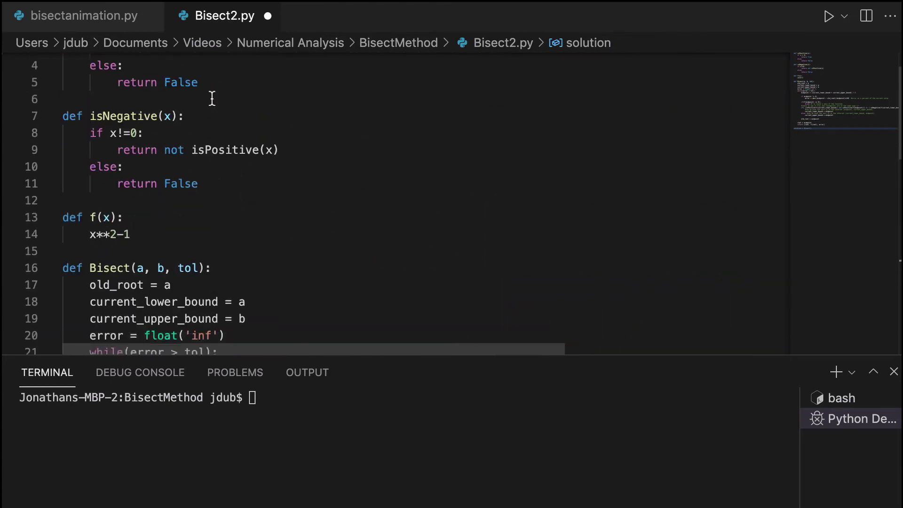
{"action": "scroll", "scroll_direction": "down", "scroll_amount": 3}
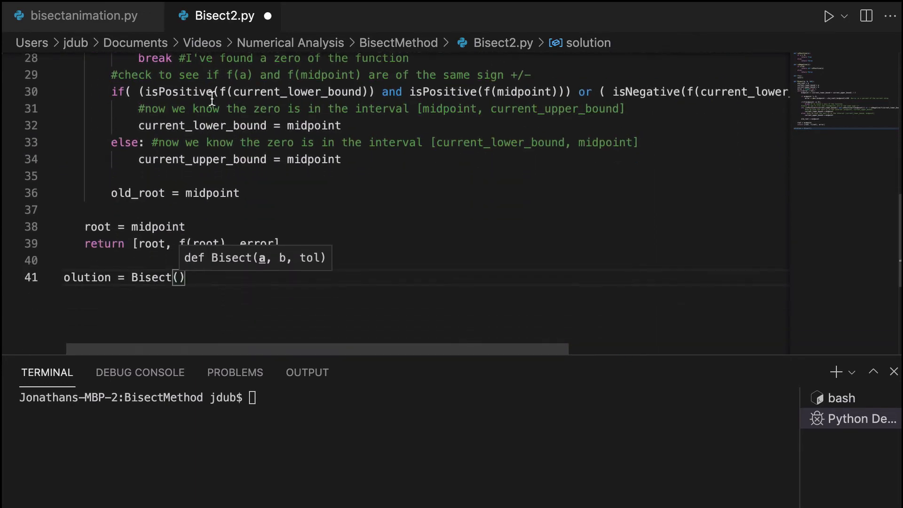
{"action": "mouse_move", "coordinate": [277, 170]}
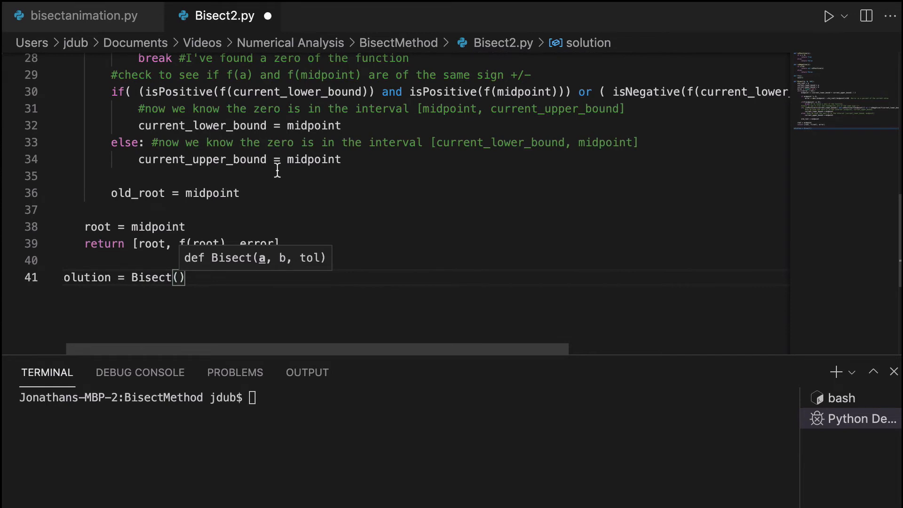
{"action": "type", "text": "0,"}
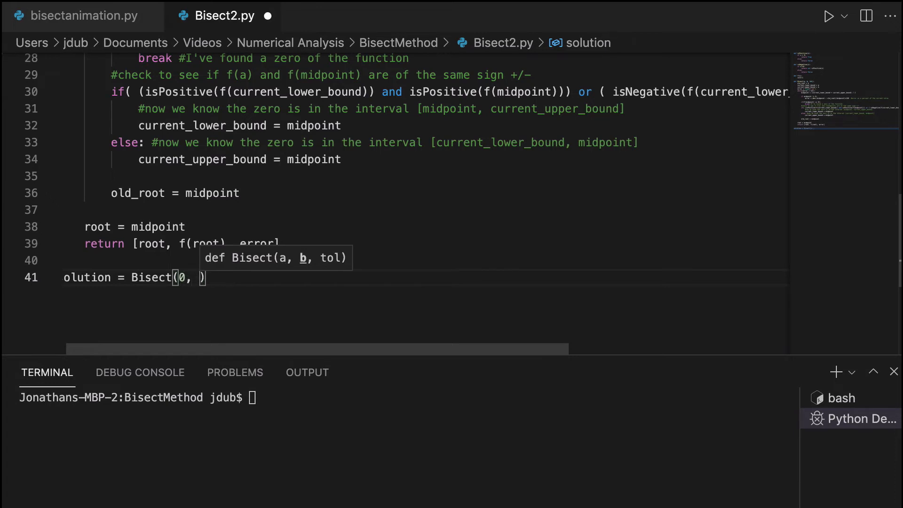
{"action": "type", "text": "1.2, 0"}
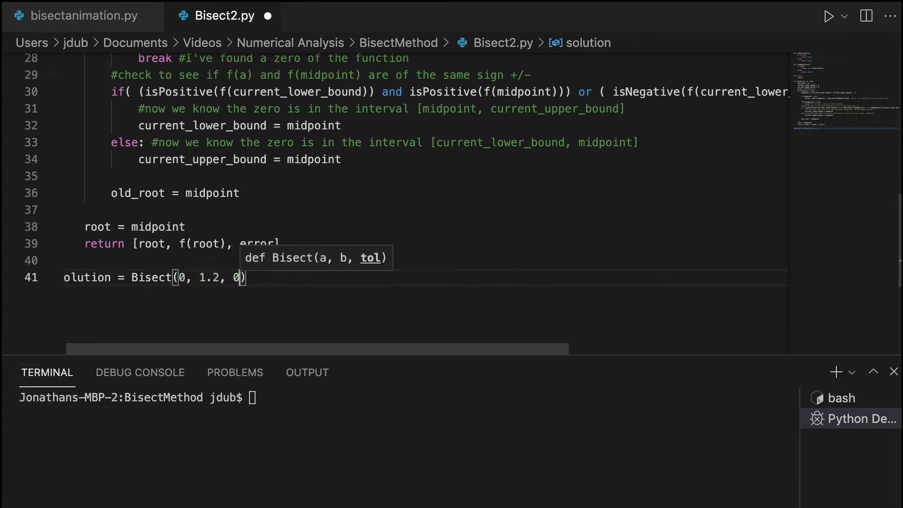
{"action": "type", "text": "01"}
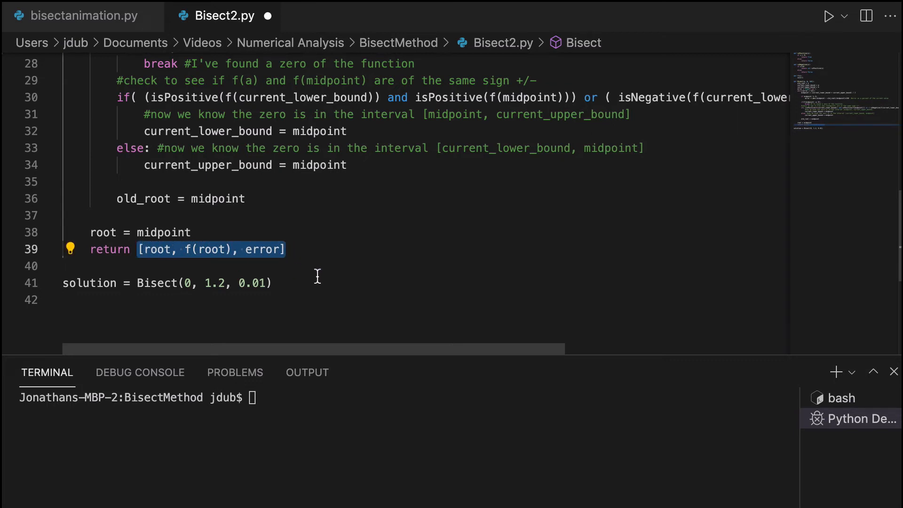
{"action": "left_click", "coordinate": [271, 283]}
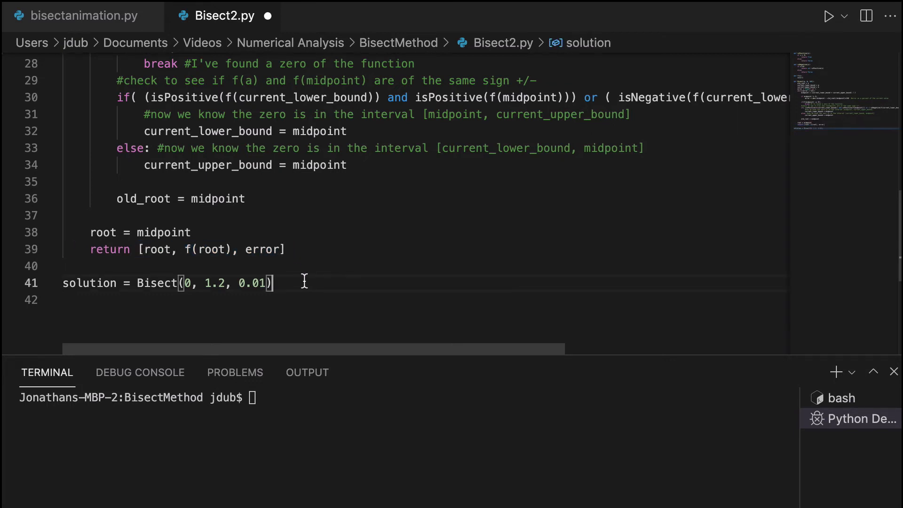
{"action": "key", "text": "Return"}
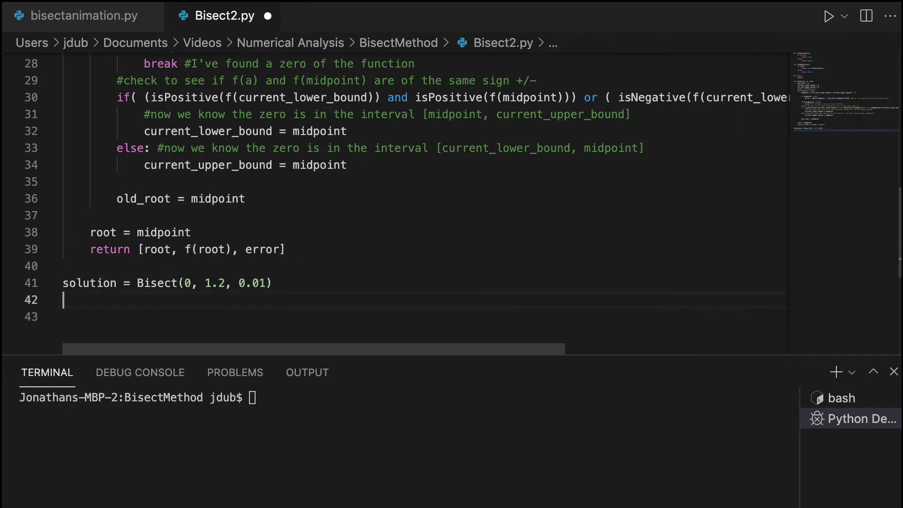
Add a print message with {} placeholders for root estimate, function value and error
{"action": "type", "text": "print(\"The estimate of the root is"}
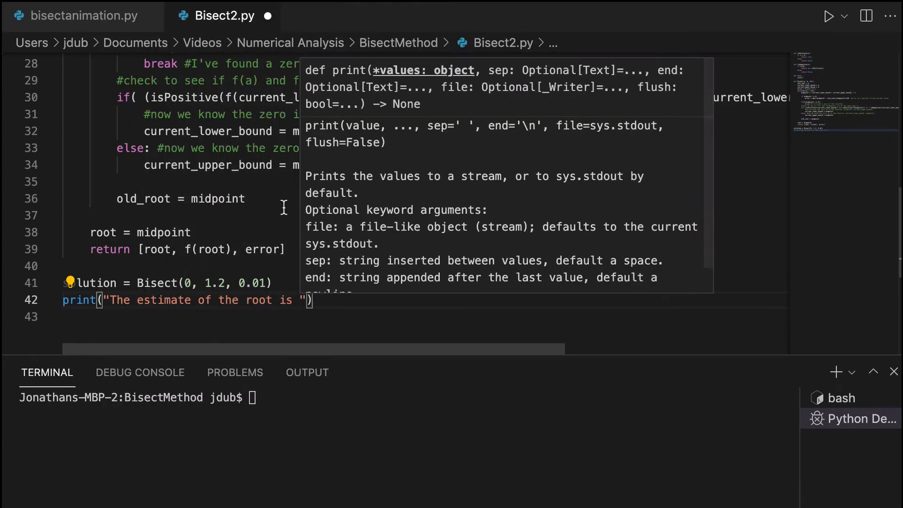
{"action": "type", "text": "{}"}
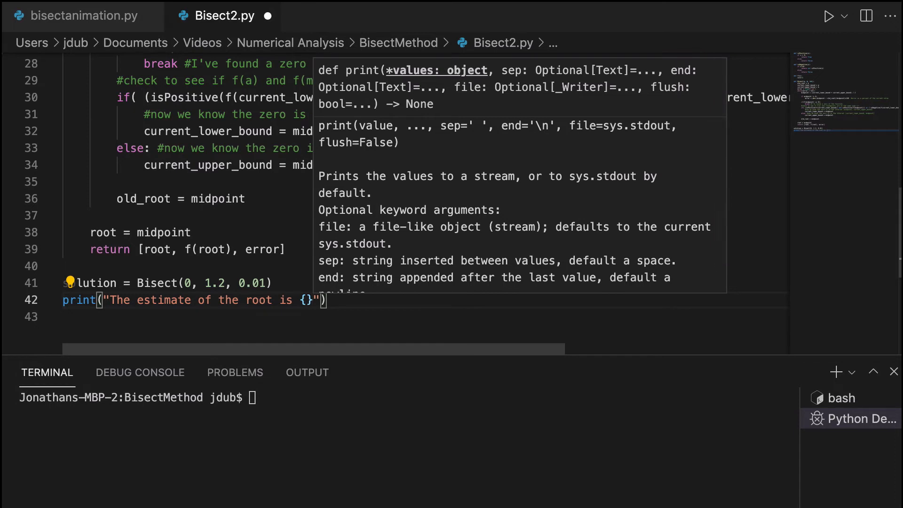
{"action": "type", "text": "with a function value of{} and an"}
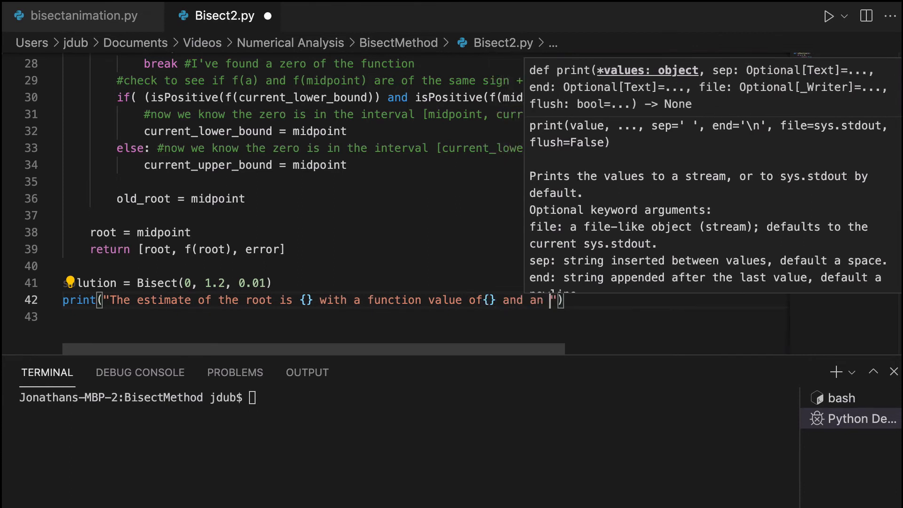
{"action": "type", "text": "error of"}
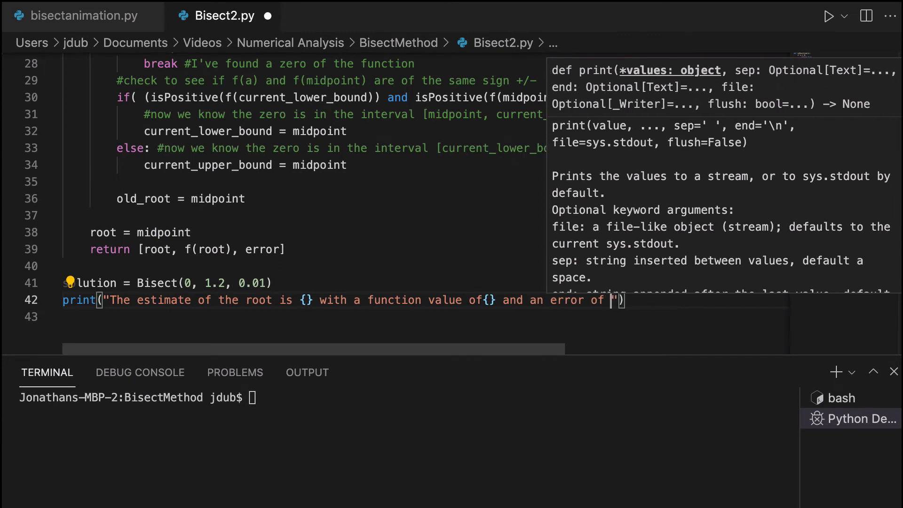
{"action": "type", "text": "{}"}
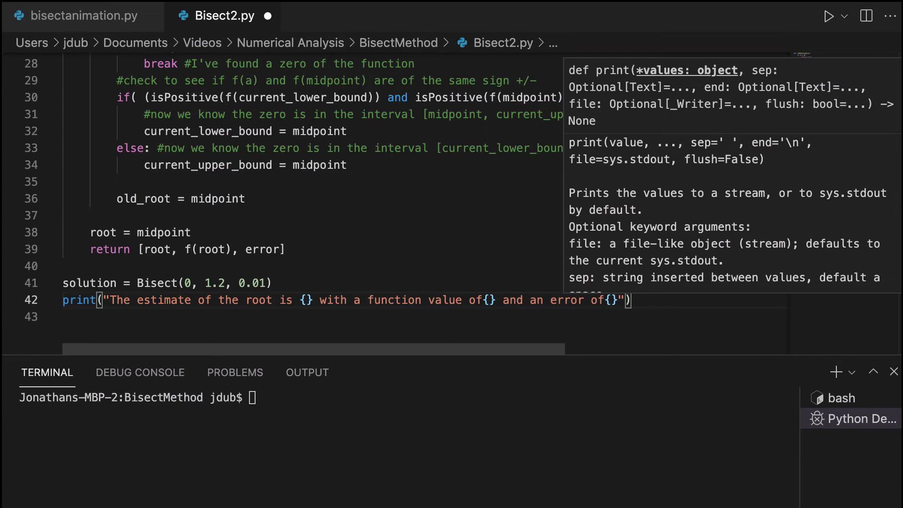
{"action": "type", "text": ".for"}
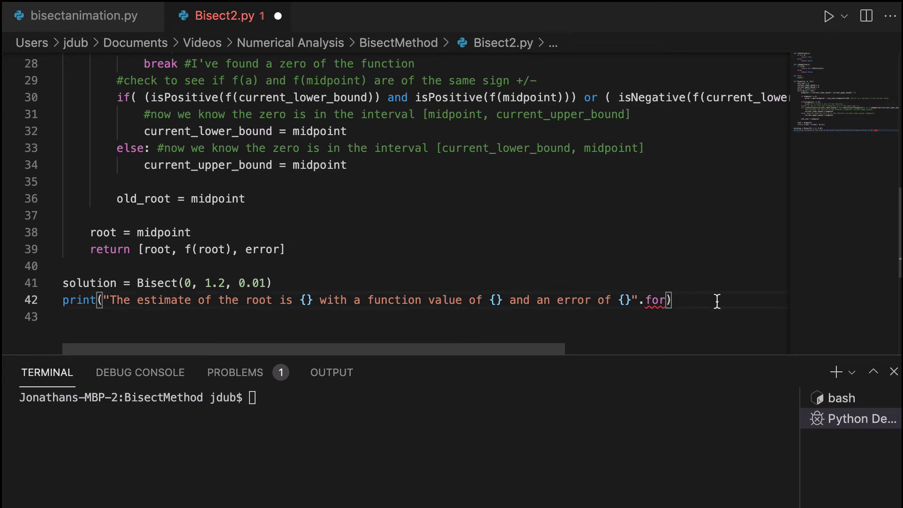
Complete the print call with .format(solution[0], solution[1], solution[2])
{"action": "key", "text": "Backspace"}
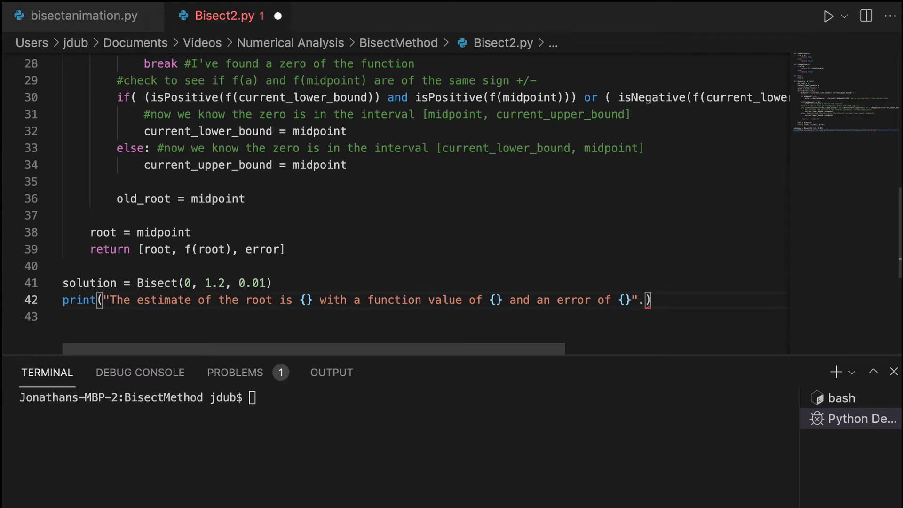
{"action": "type", "text": ".format("}
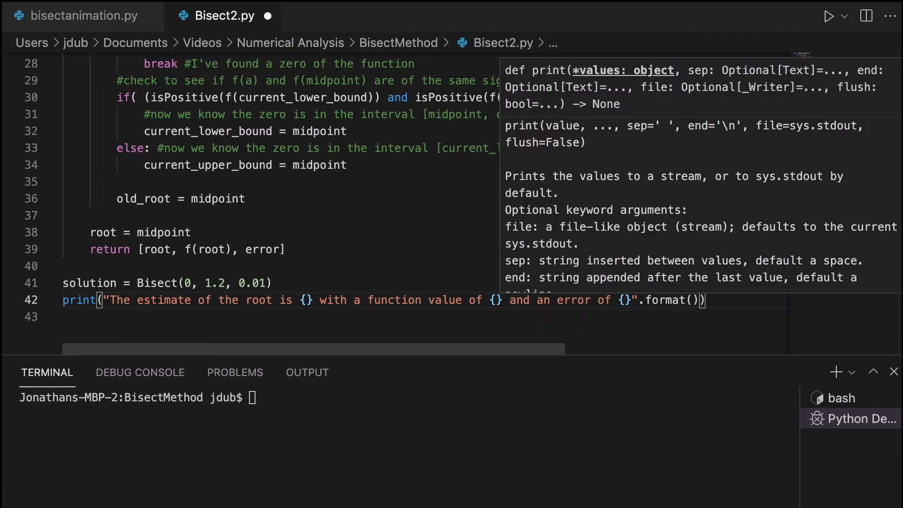
{"action": "type", "text": "solution"}
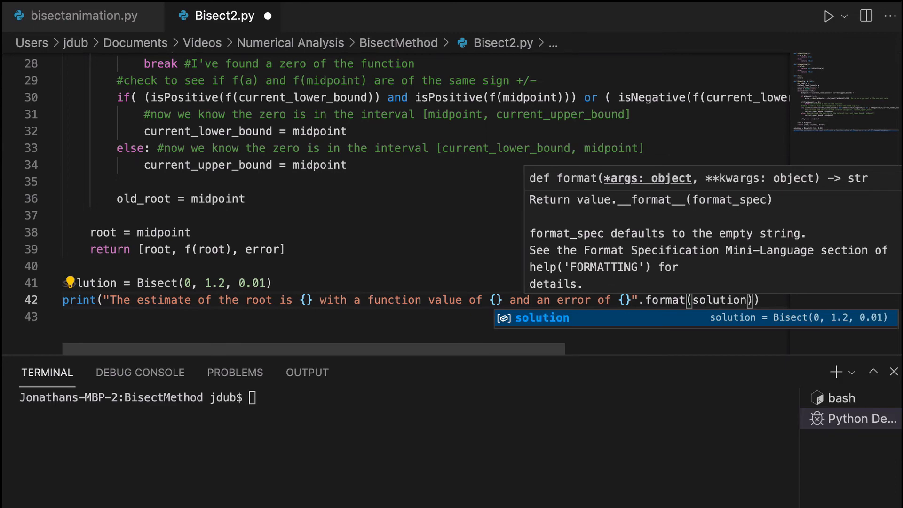
{"action": "type", "text": "[0]"}
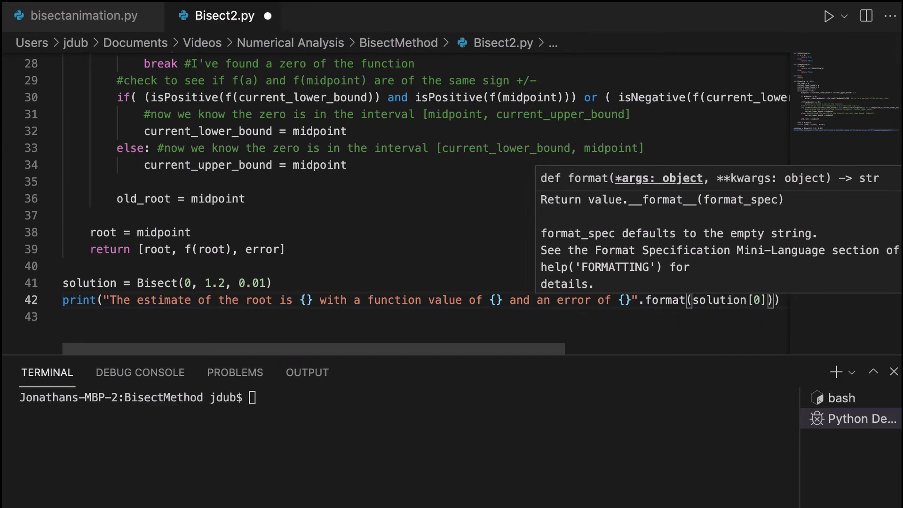
{"action": "type", "text": ","}
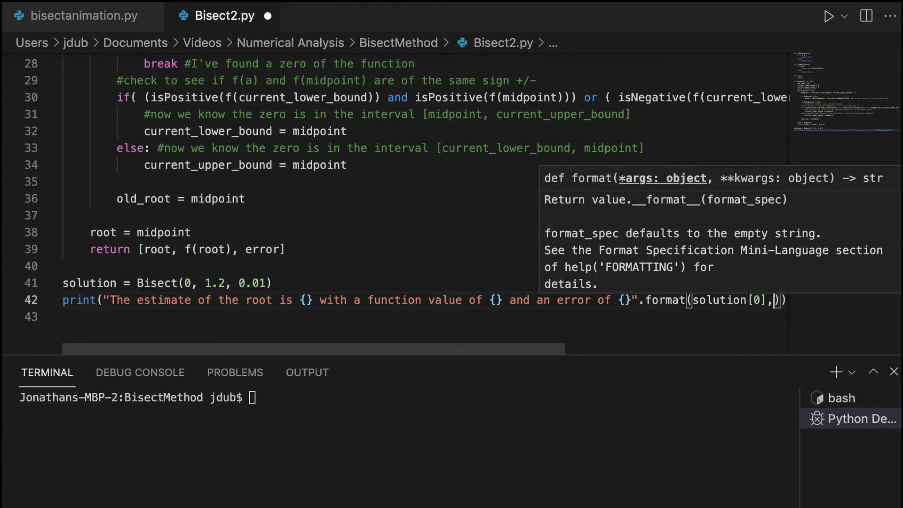
{"action": "type", "text": "solution"}
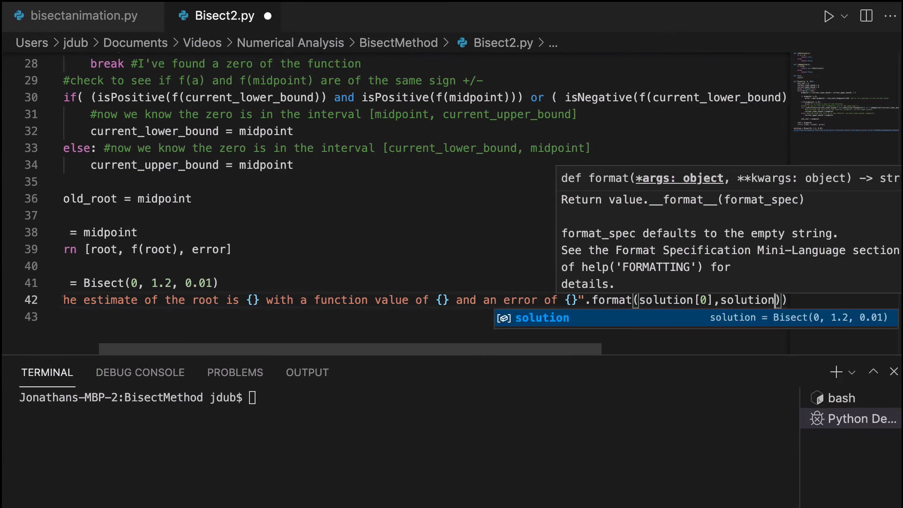
{"action": "type", "text": "[1],"}
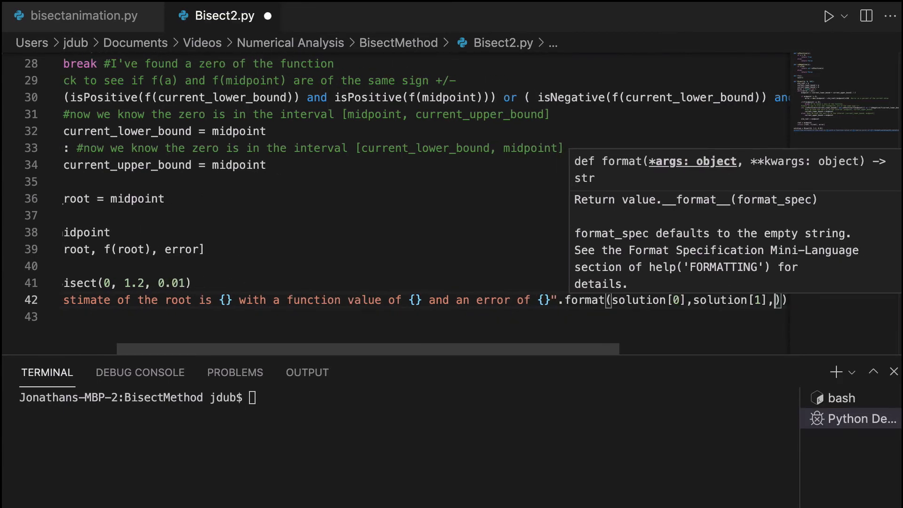
{"action": "type", "text": "solution[2"}
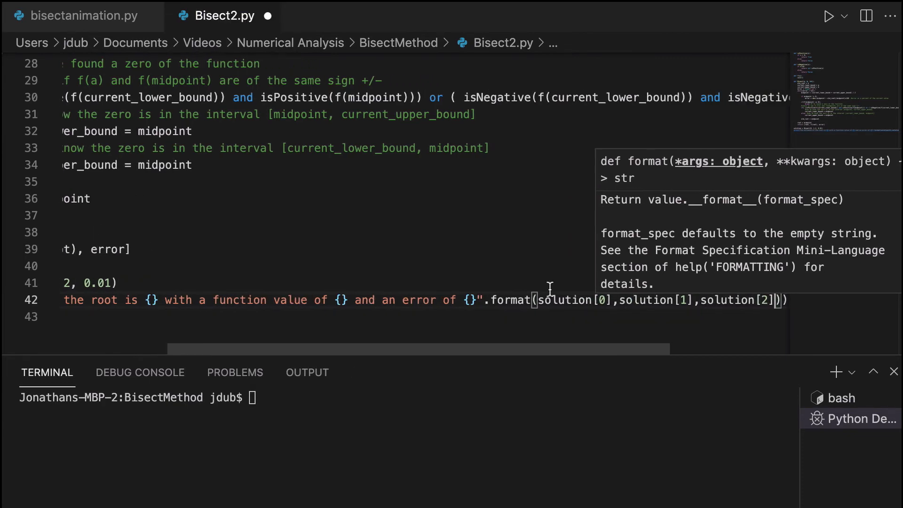
{"action": "scroll", "scroll_direction": "right", "scroll_amount": 3}
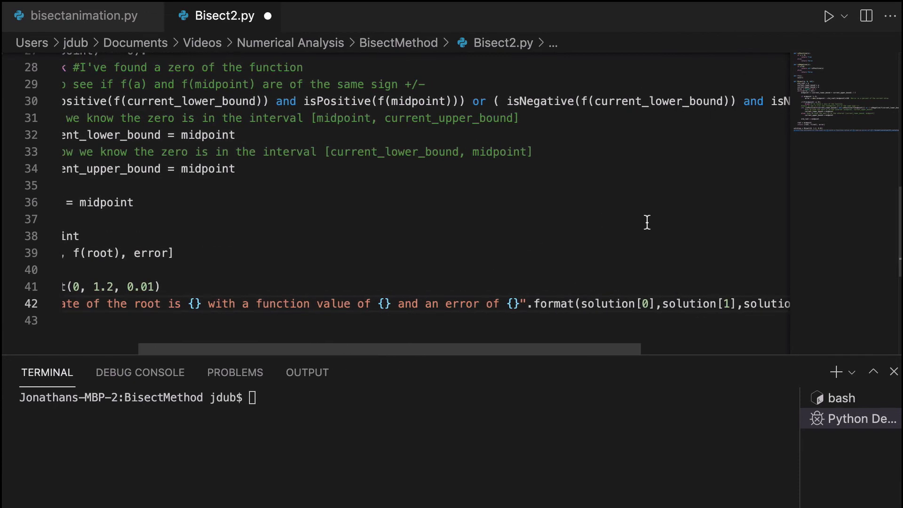
{"action": "mouse_move", "coordinate": [509, 321]}
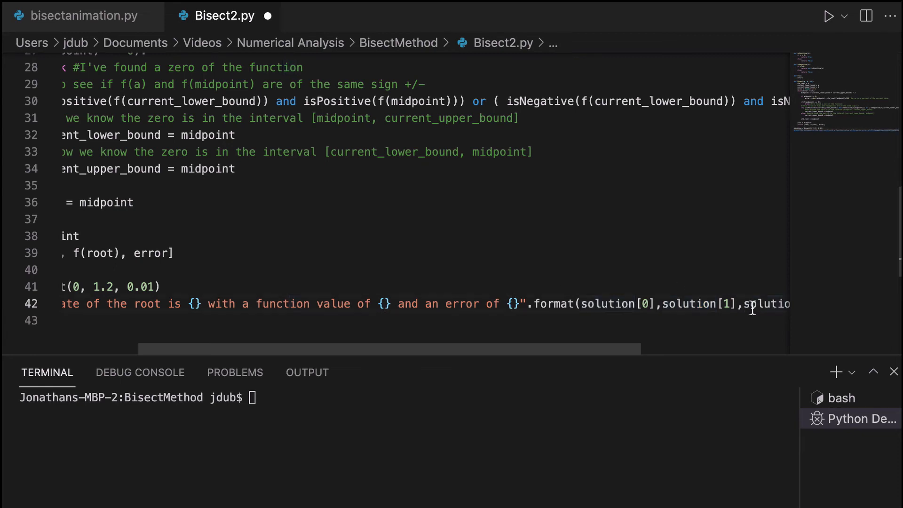
{"action": "scroll", "scroll_direction": "left", "scroll_amount": 3}
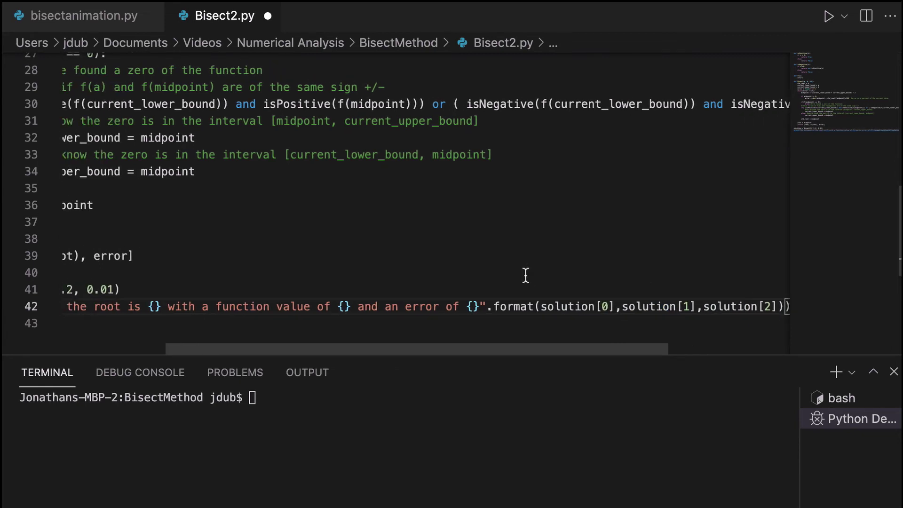
{"action": "scroll", "scroll_direction": "left", "scroll_amount": 3}
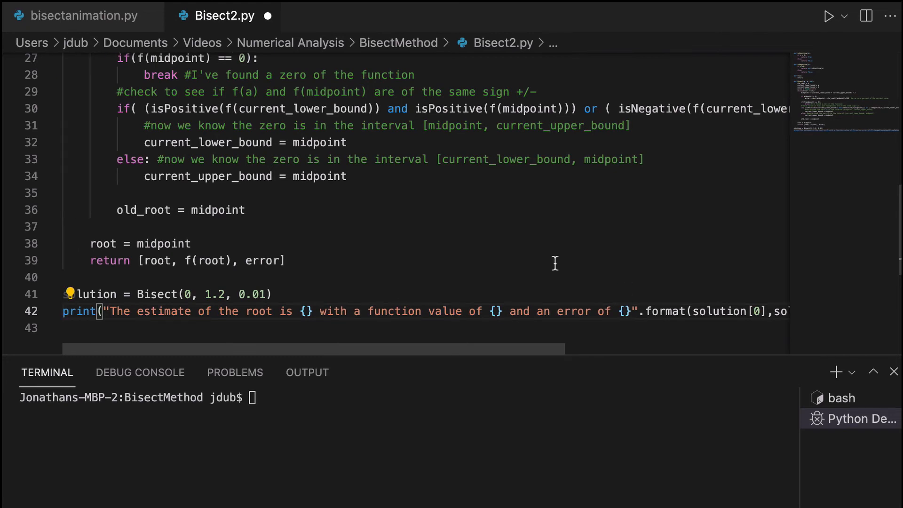
Scroll through Bisect2.py's NoneType TypeError traceback from isPositive
{"action": "scroll", "scroll_direction": "down", "scroll_amount": 3}
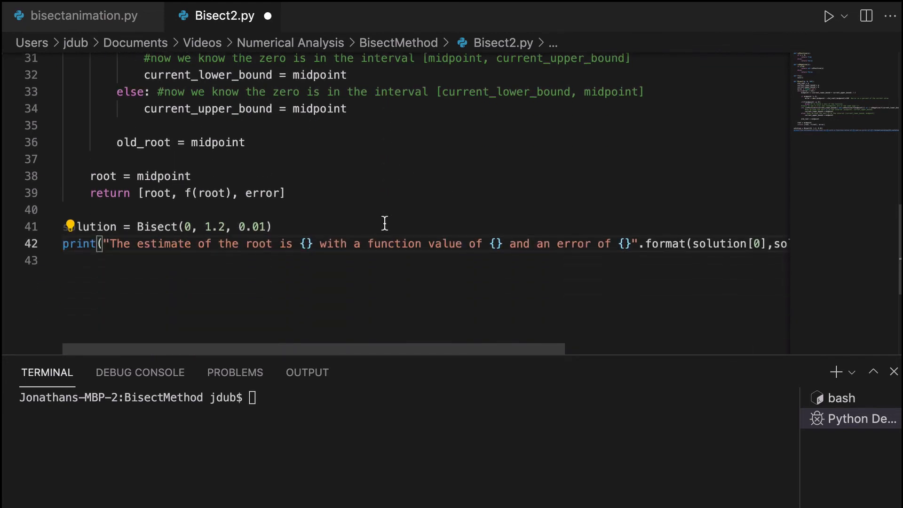
{"action": "scroll", "scroll_direction": "up", "scroll_amount": 3}
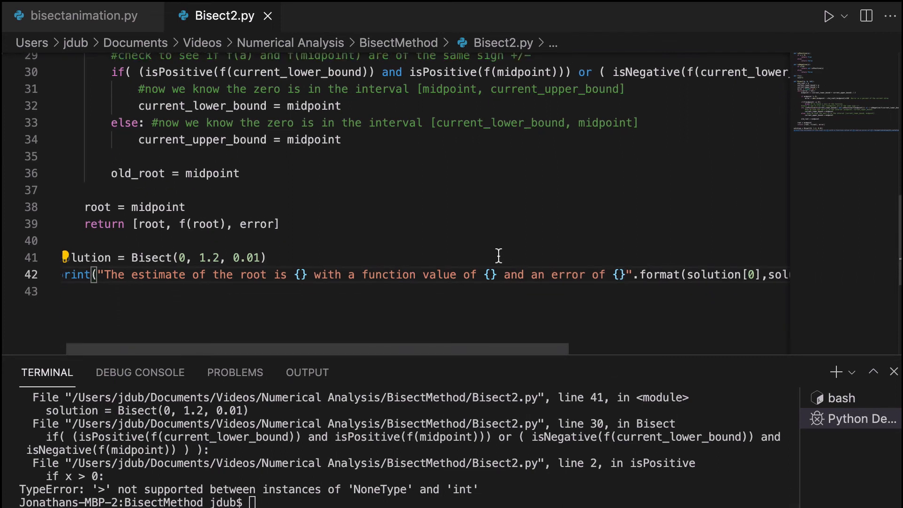
{"action": "scroll", "scroll_direction": "up", "scroll_amount": 3}
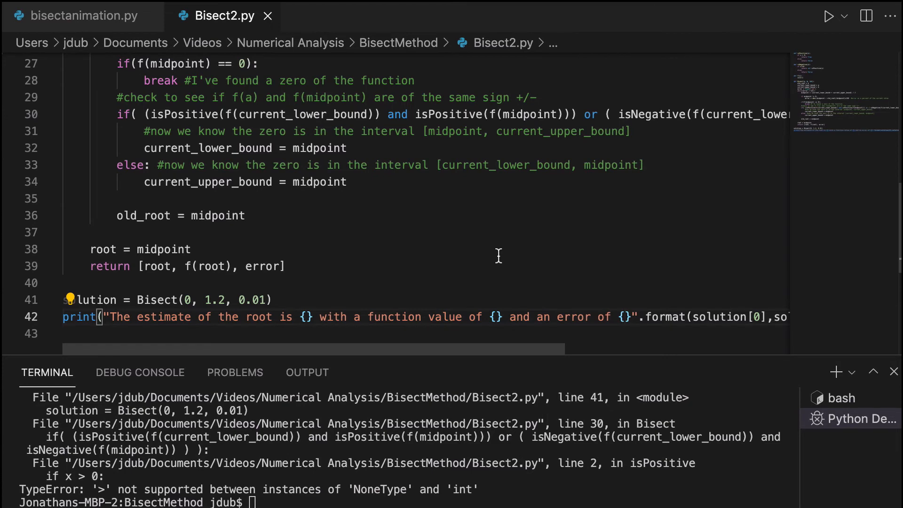
{"action": "scroll", "scroll_direction": "up", "scroll_amount": 3}
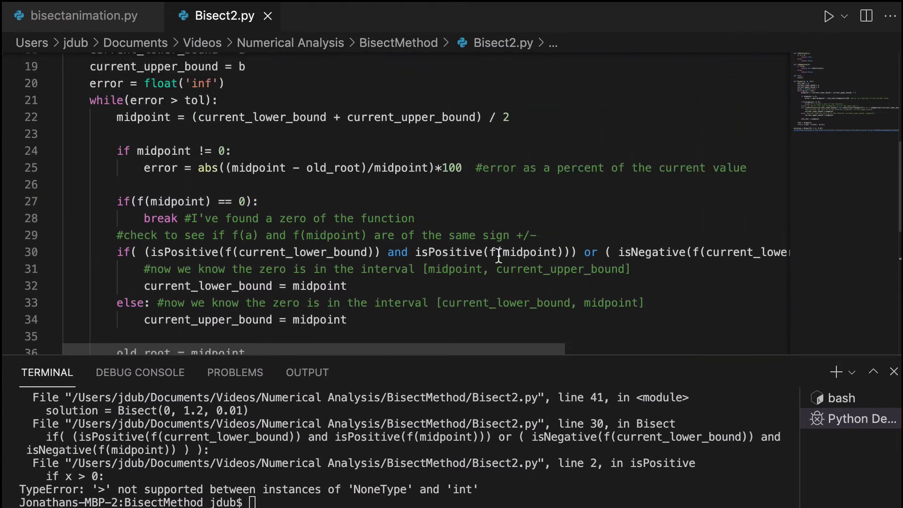
{"action": "scroll", "scroll_direction": "up", "scroll_amount": 3}
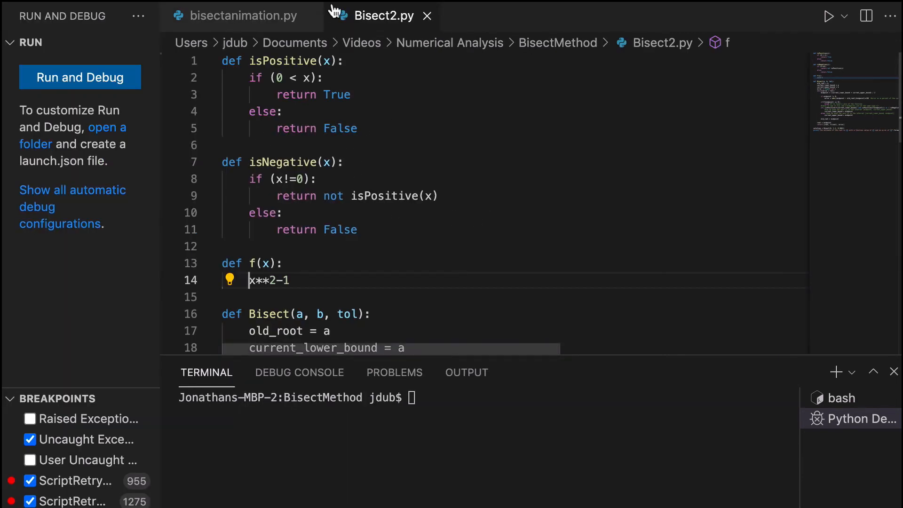
Step out of isPositive into Bisect and step into the line 30 sign check
{"action": "scroll", "scroll_direction": "down", "scroll_amount": 3}
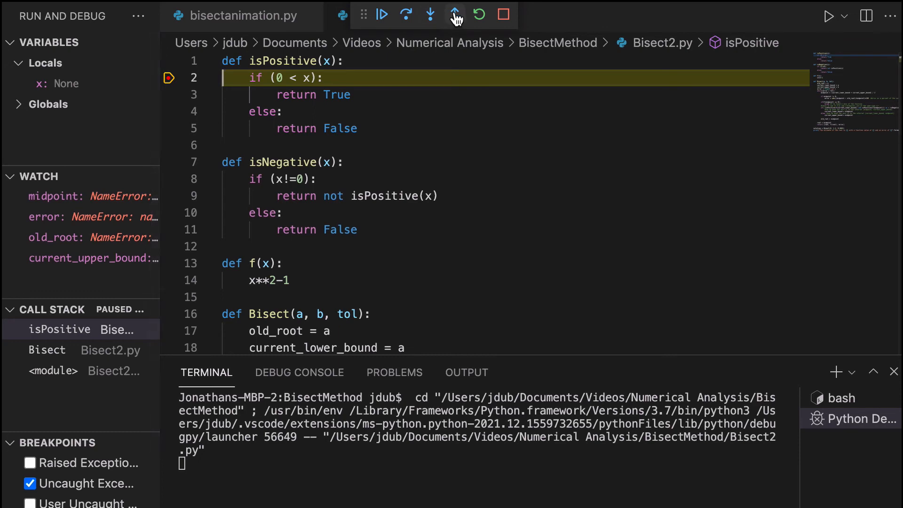
{"action": "left_click", "coordinate": [455, 14]}
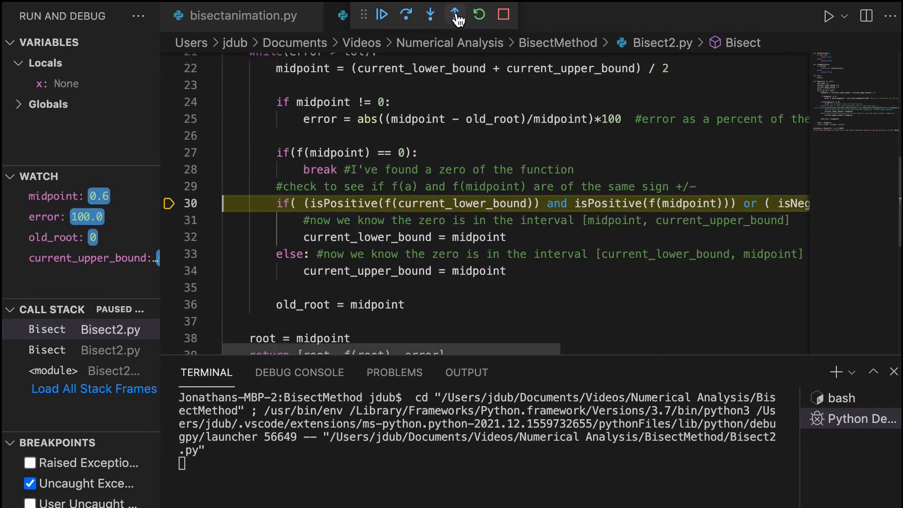
{"action": "left_click", "coordinate": [454, 14]}
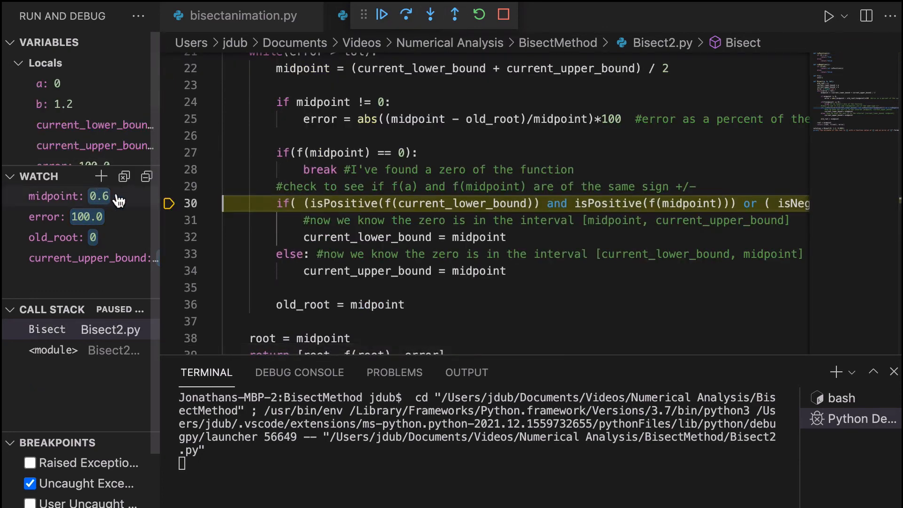
{"action": "mouse_move", "coordinate": [431, 15]}
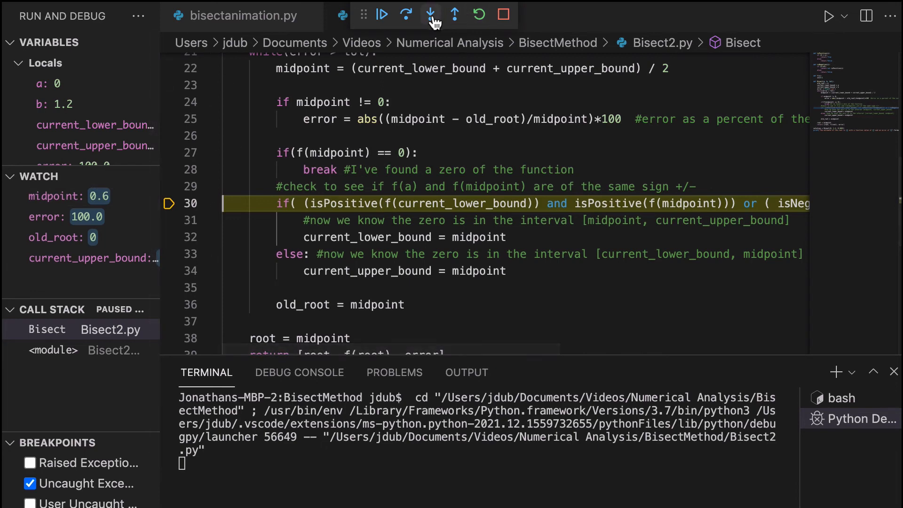
{"action": "mouse_move", "coordinate": [431, 14]}
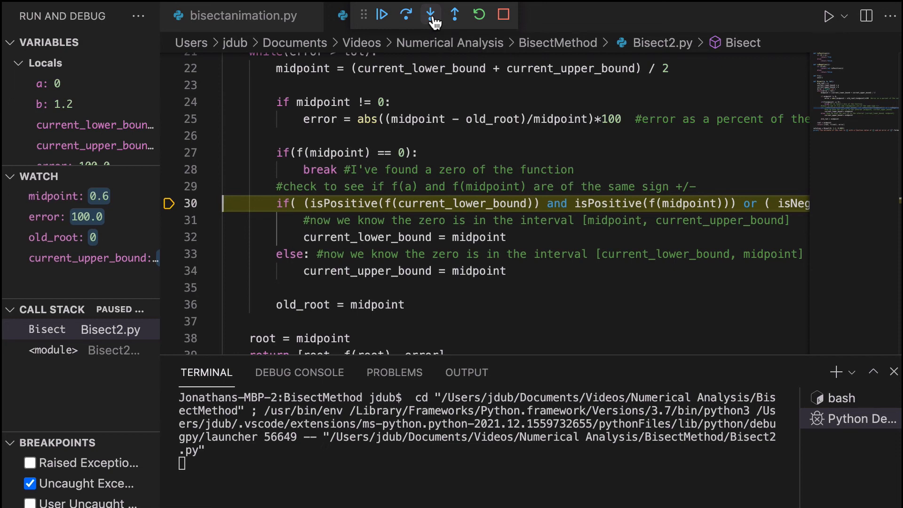
{"action": "left_click", "coordinate": [454, 14]}
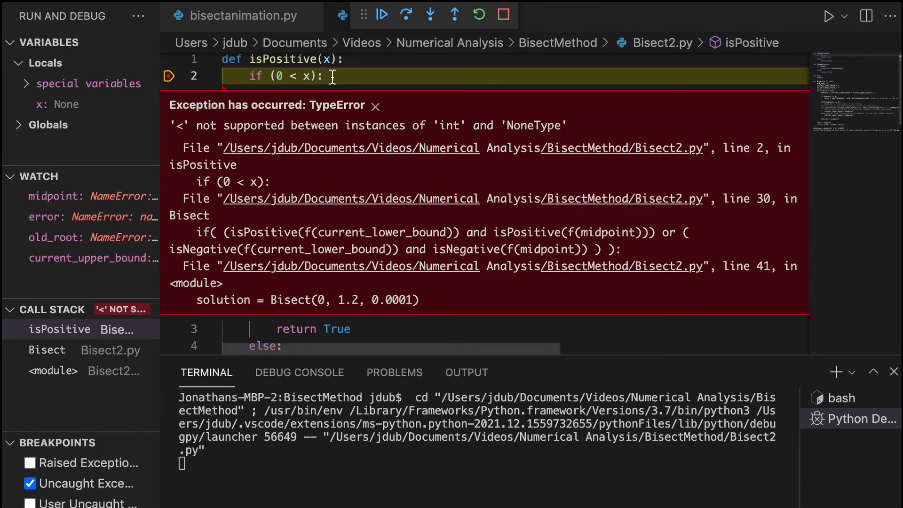
Dismiss the exception popup and insert 'return' before x**2-1 on line 14
{"action": "left_click", "coordinate": [211, 75]}
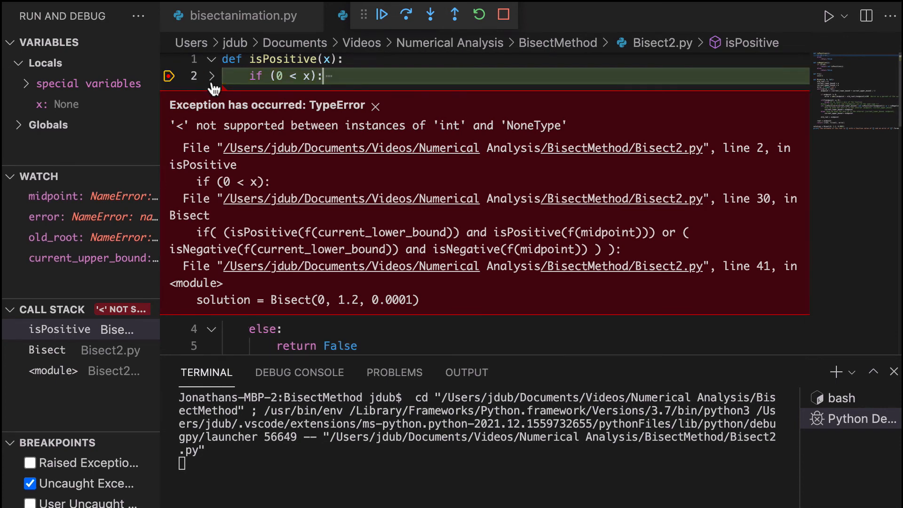
{"action": "left_click", "coordinate": [375, 106]}
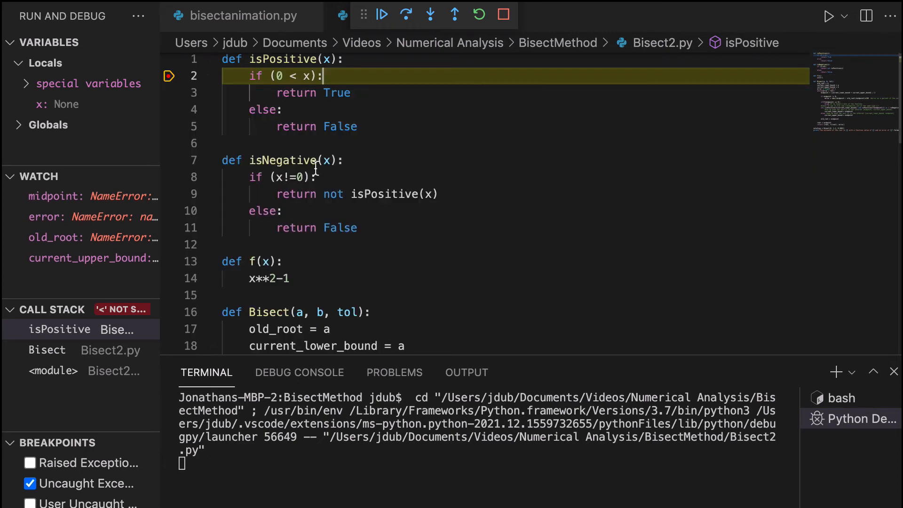
{"action": "left_click", "coordinate": [249, 278]}
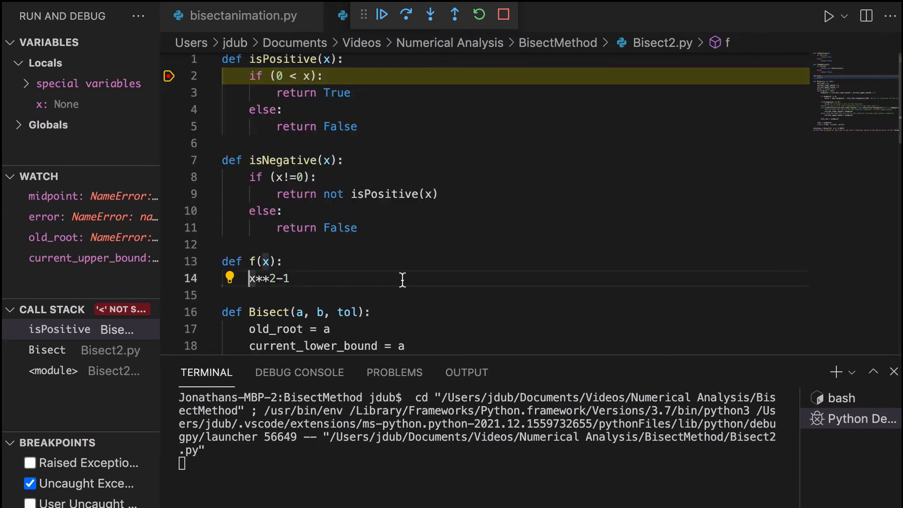
{"action": "type", "text": "return"}
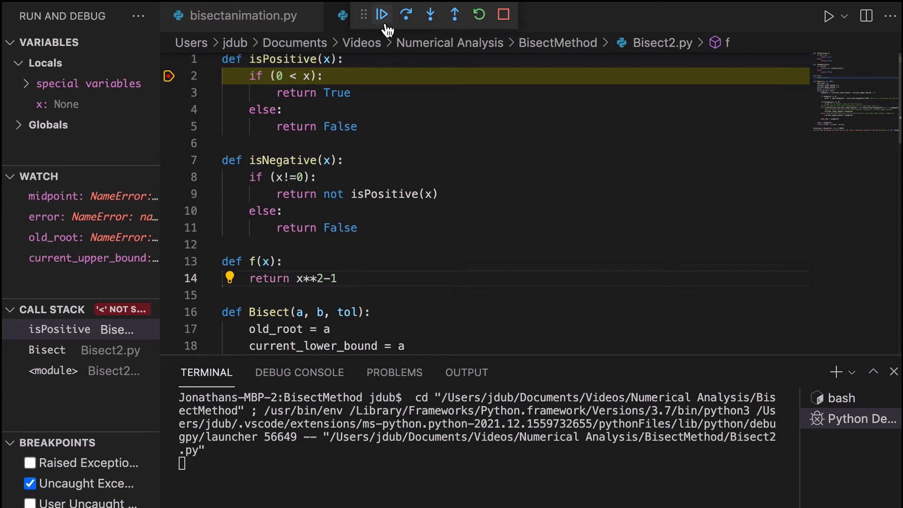
{"action": "mouse_move", "coordinate": [504, 15]}
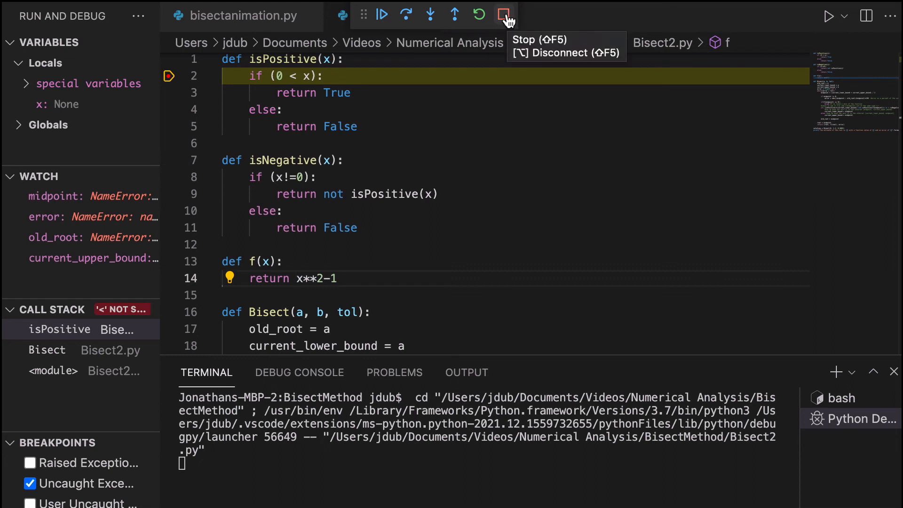
{"action": "mouse_move", "coordinate": [501, 52]}
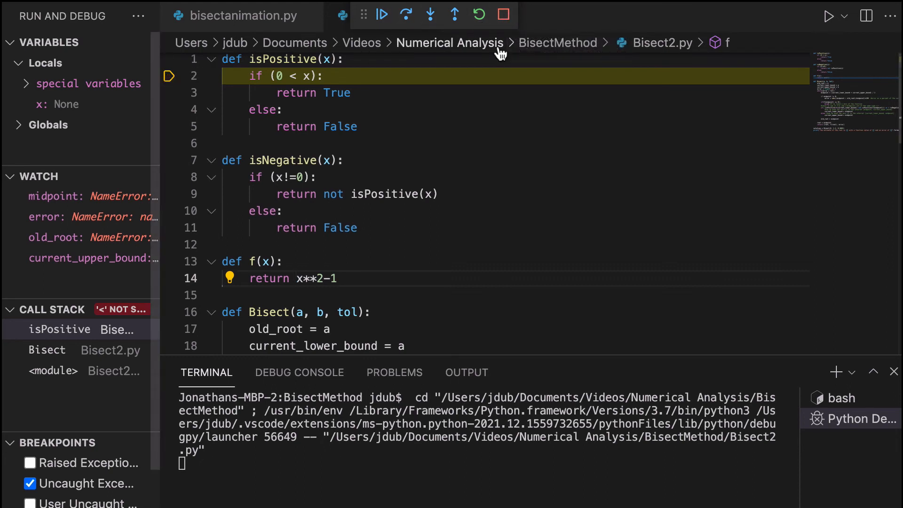
Stop debugging, remove the line 2 breakpoint, and rerun with tolerance 0.0001
{"action": "left_click", "coordinate": [503, 14]}
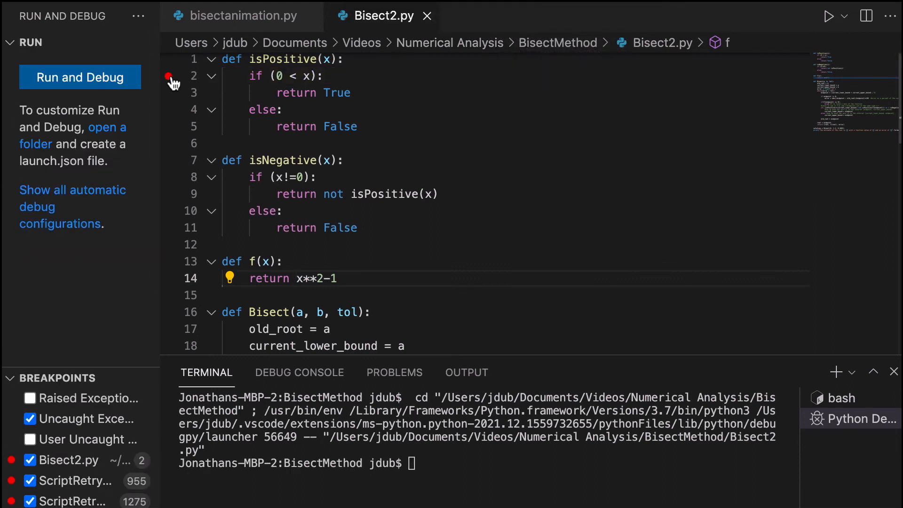
{"action": "left_click", "coordinate": [168, 75]}
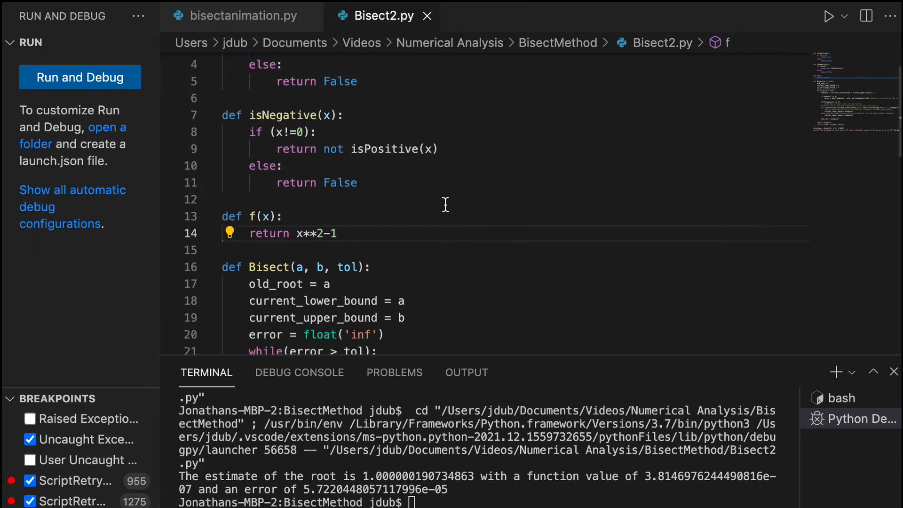
{"action": "scroll", "scroll_direction": "down", "scroll_amount": 3}
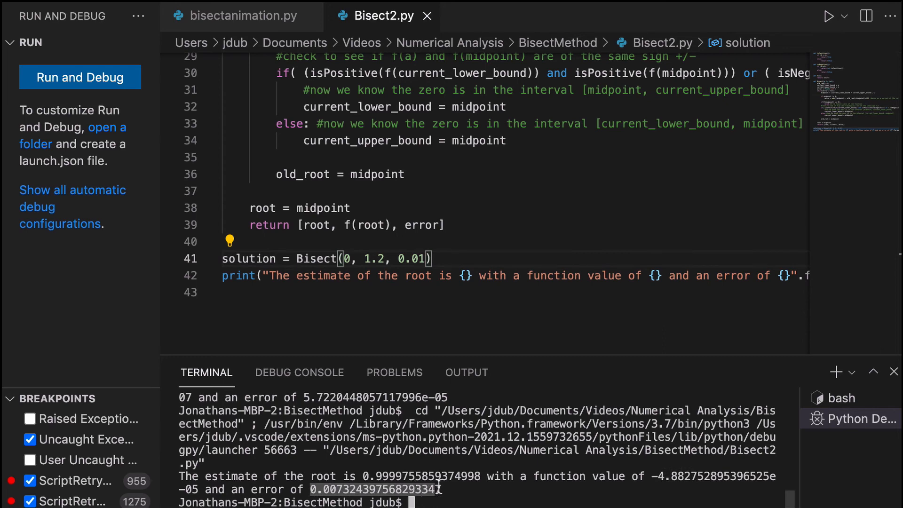
{"action": "mouse_move", "coordinate": [518, 478]}
{"action": "type", "text": "00"}
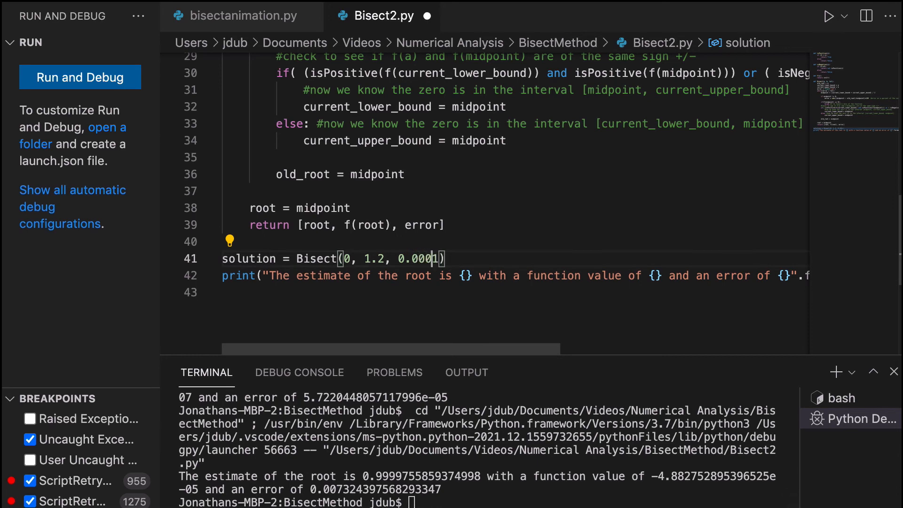
{"action": "left_click", "coordinate": [169, 57]}
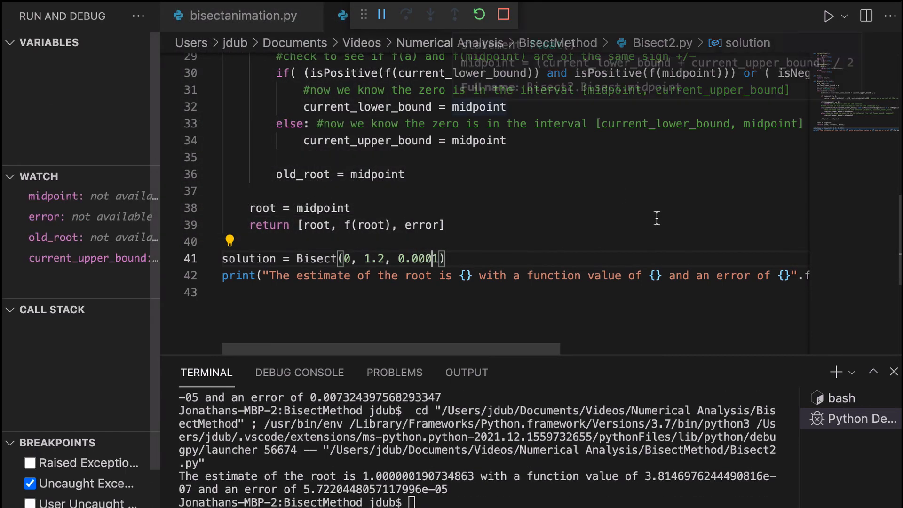
{"action": "left_click", "coordinate": [503, 14]}
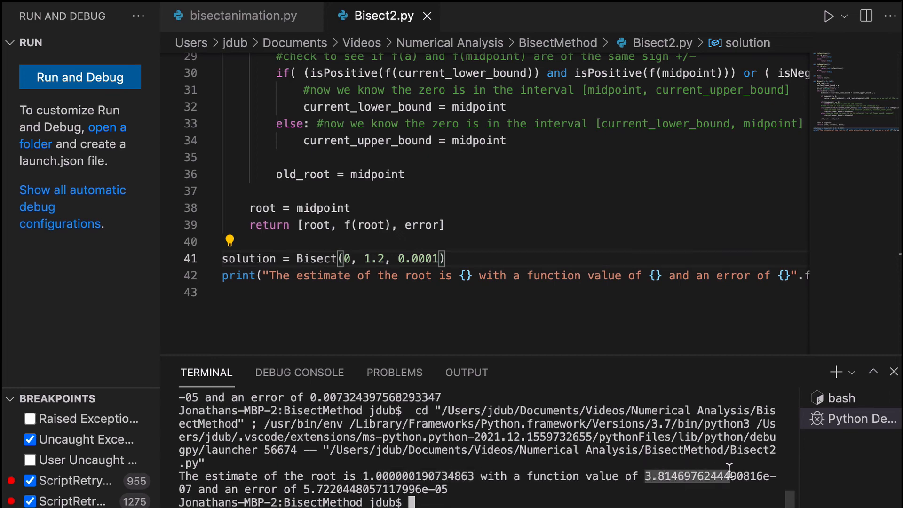
{"action": "mouse_move", "coordinate": [302, 489]}
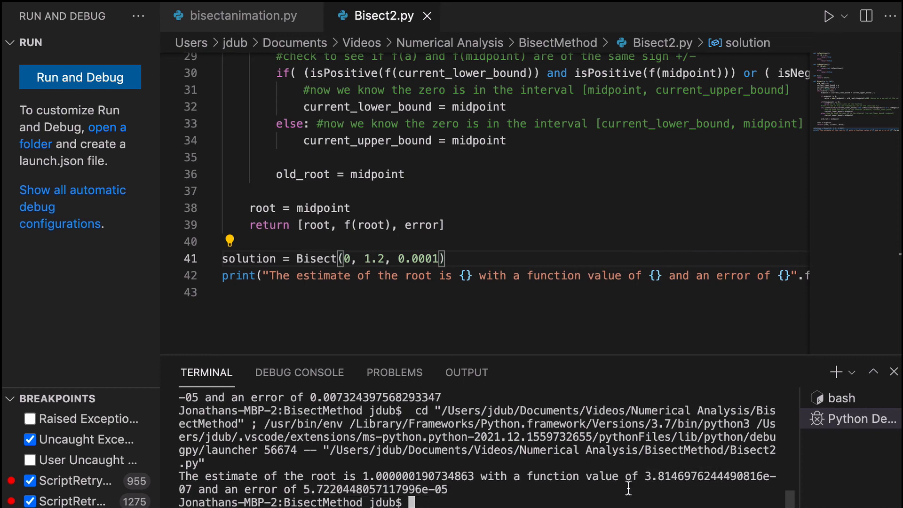
{"action": "mouse_move", "coordinate": [664, 492]}
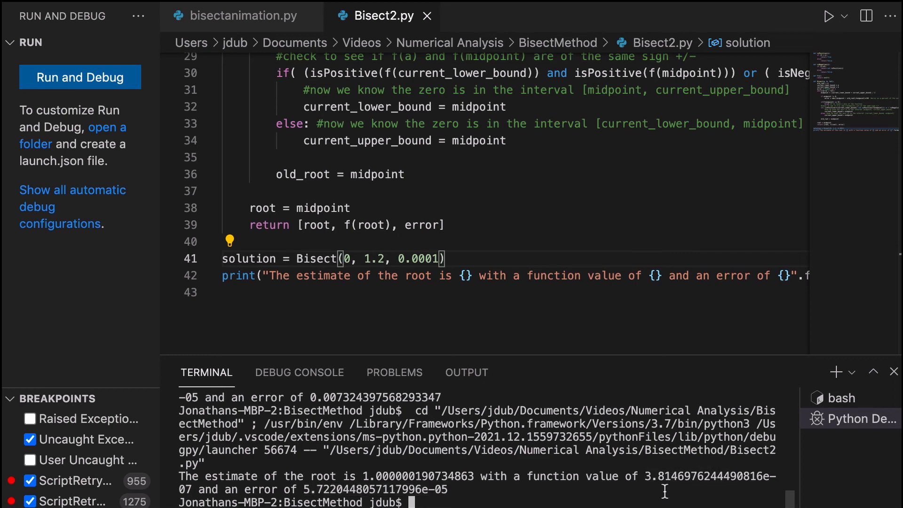
Scroll through the corrected Bisect2.py code
{"action": "scroll", "scroll_direction": "up", "scroll_amount": 3}
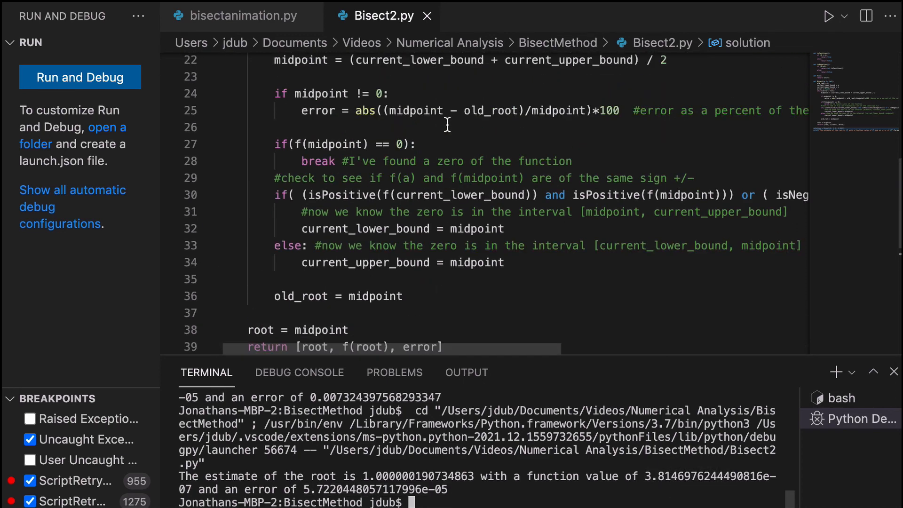
{"action": "scroll", "scroll_direction": "up", "scroll_amount": 3}
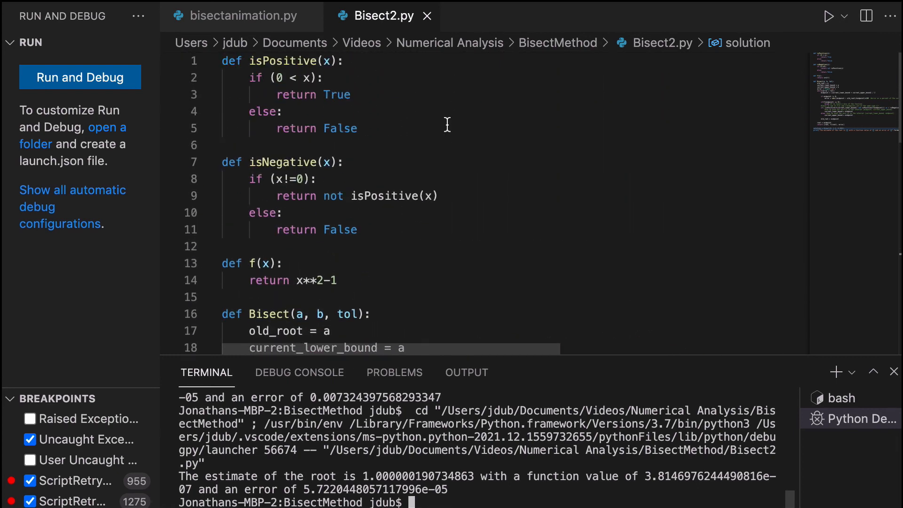
{"action": "scroll", "scroll_direction": "down", "scroll_amount": 3}
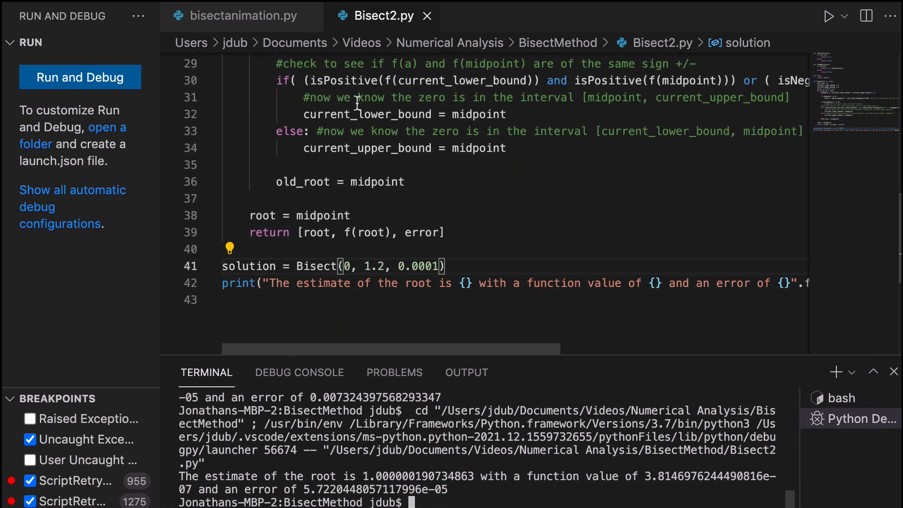
{"action": "mouse_move", "coordinate": [239, 16]}
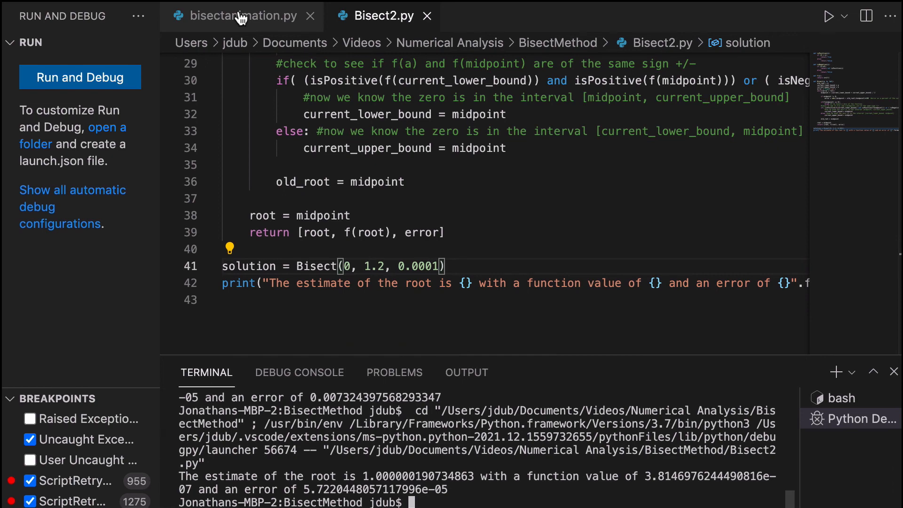
{"action": "mouse_move", "coordinate": [240, 16]}
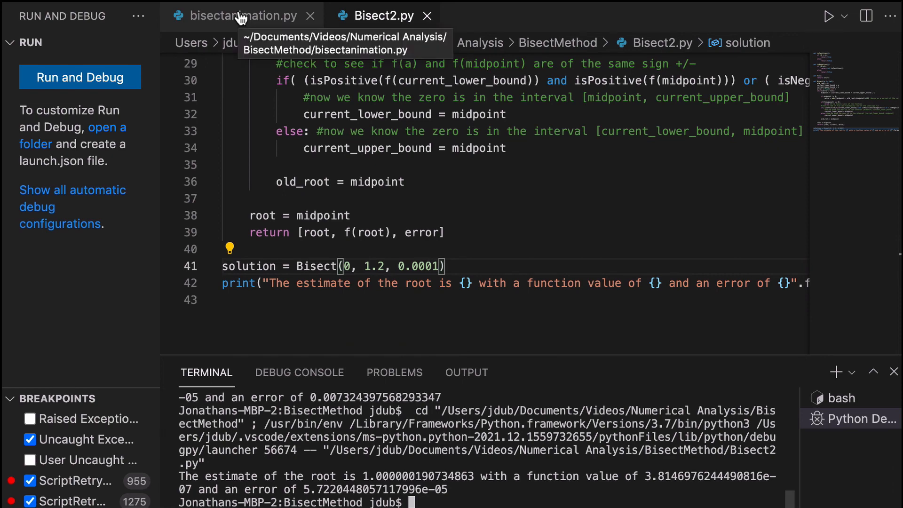
Switch to bisectanimation.py and review its loop appending midpoints to x and y
{"action": "left_click", "coordinate": [239, 15]}
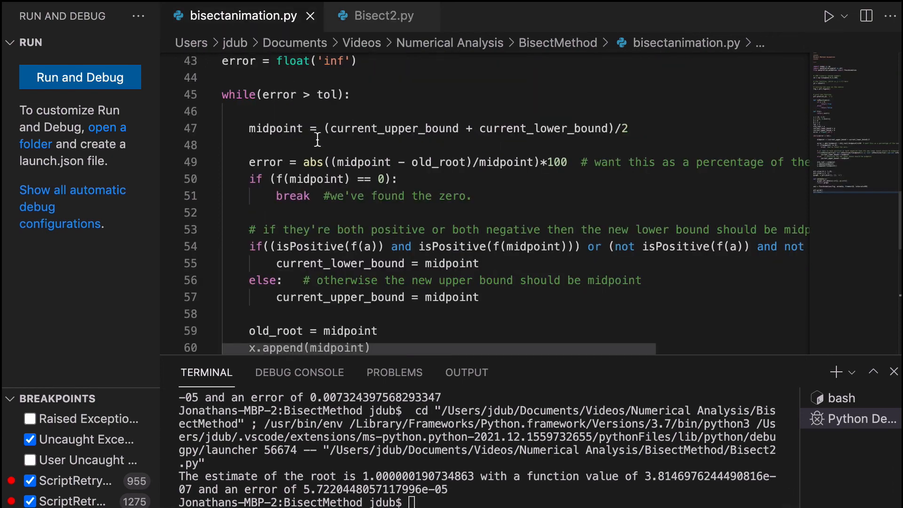
{"action": "scroll", "scroll_direction": "up", "scroll_amount": 3}
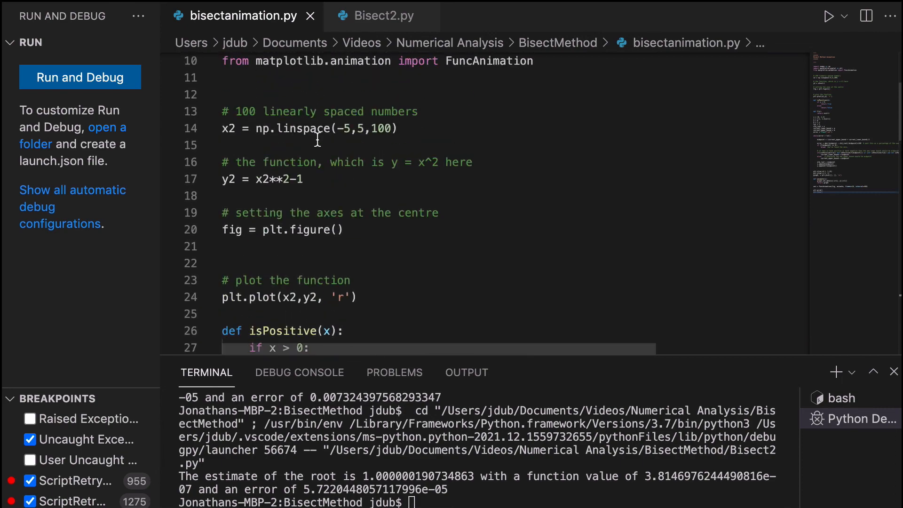
{"action": "scroll", "scroll_direction": "down", "scroll_amount": 3}
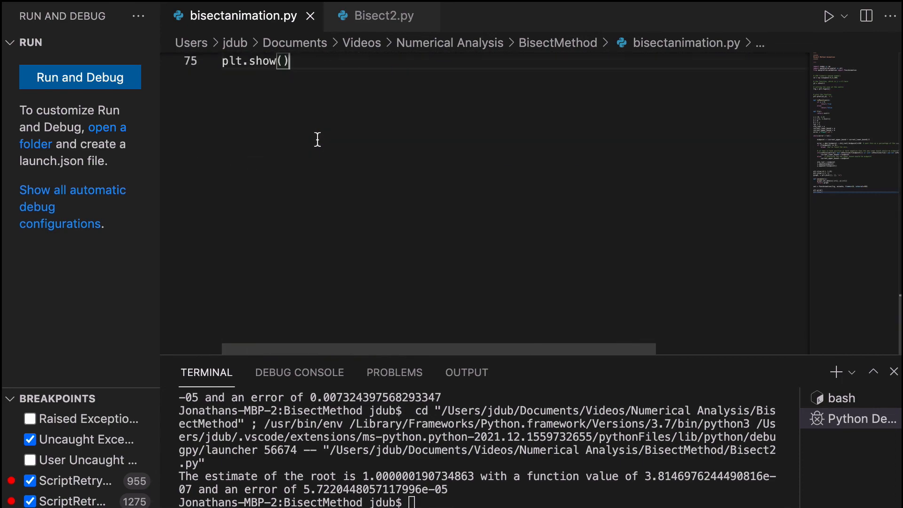
{"action": "scroll", "scroll_direction": "up", "scroll_amount": 3}
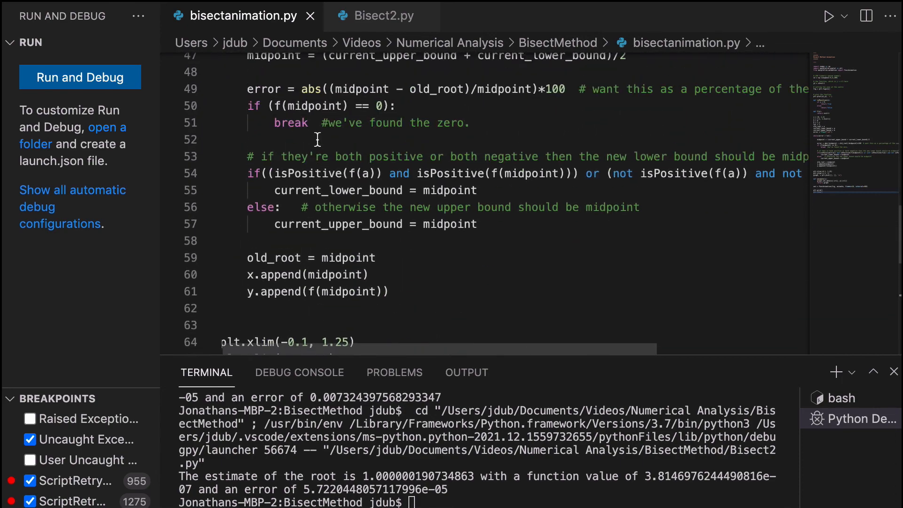
{"action": "scroll", "scroll_direction": "down", "scroll_amount": 3}
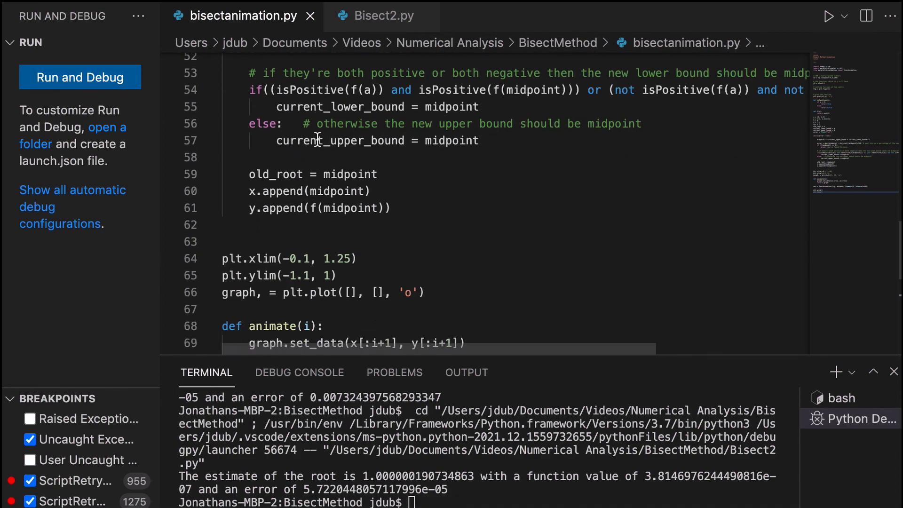
Run bisectanimation.py and watch Figure 1 animate midpoints along x²−1 toward x=1
{"action": "left_click", "coordinate": [80, 76]}
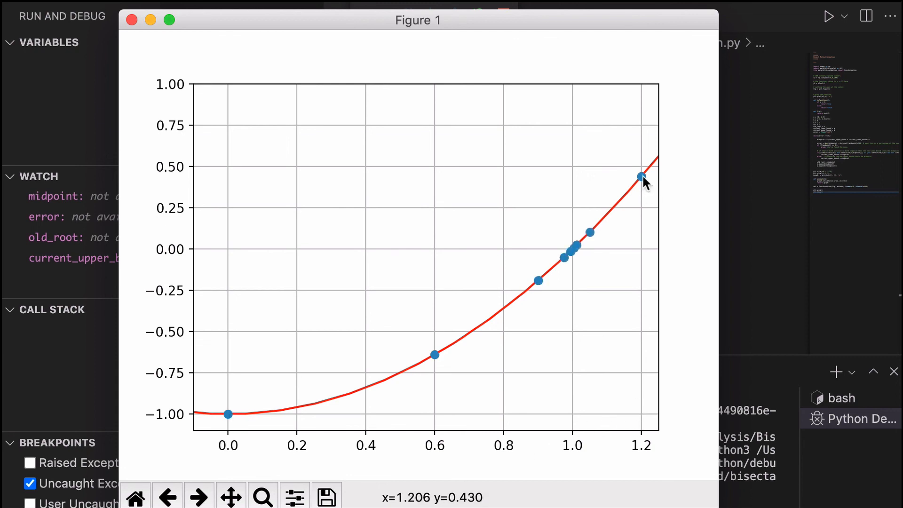
{"action": "mouse_move", "coordinate": [644, 387]}
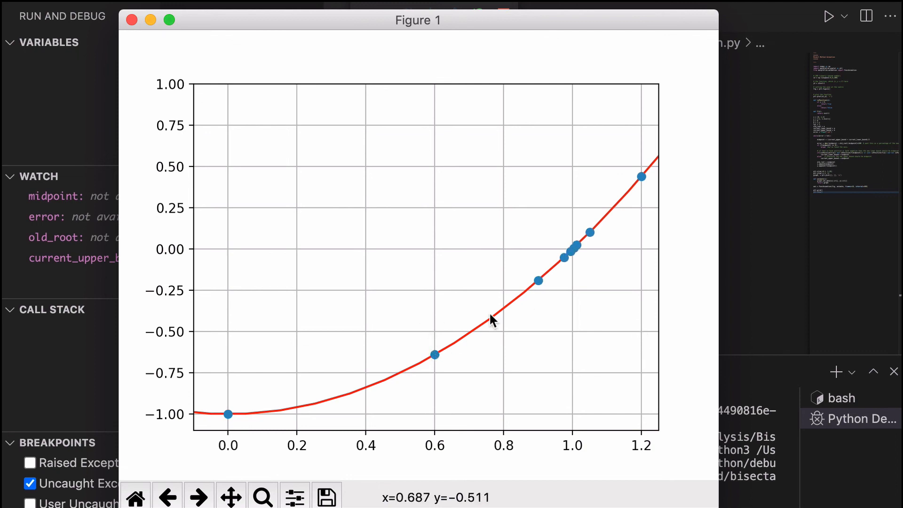
{"action": "mouse_move", "coordinate": [562, 281]}
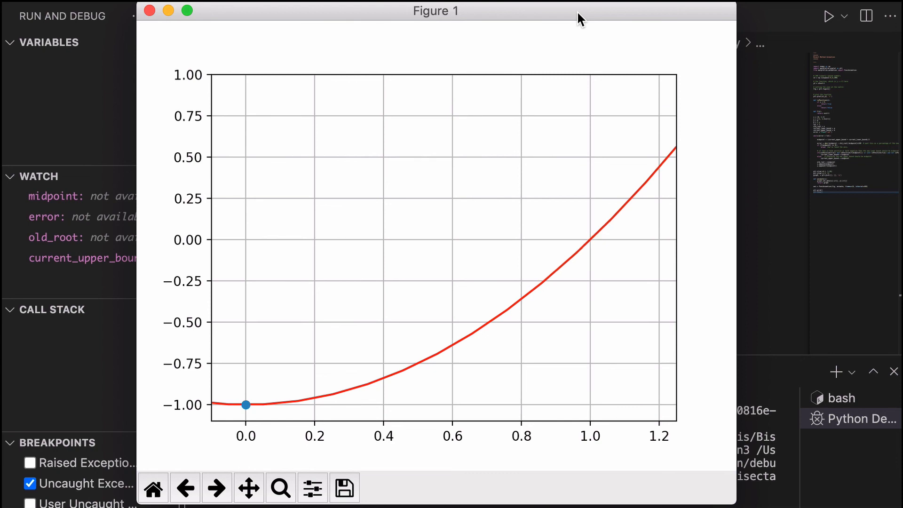
{"action": "left_click", "coordinate": [828, 16]}
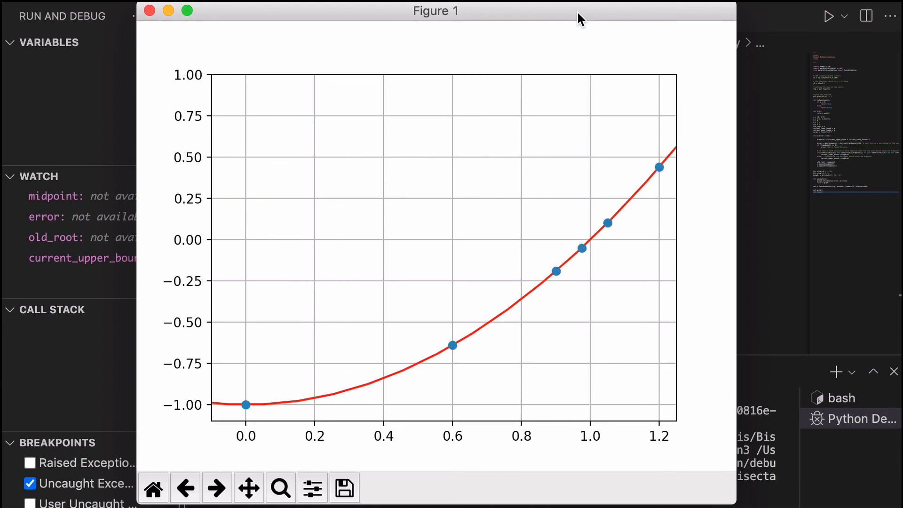